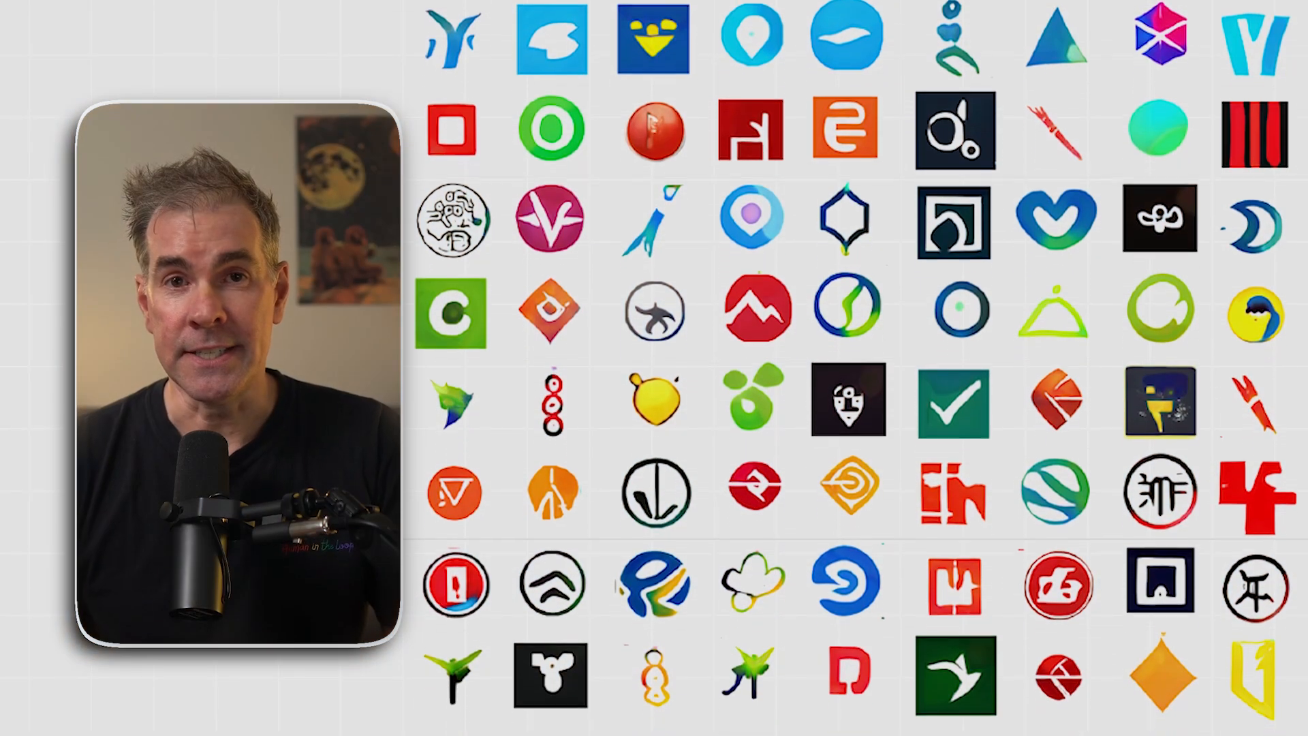
- Scroll down The AI Playbook community feed past its pinned posts
scroll("down", 3)
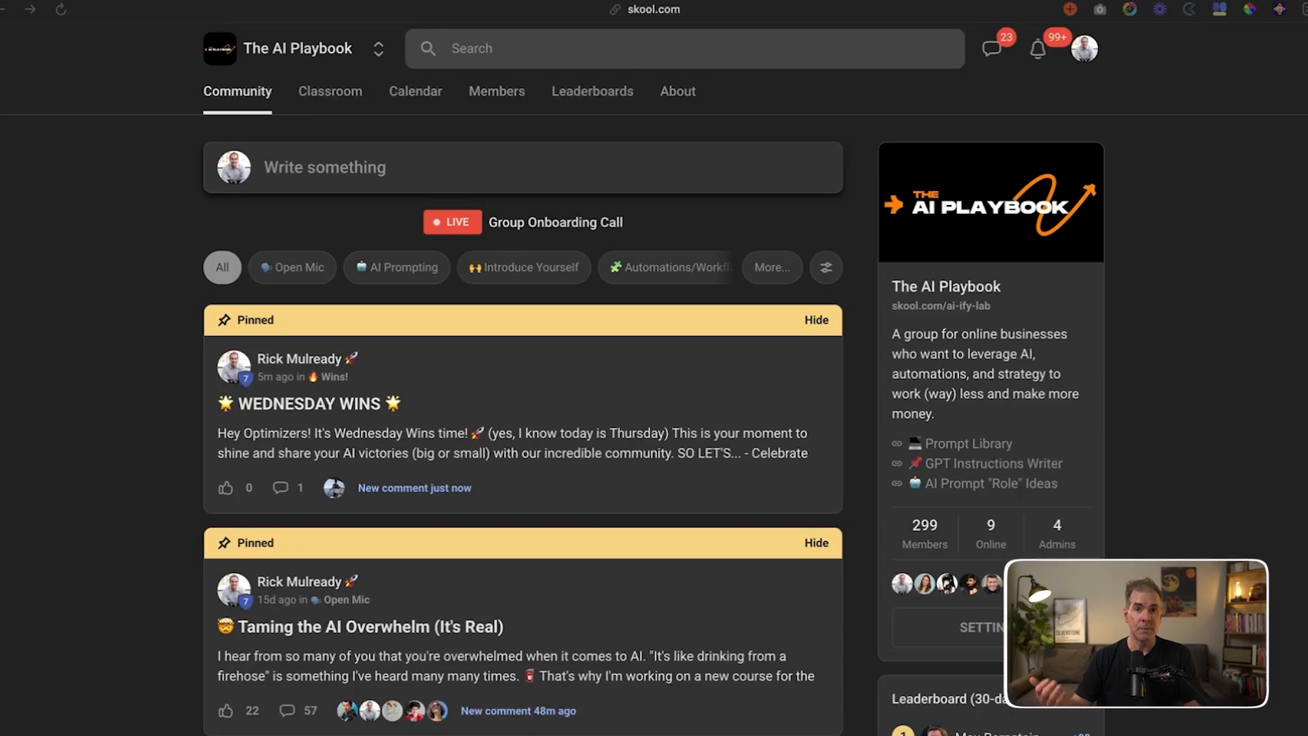
- Browse the Classroom course library with cards such as Start Here and Live Call Replays
scroll("down", 3)
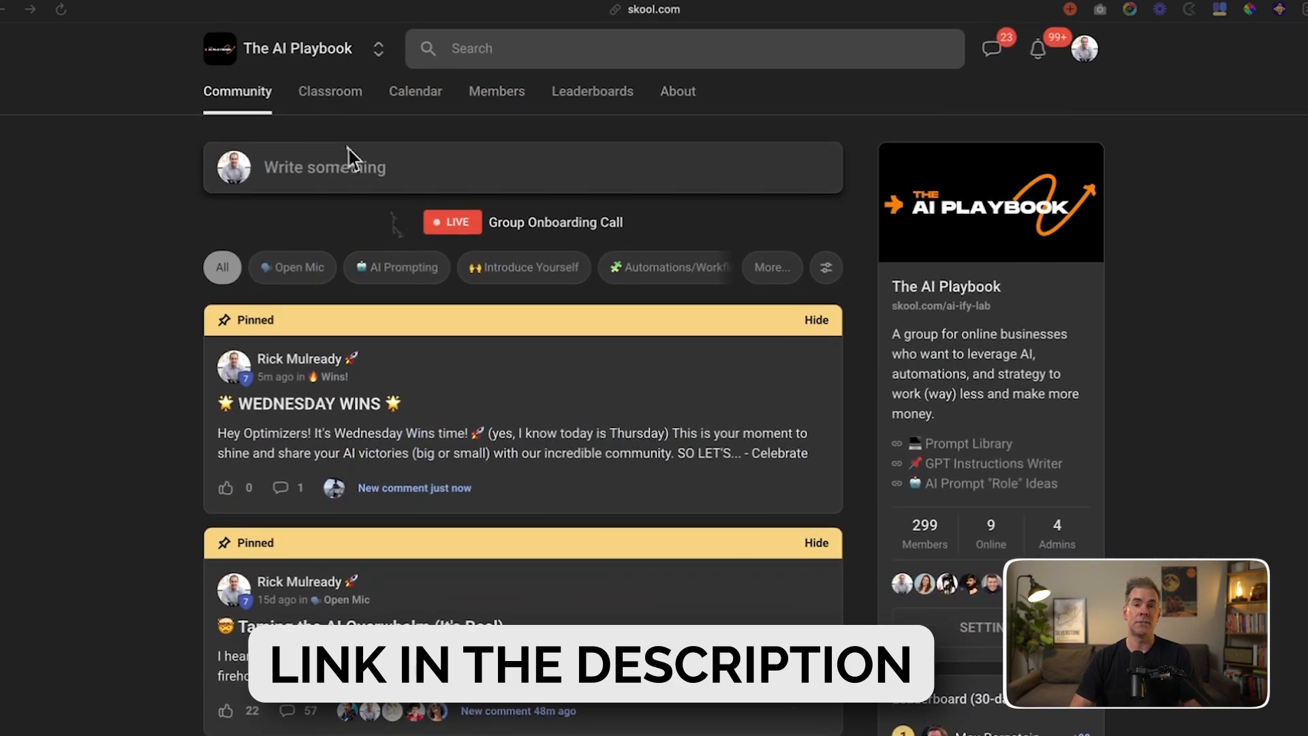
left_click(330, 91)
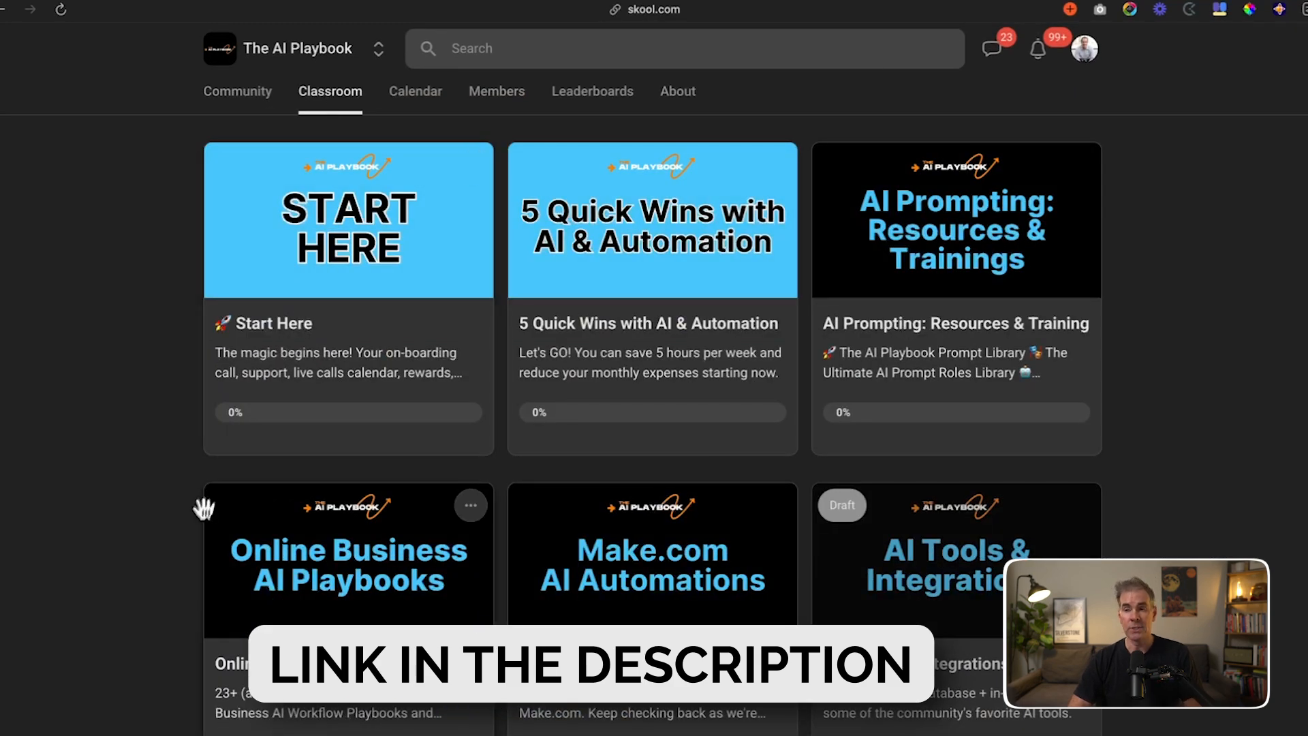
scroll("down", 3)
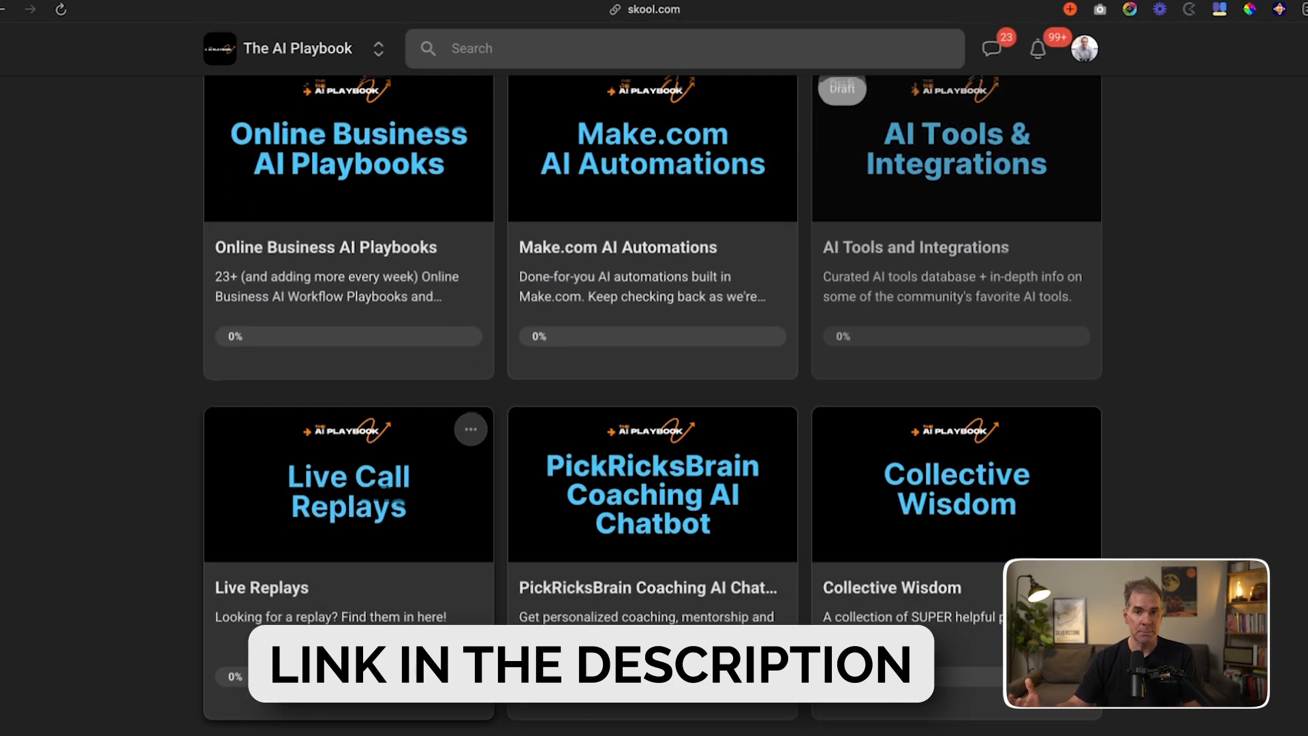
scroll("up", 3)
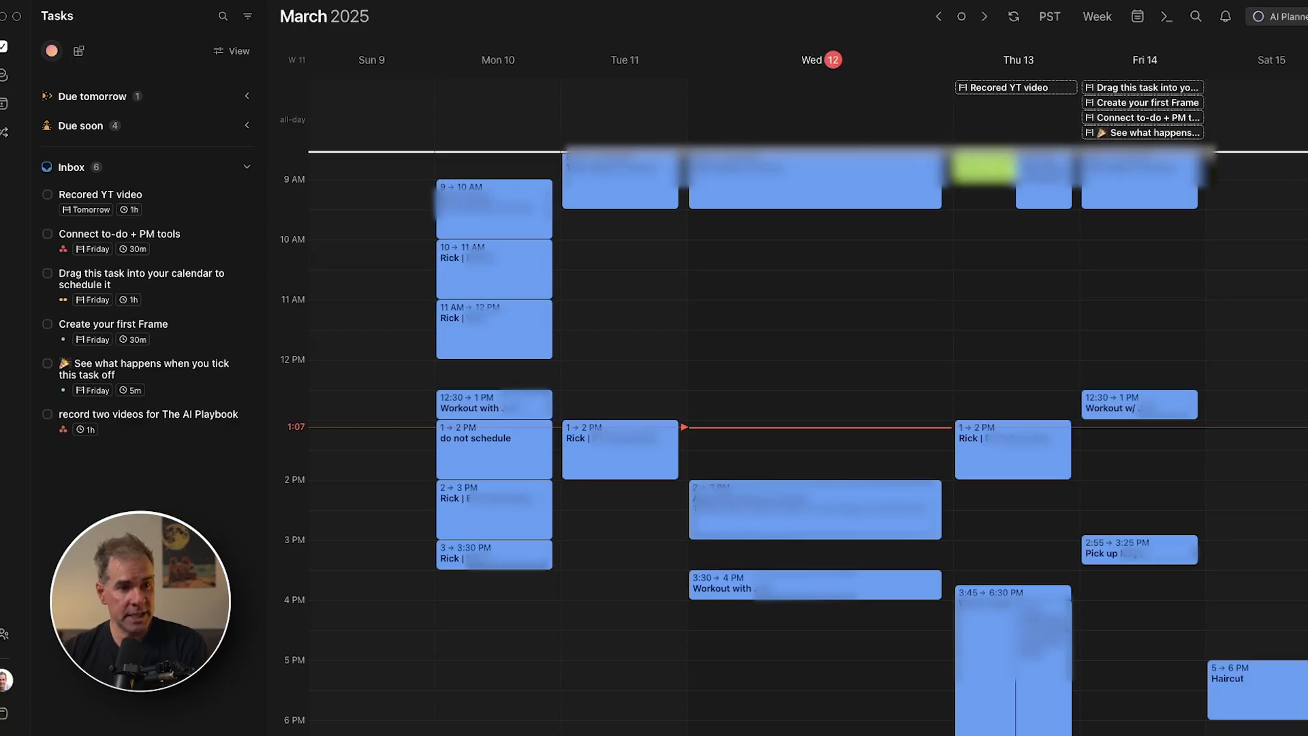
mouse_move(1118, 691)
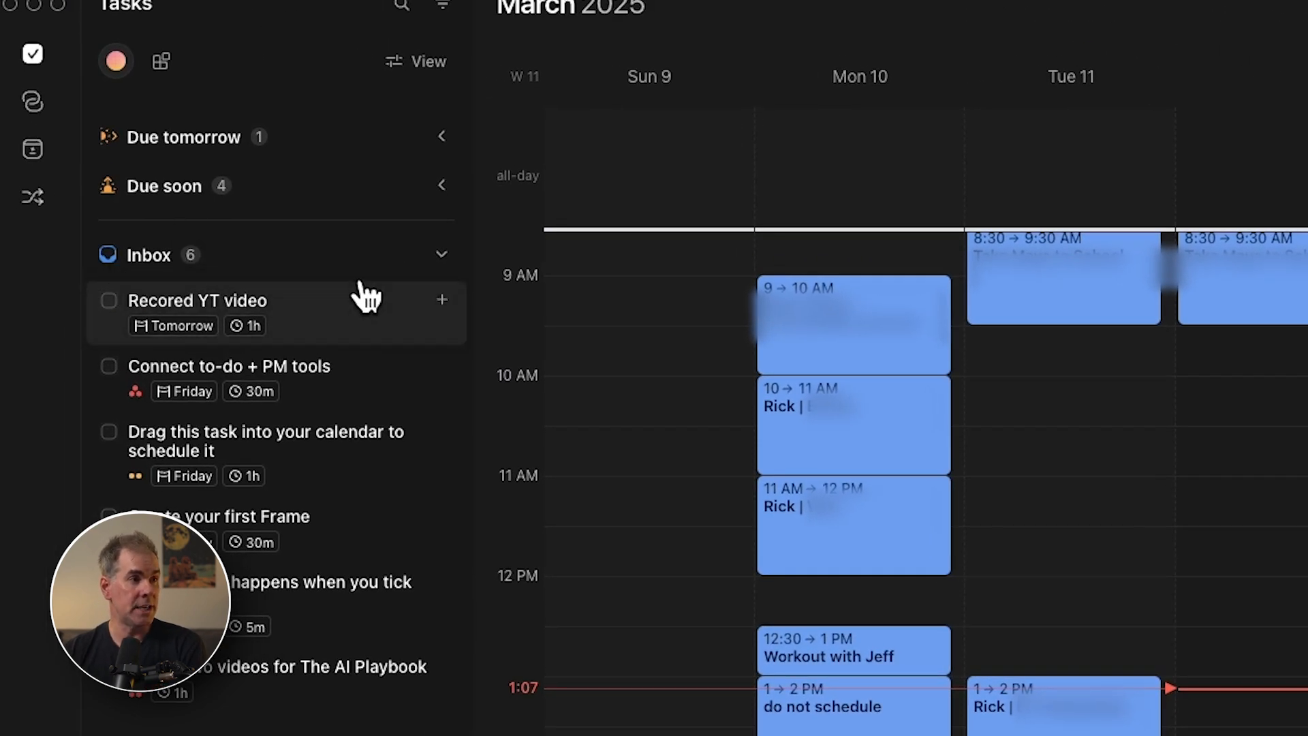
left_click(441, 300)
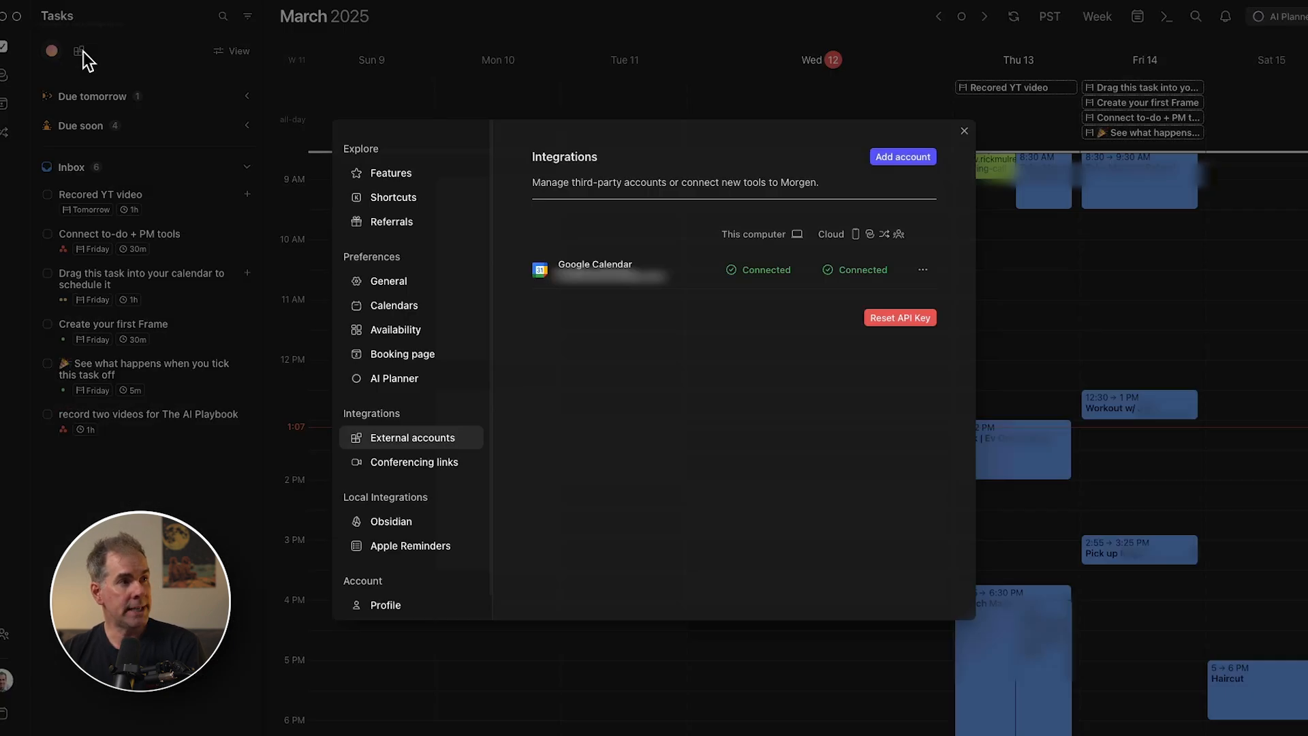
left_click(902, 155)
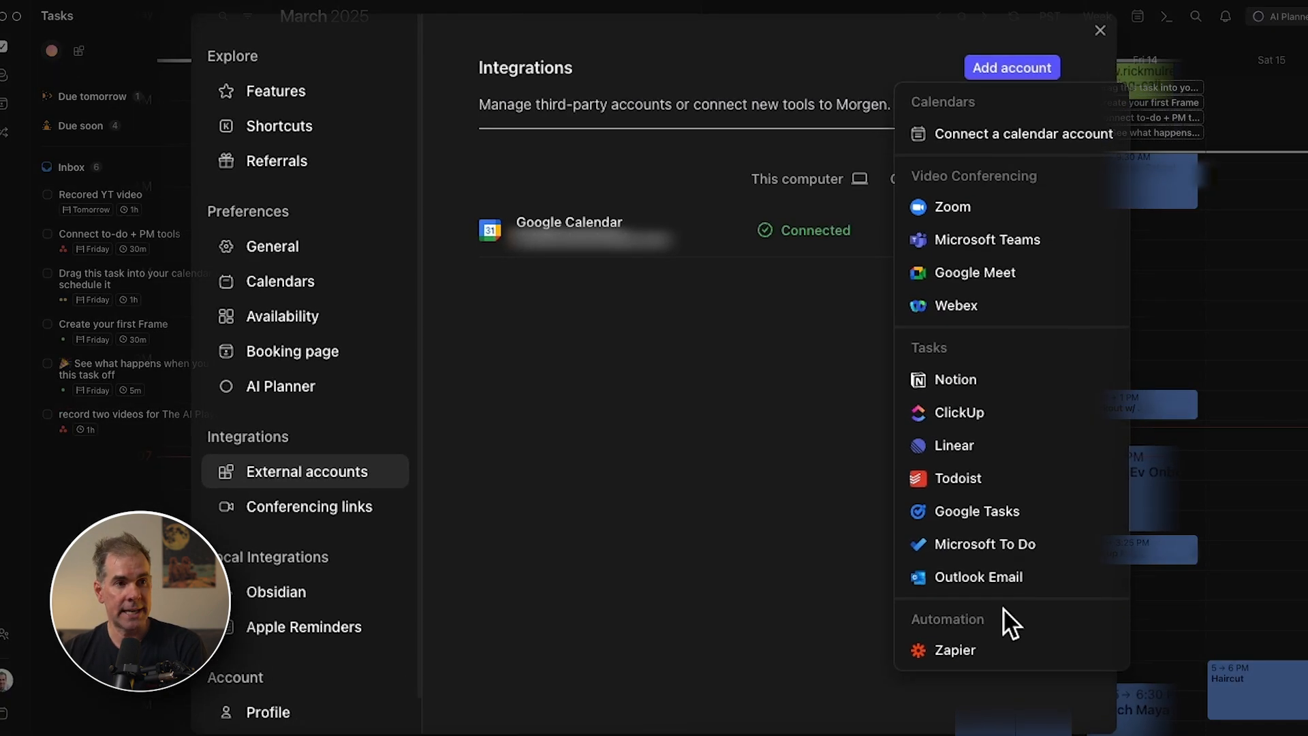
mouse_move(1018, 421)
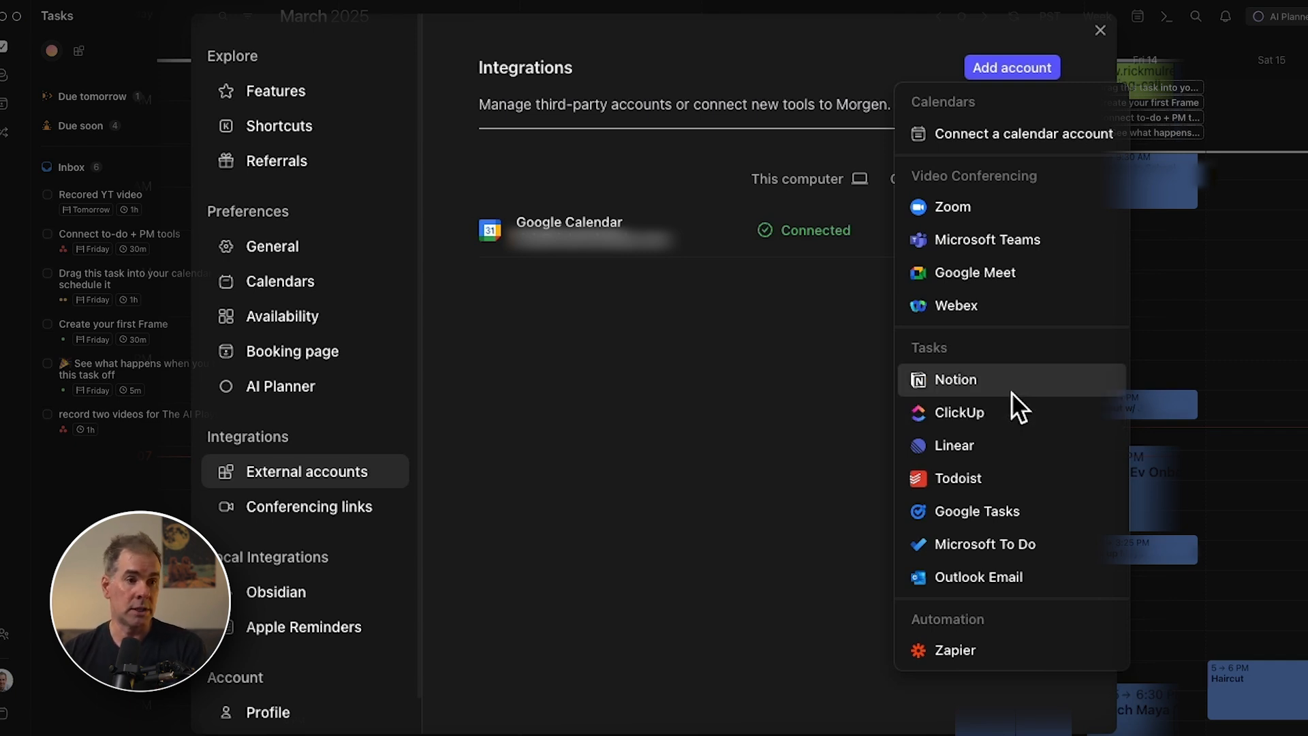
mouse_move(995, 552)
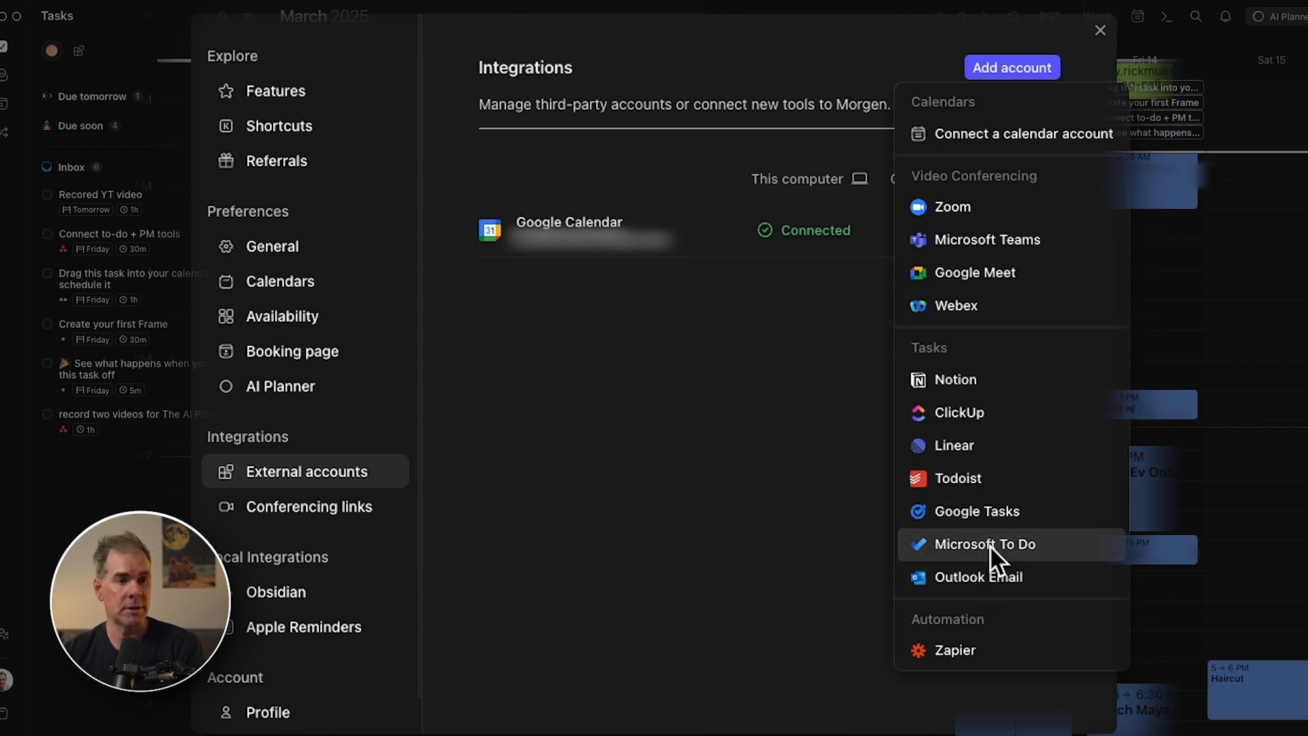
mouse_move(270, 133)
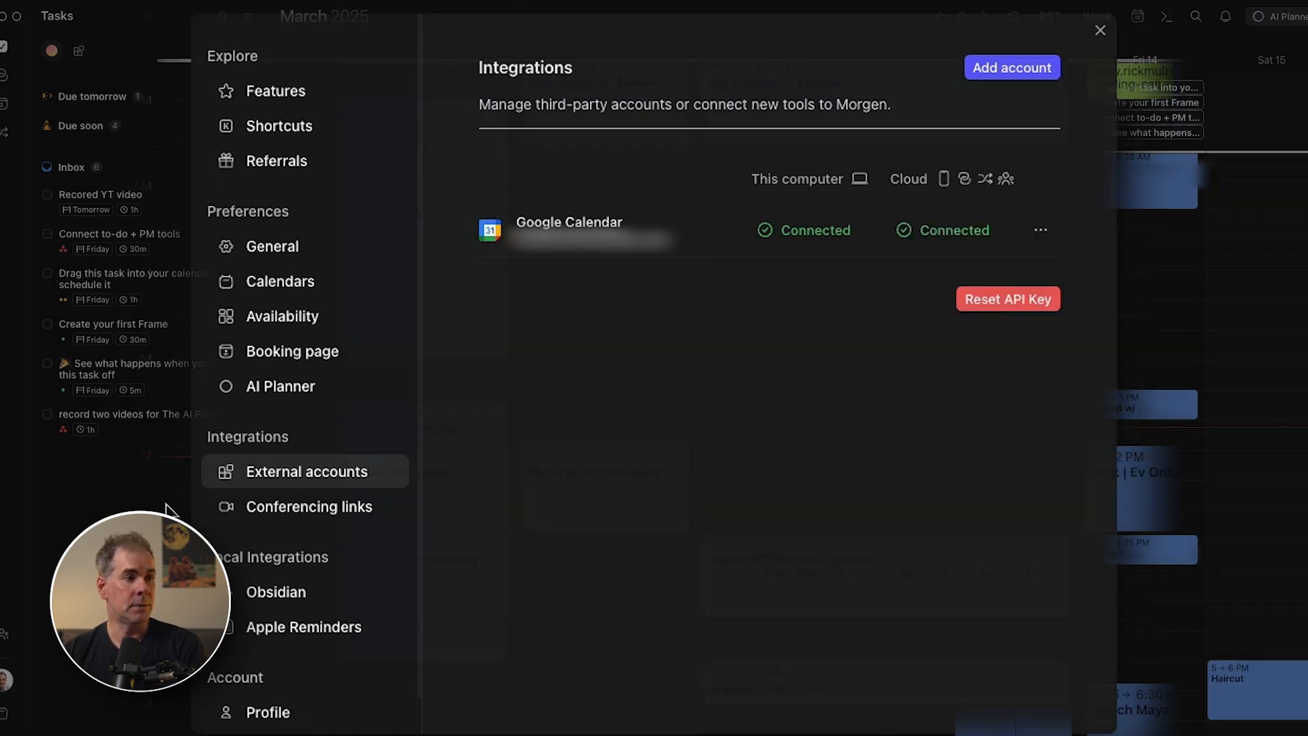
left_click(1100, 30)
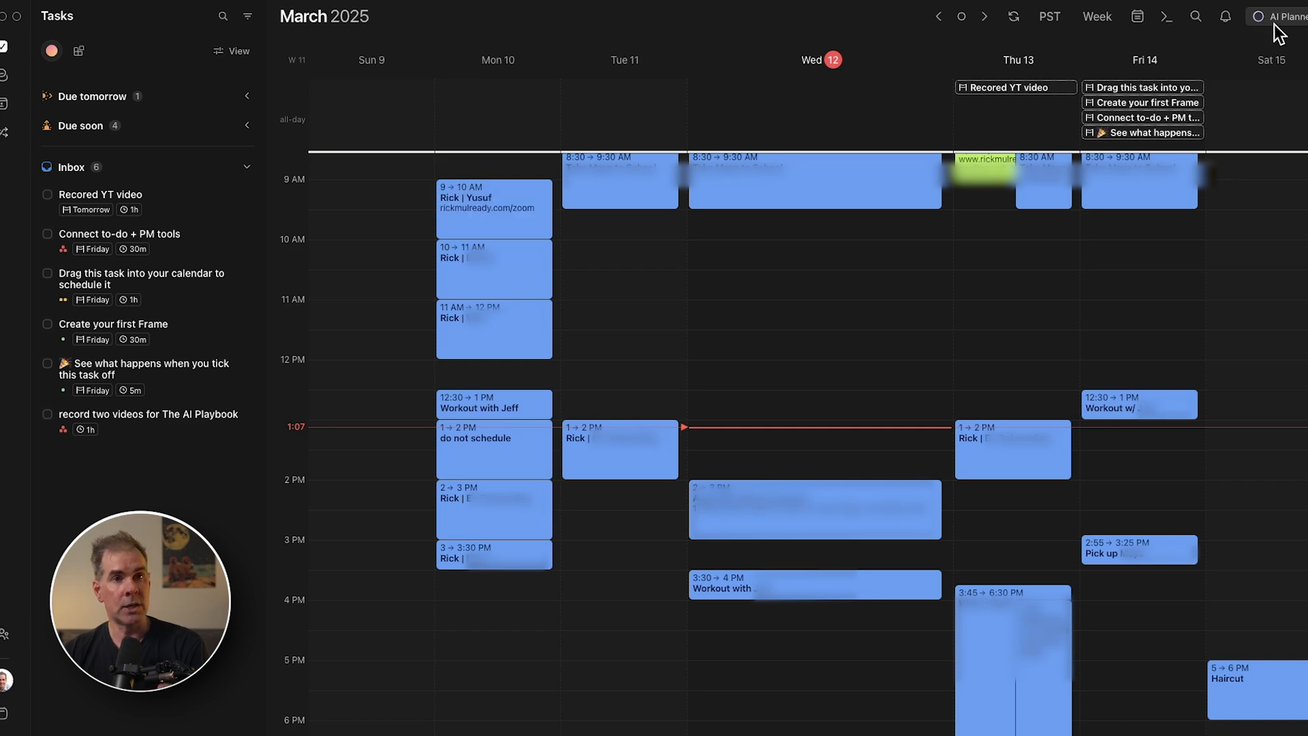
- Preview the AI Planner's proposed time slots for inbox tasks on Wednesday and Thursday
left_click(1278, 16)
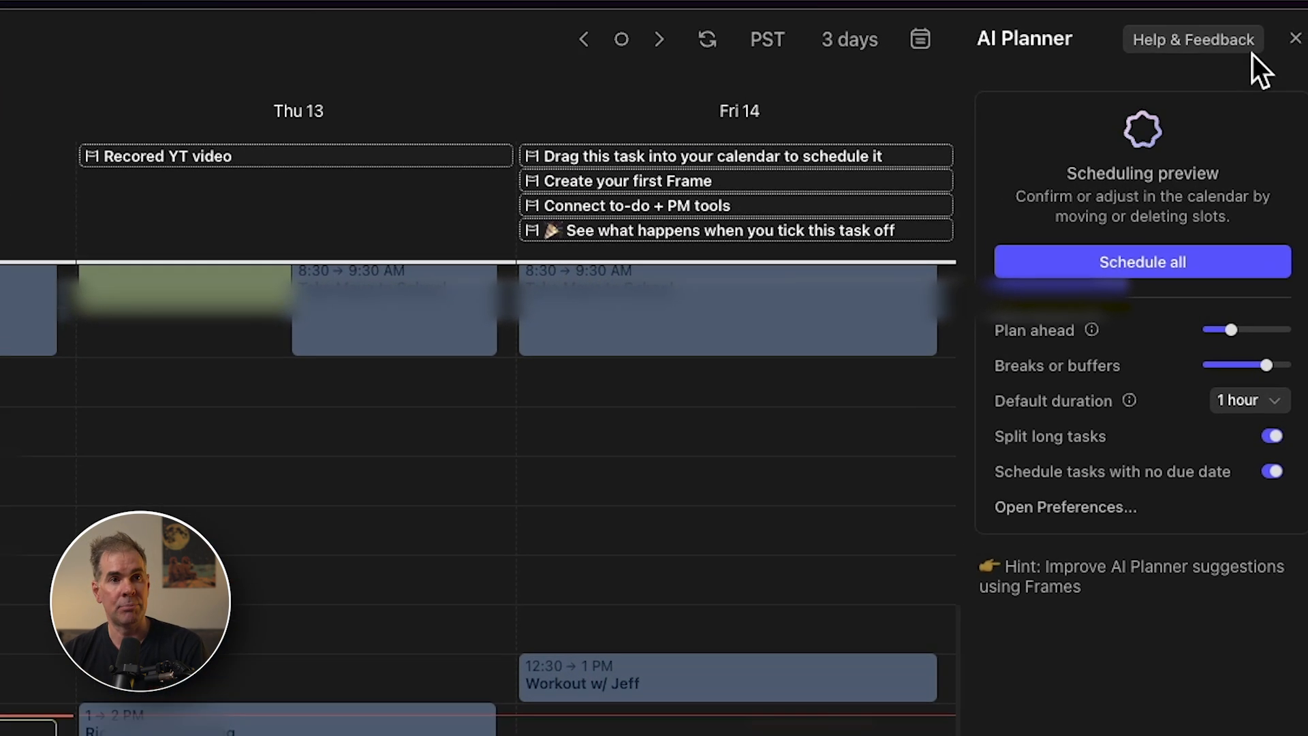
left_click(1142, 261)
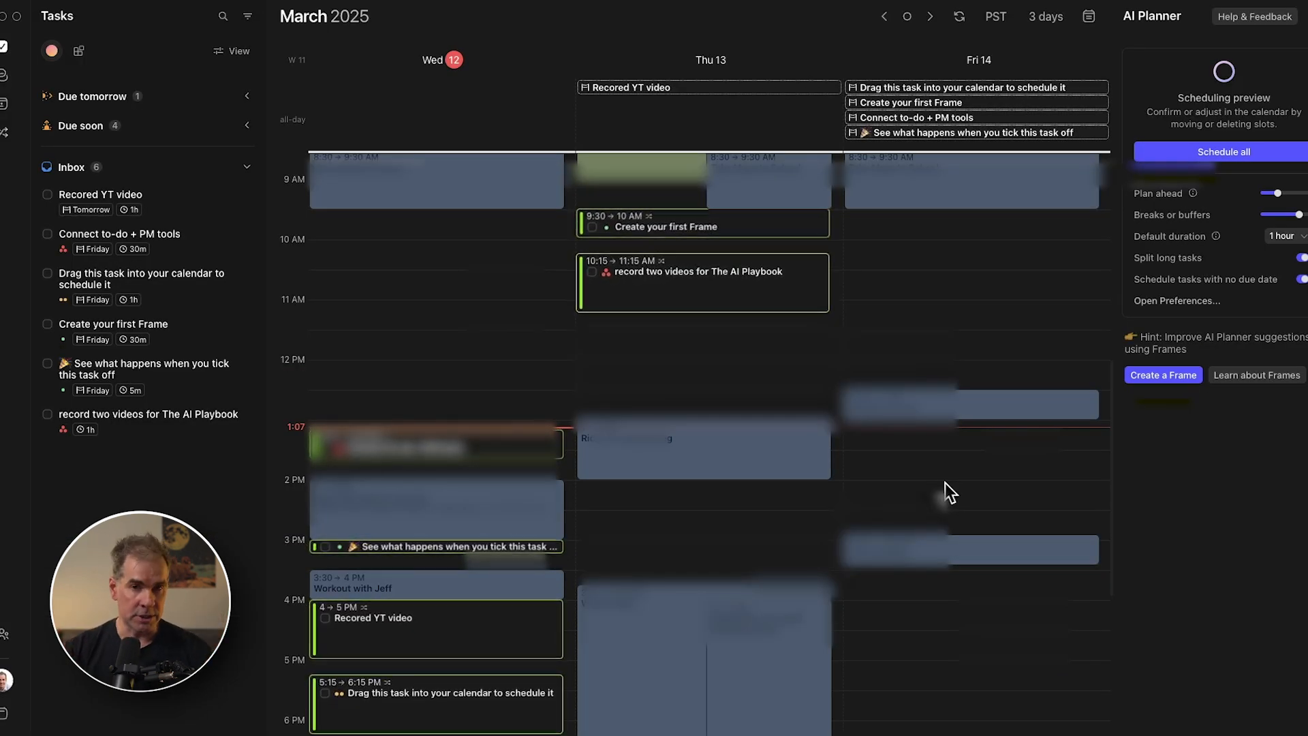
mouse_move(821, 567)
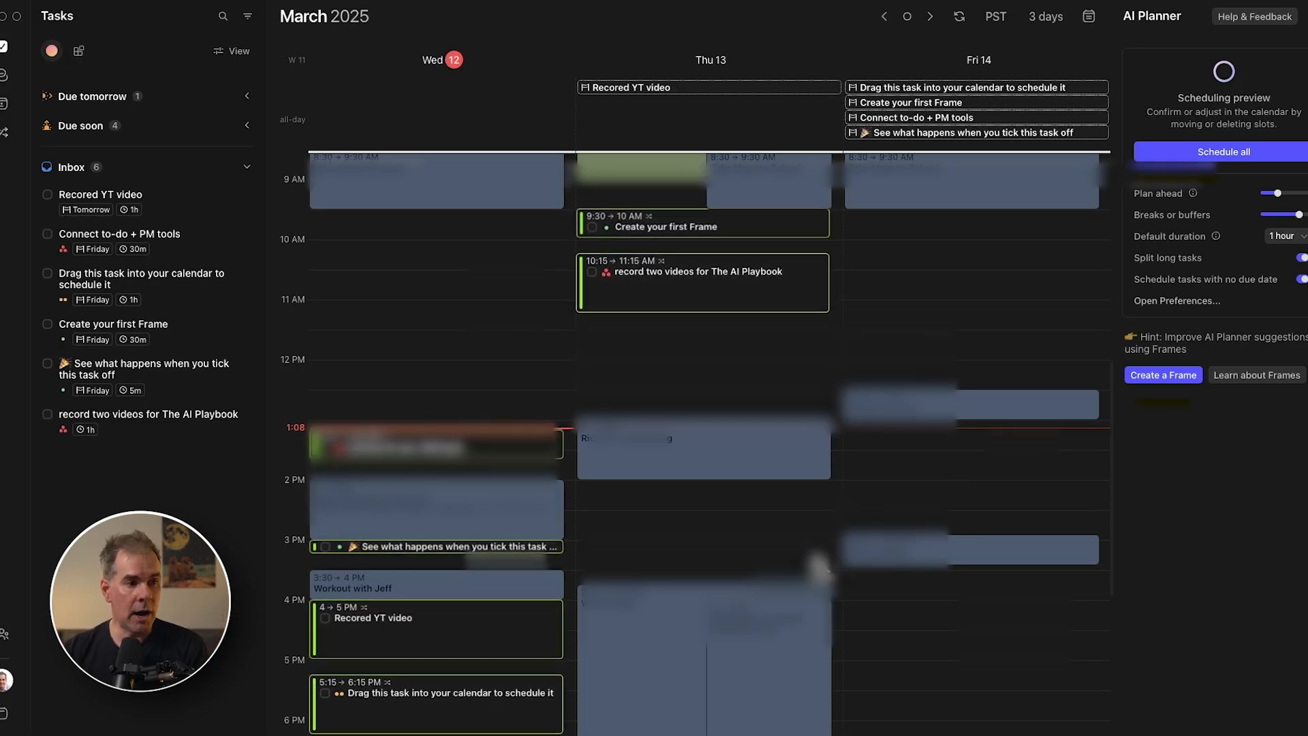
scroll("down", 3)
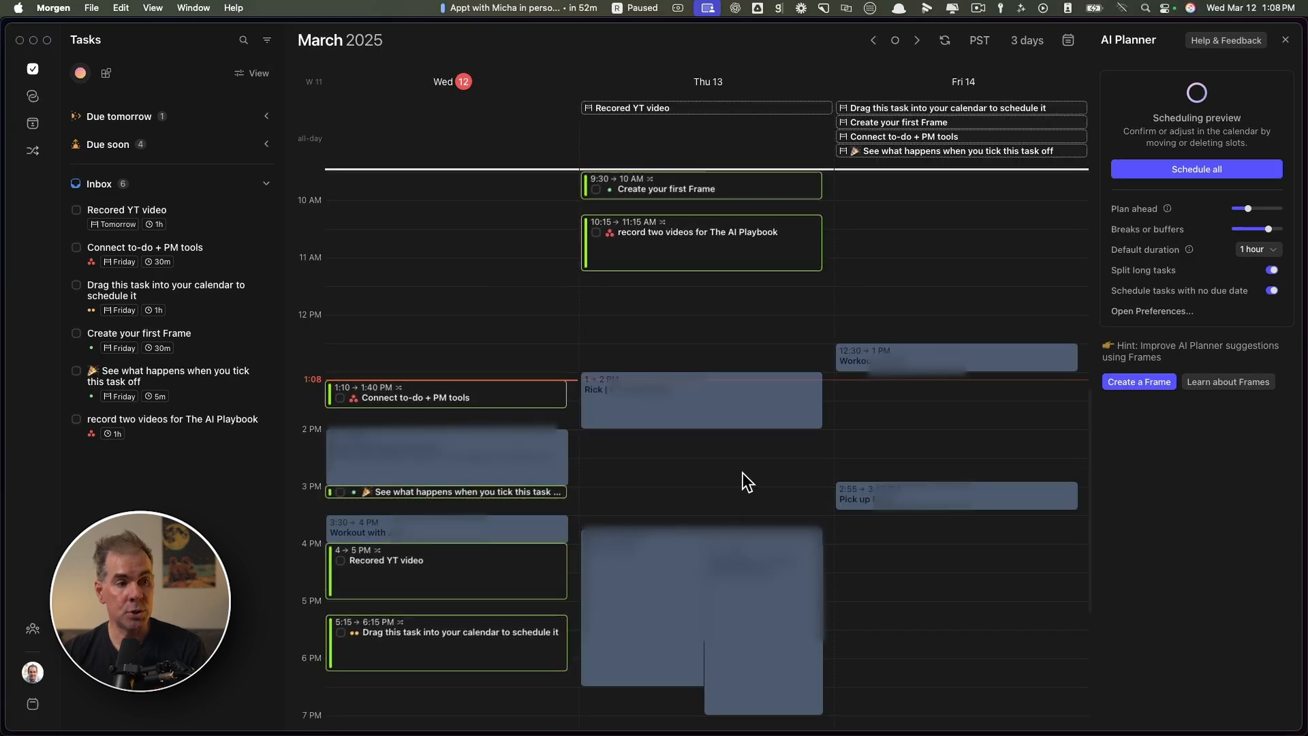
mouse_move(1255, 311)
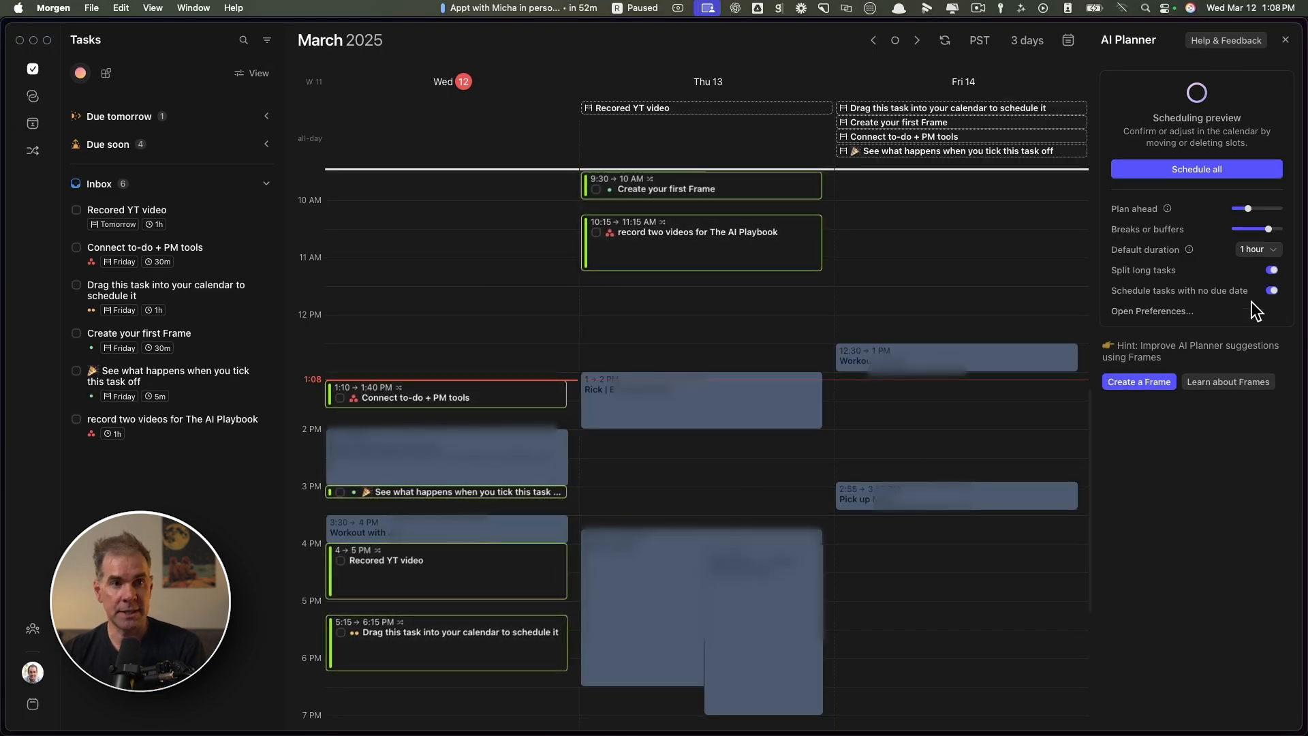
left_click(1151, 310)
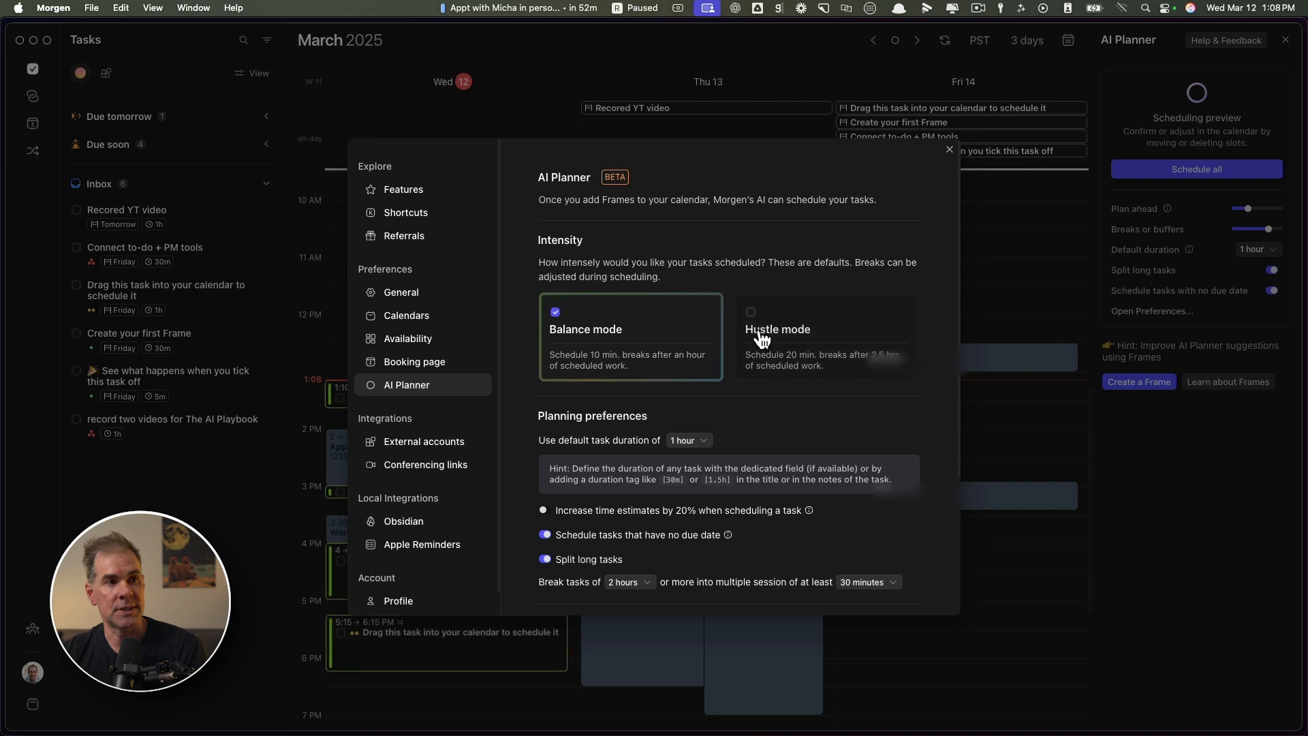
mouse_move(504, 202)
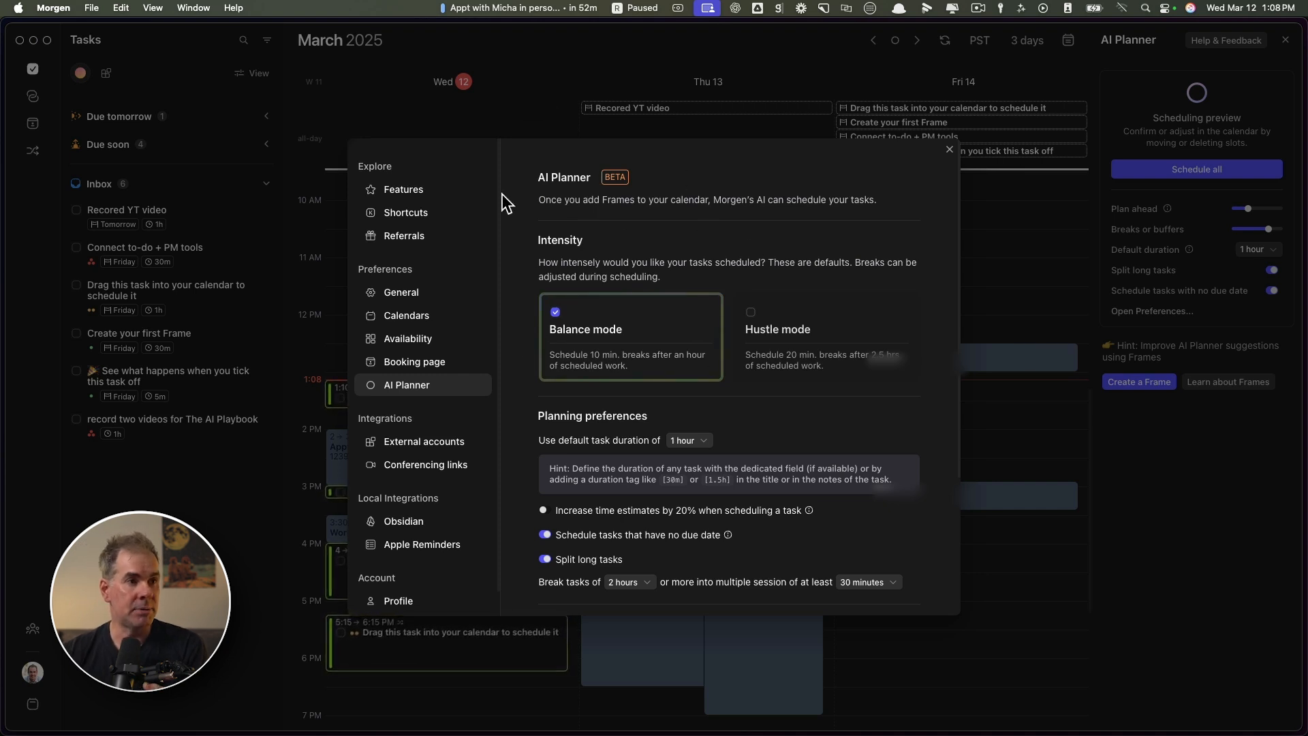
scroll("down", 3)
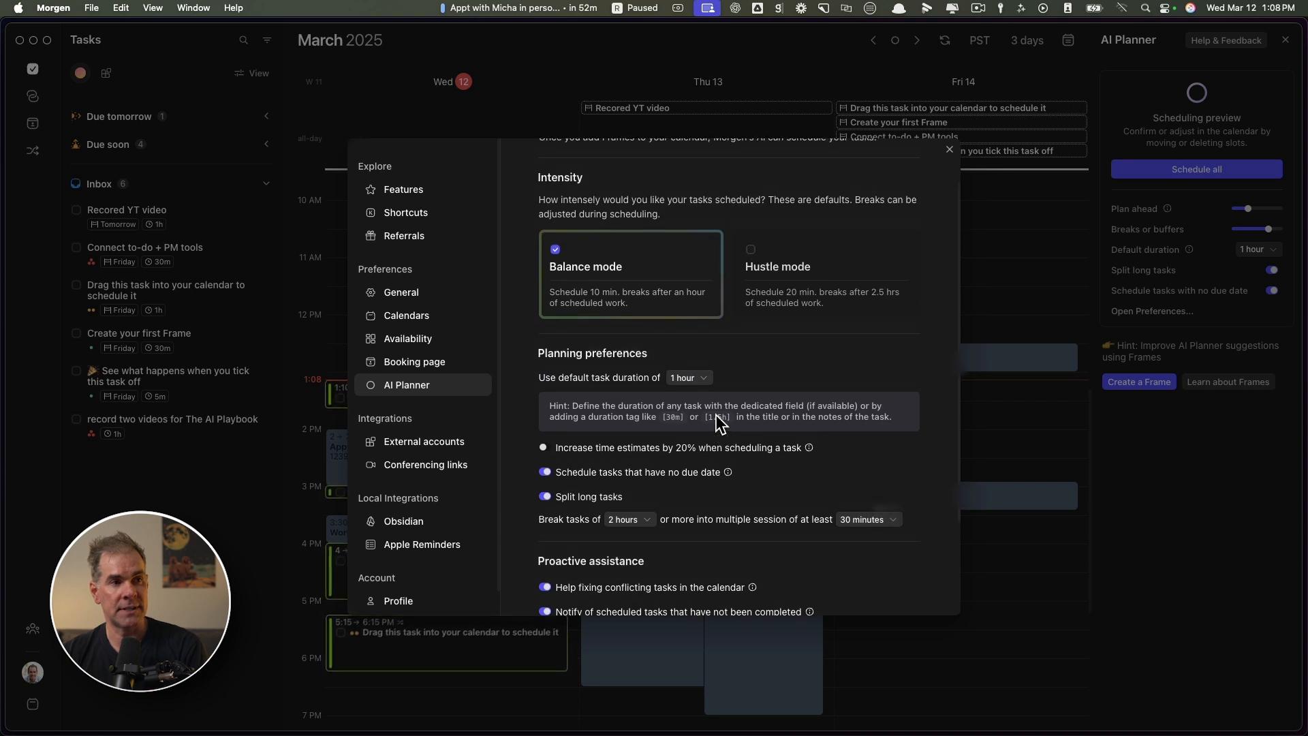
scroll("up", 3)
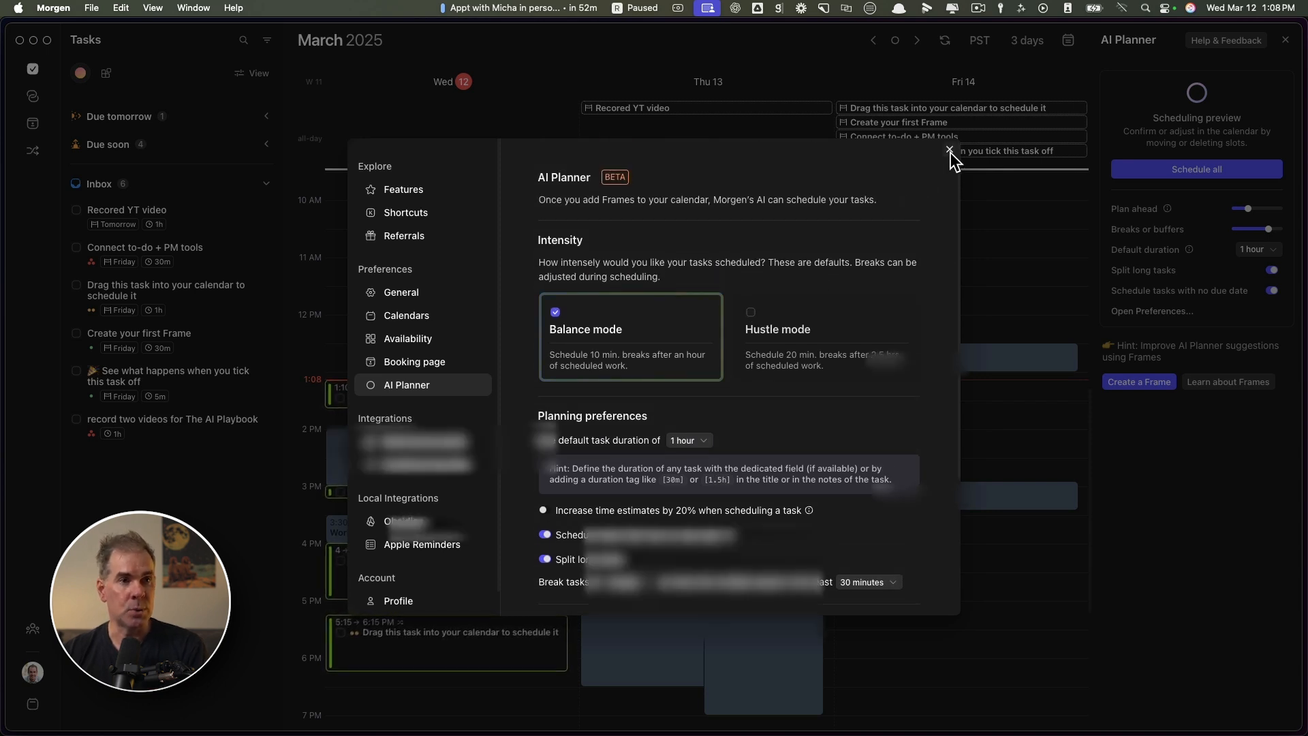
left_click(948, 149)
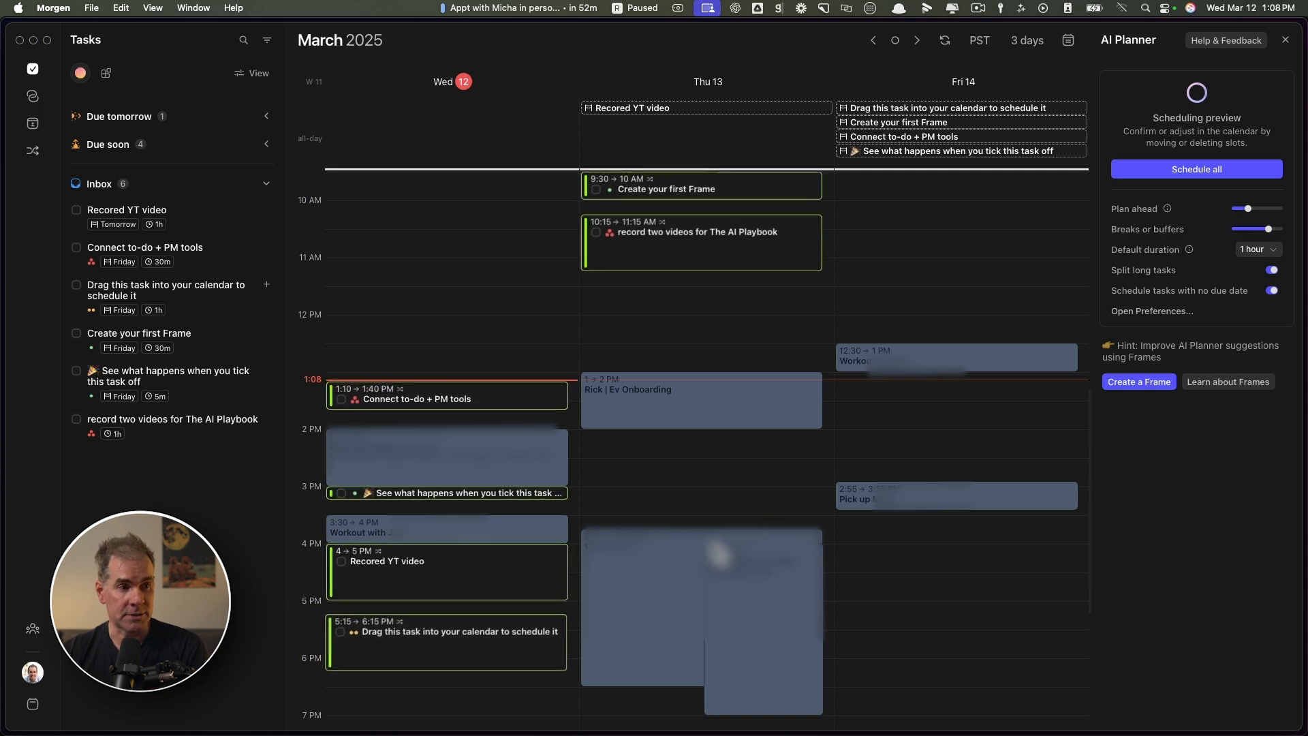
mouse_move(767, 526)
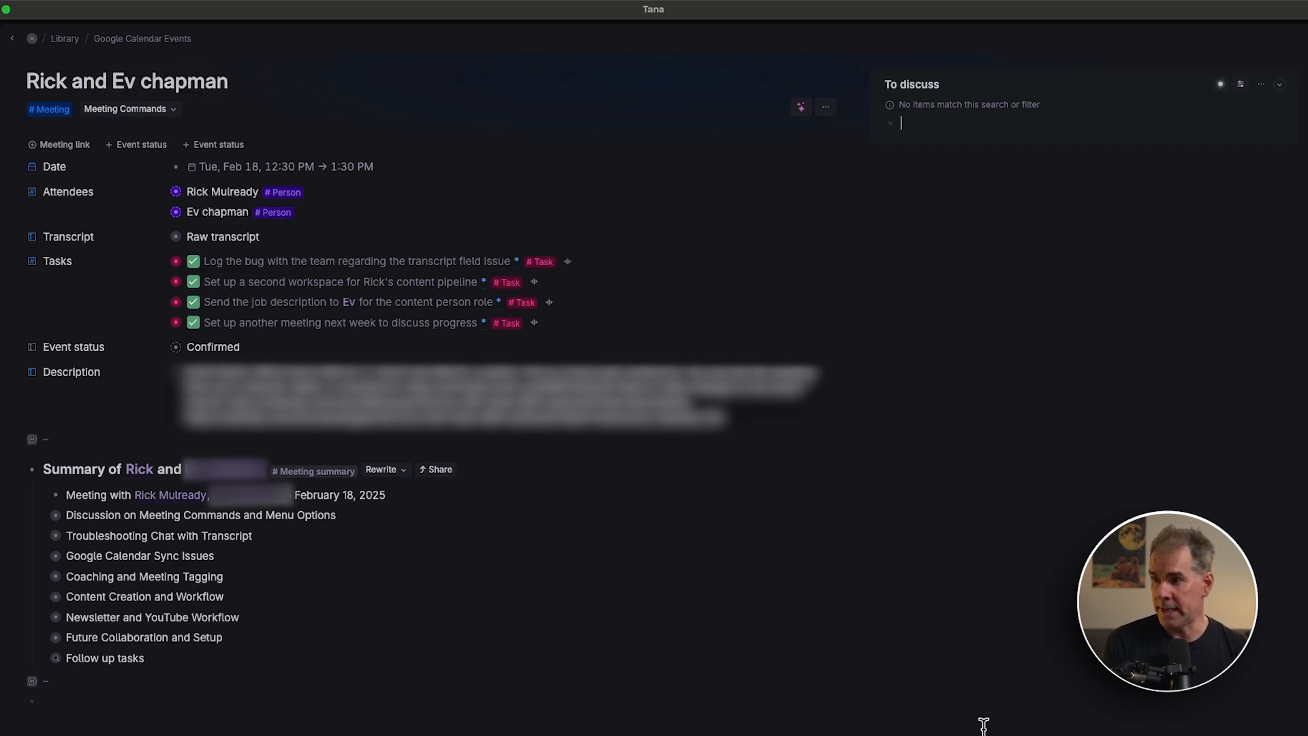
scroll("down", 3)
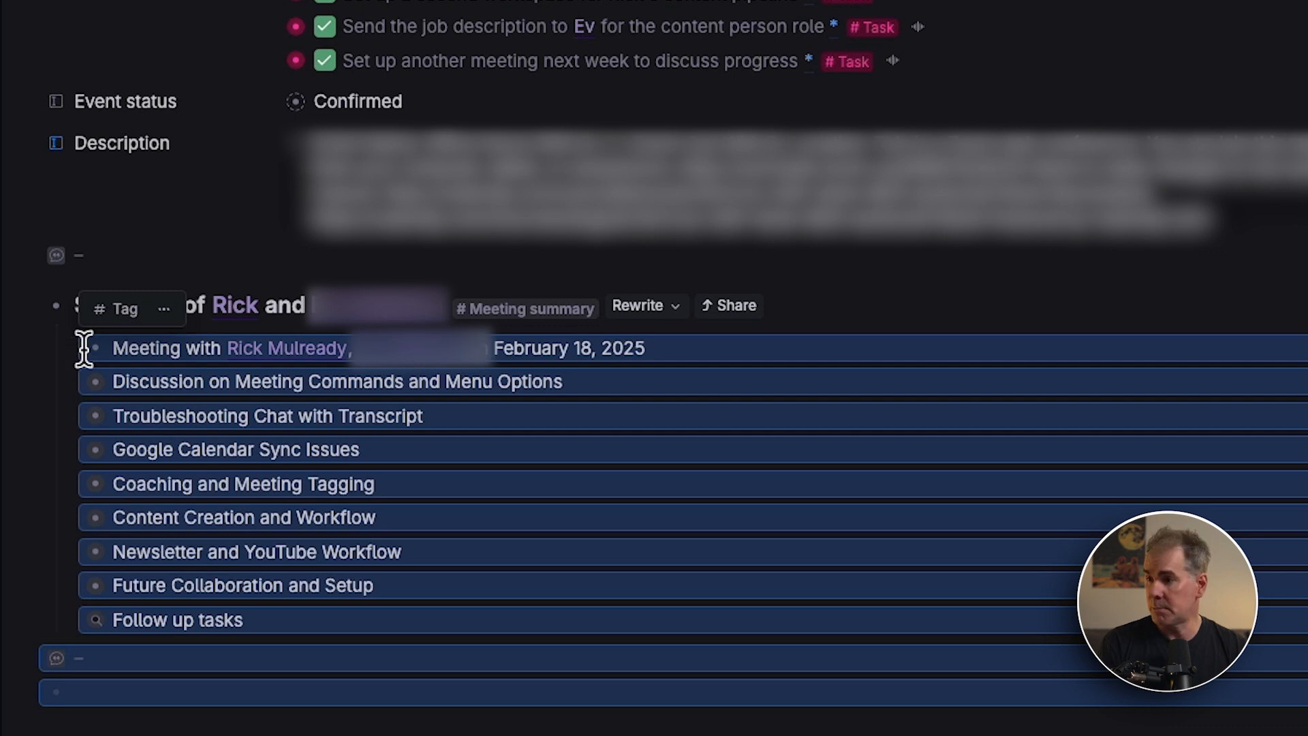
scroll("down", 3)
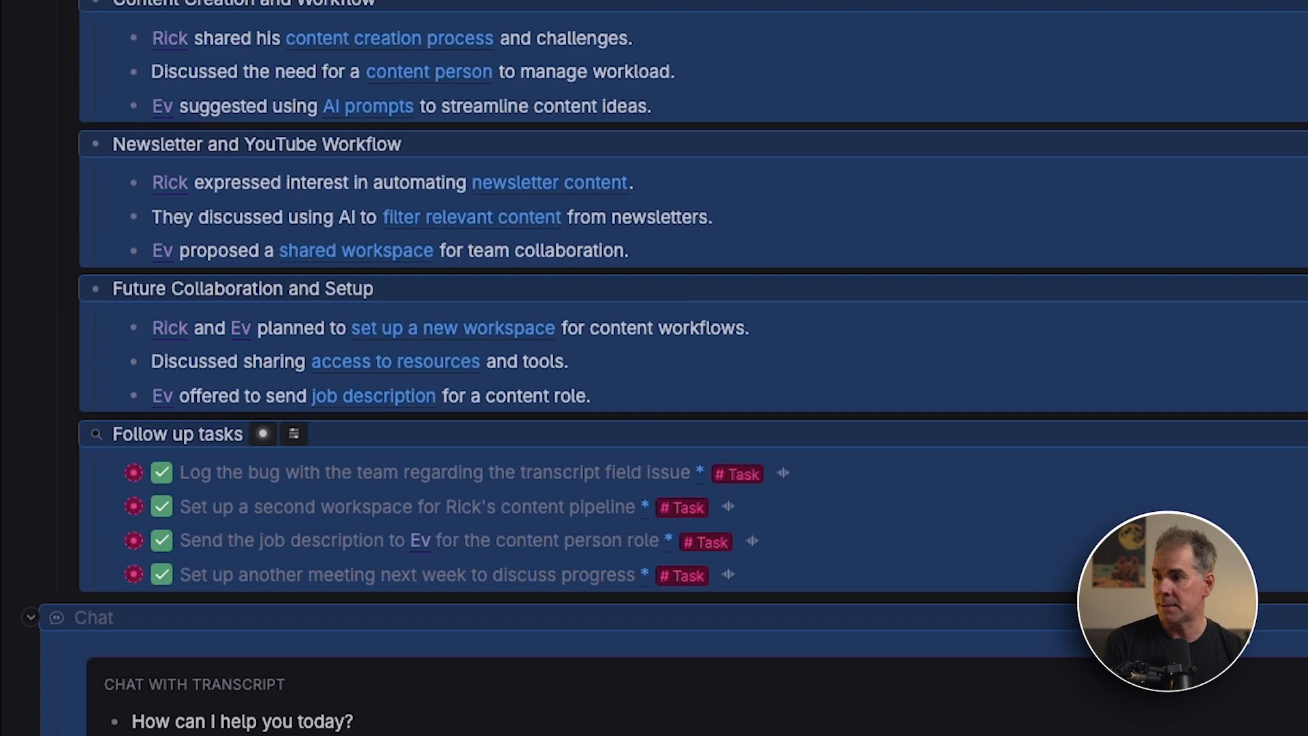
scroll("up", 3)
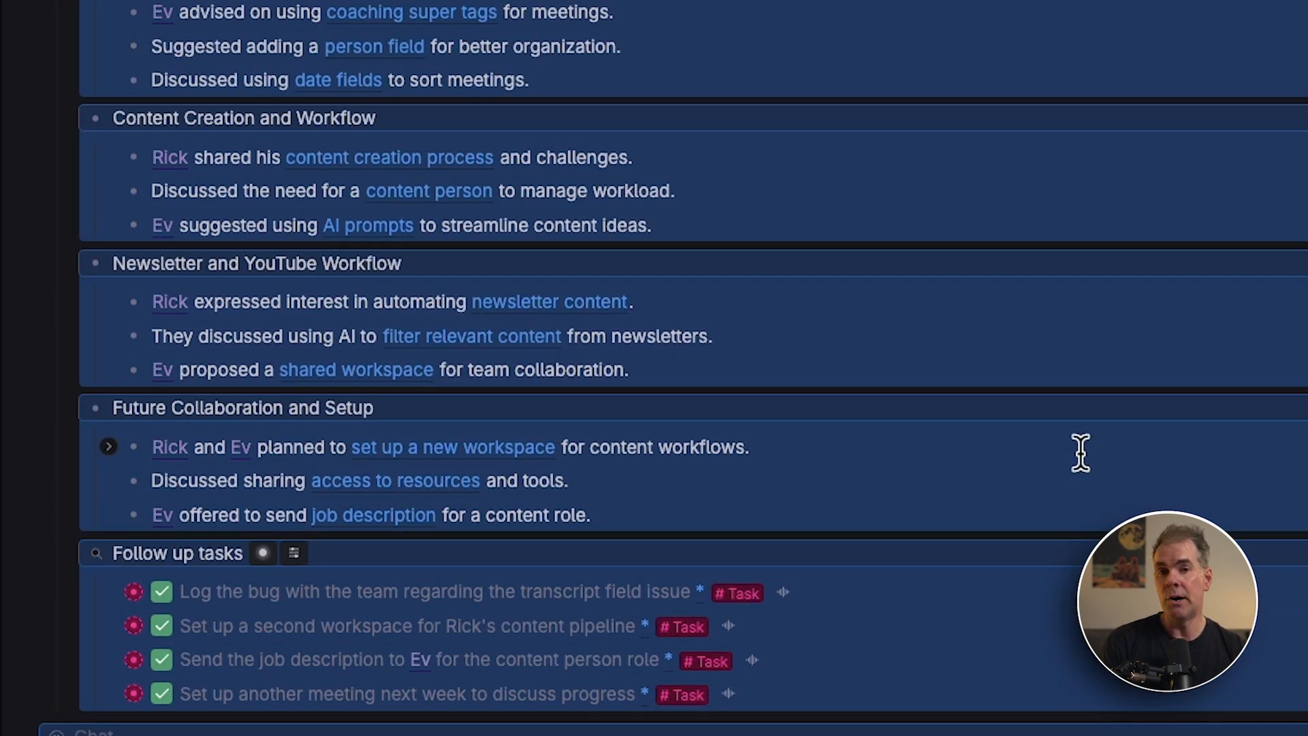
mouse_move(251, 601)
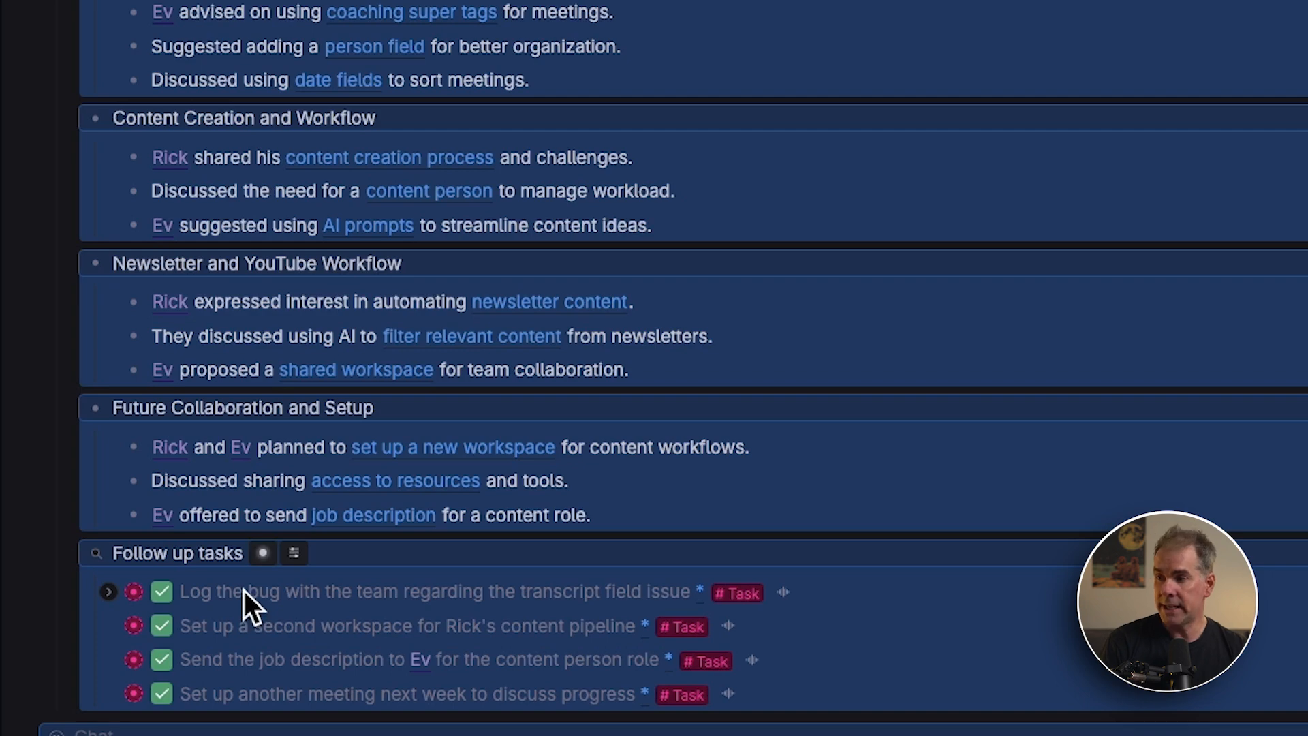
mouse_move(247, 617)
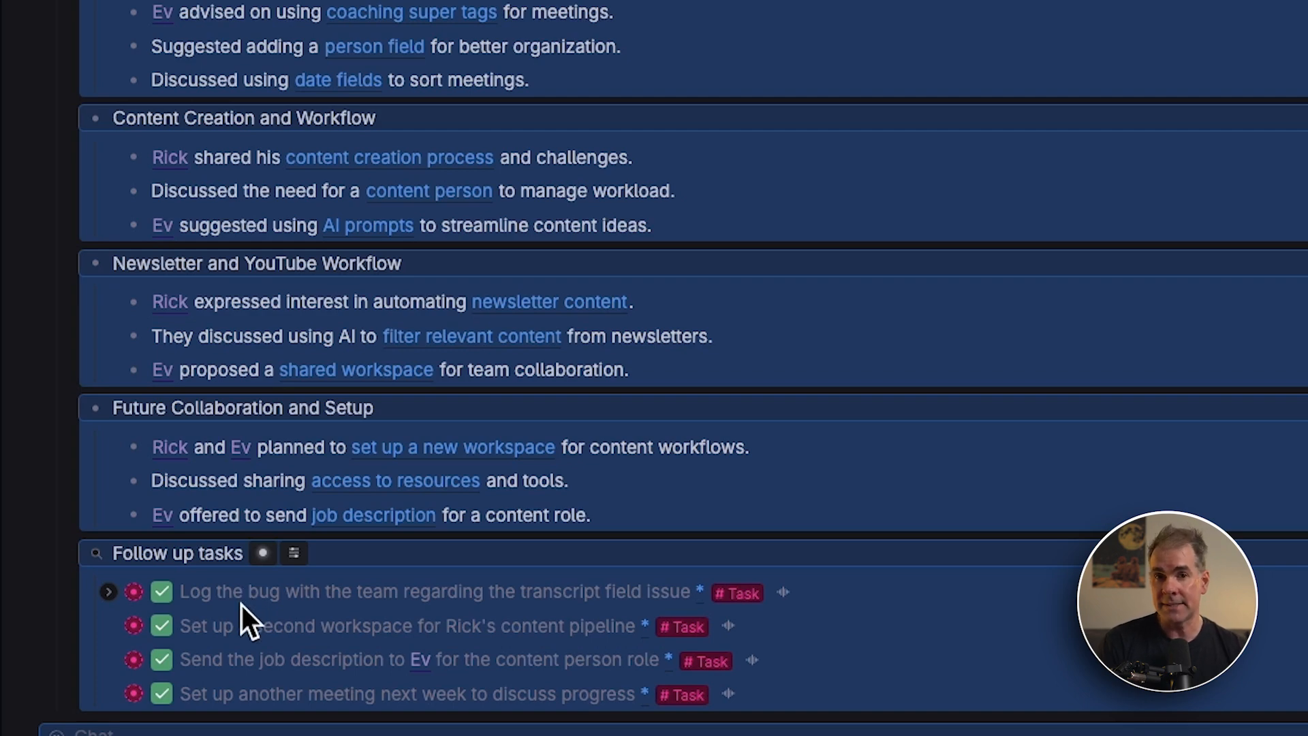
scroll("up", 3)
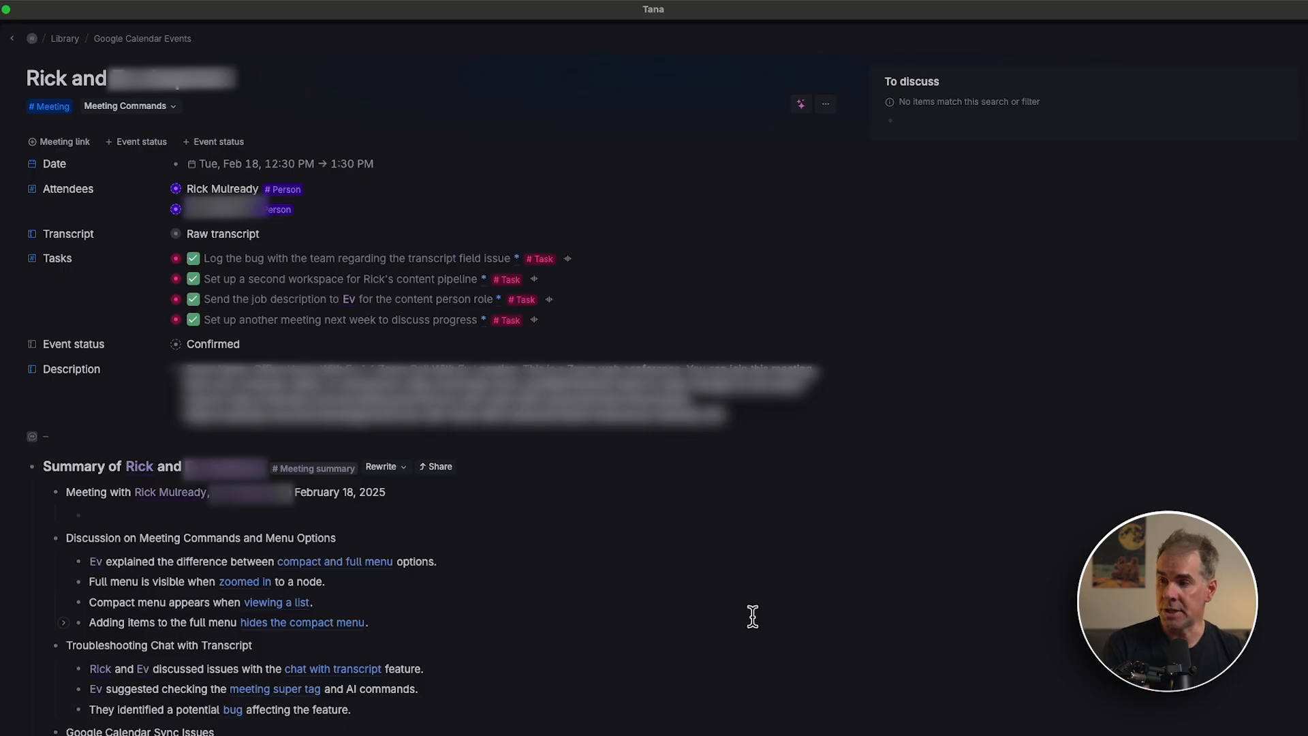
mouse_move(639, 608)
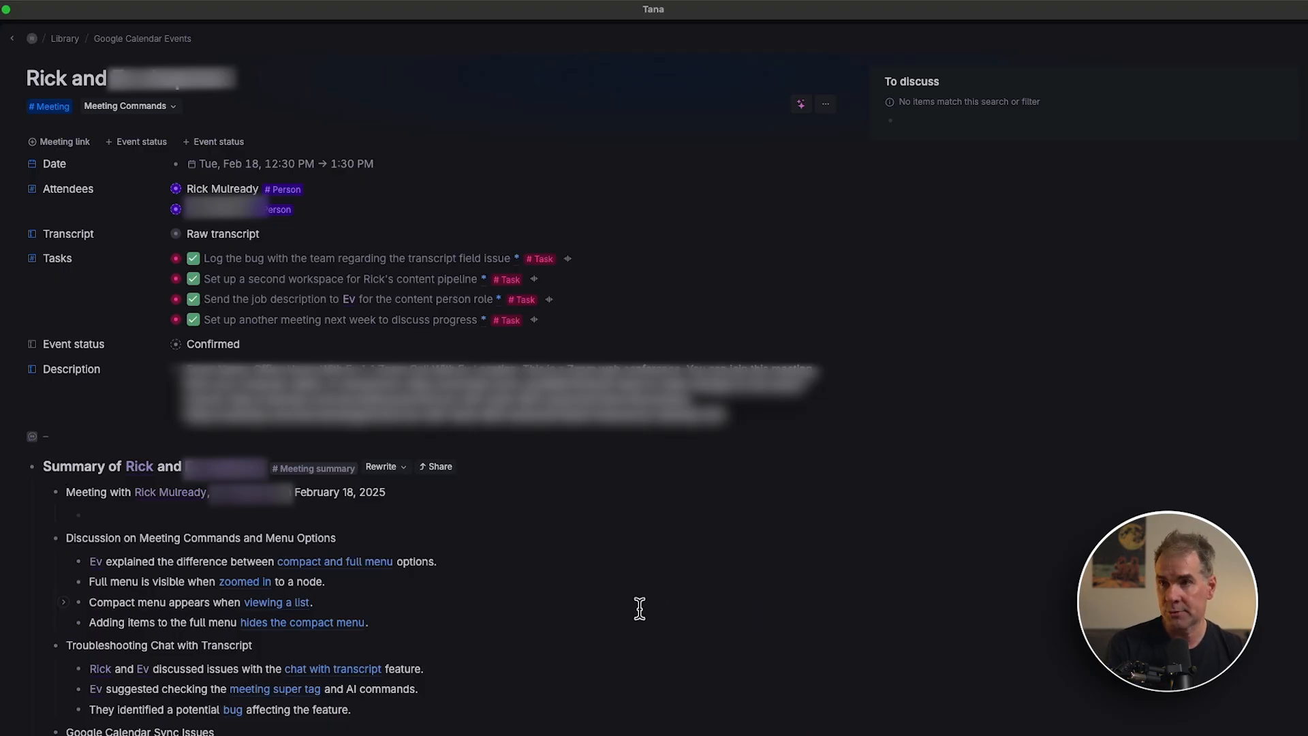
mouse_move(285, 154)
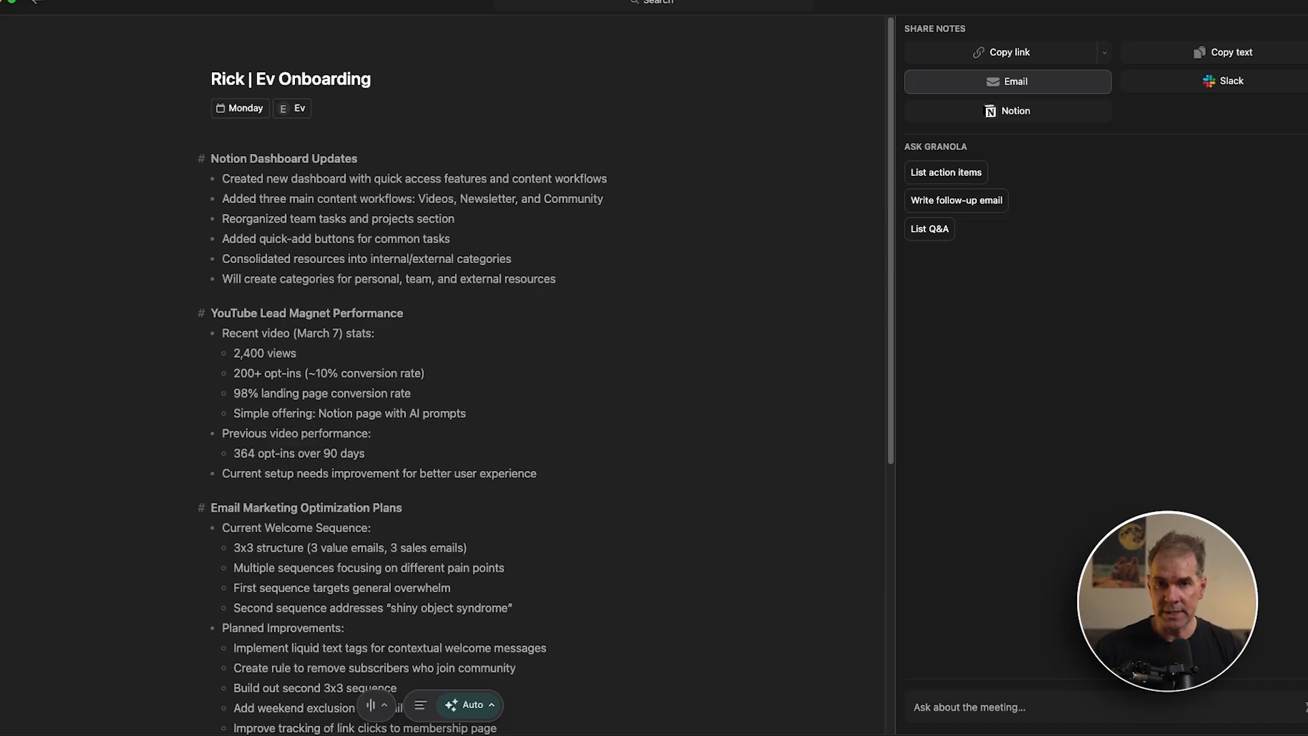
scroll("down", 3)
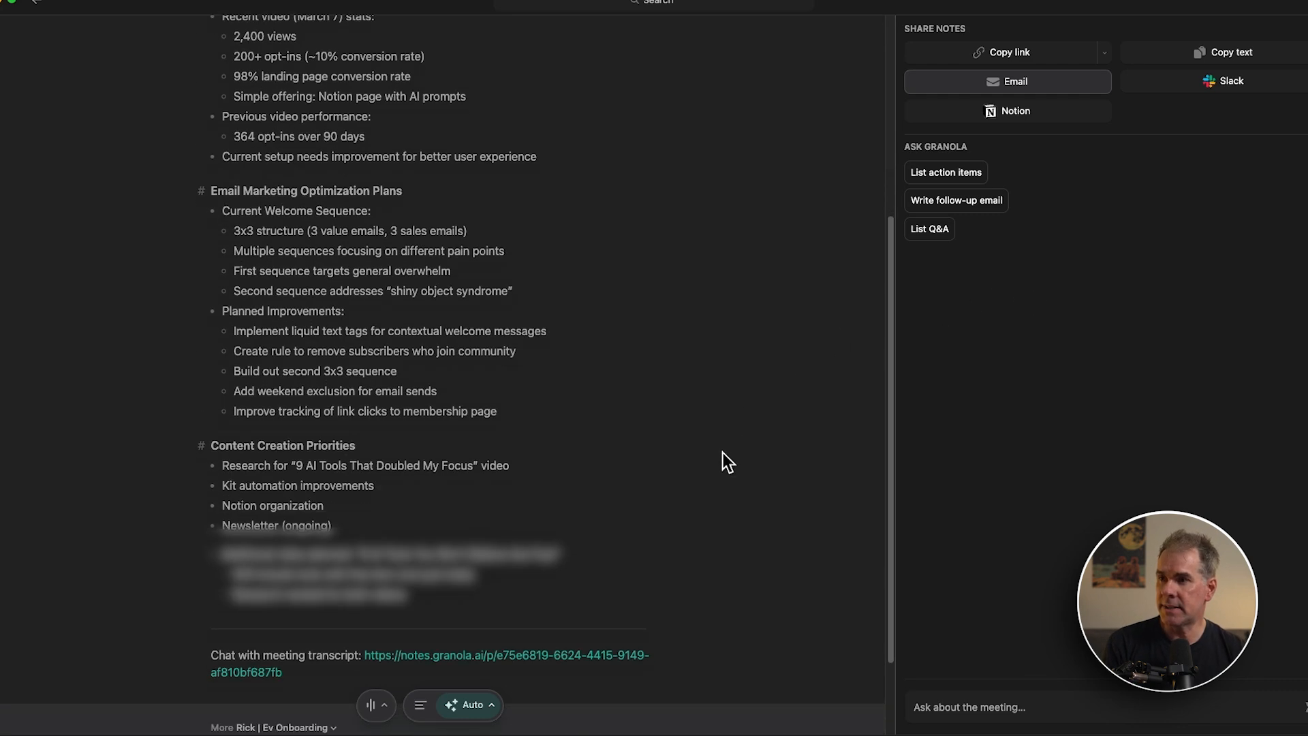
scroll("down", 3)
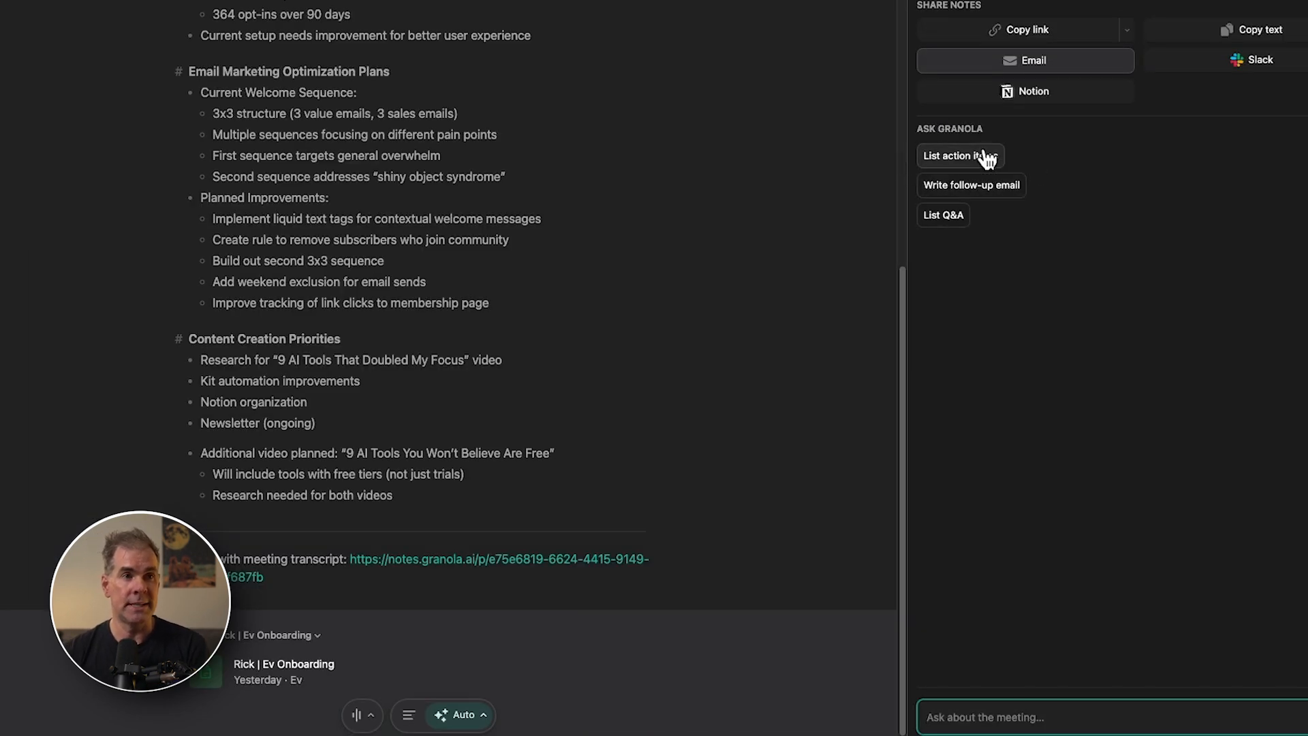
mouse_move(1072, 246)
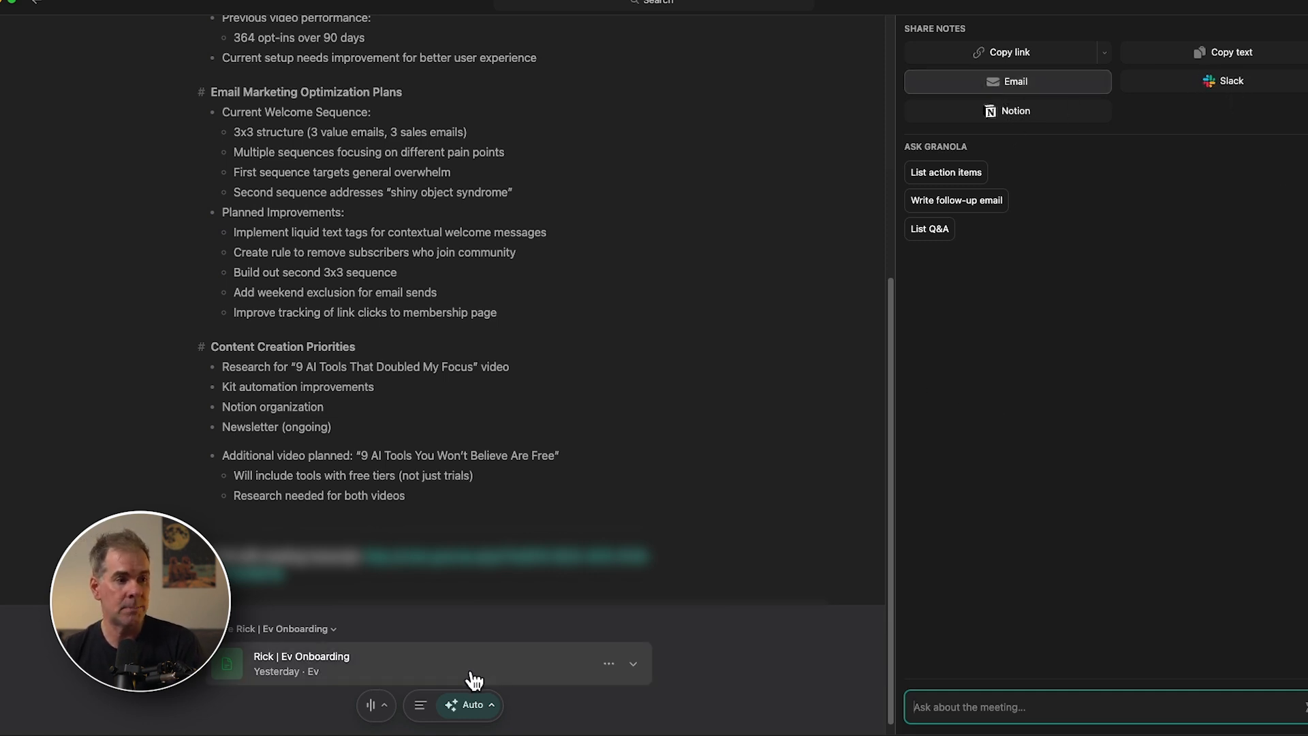
scroll("up", 3)
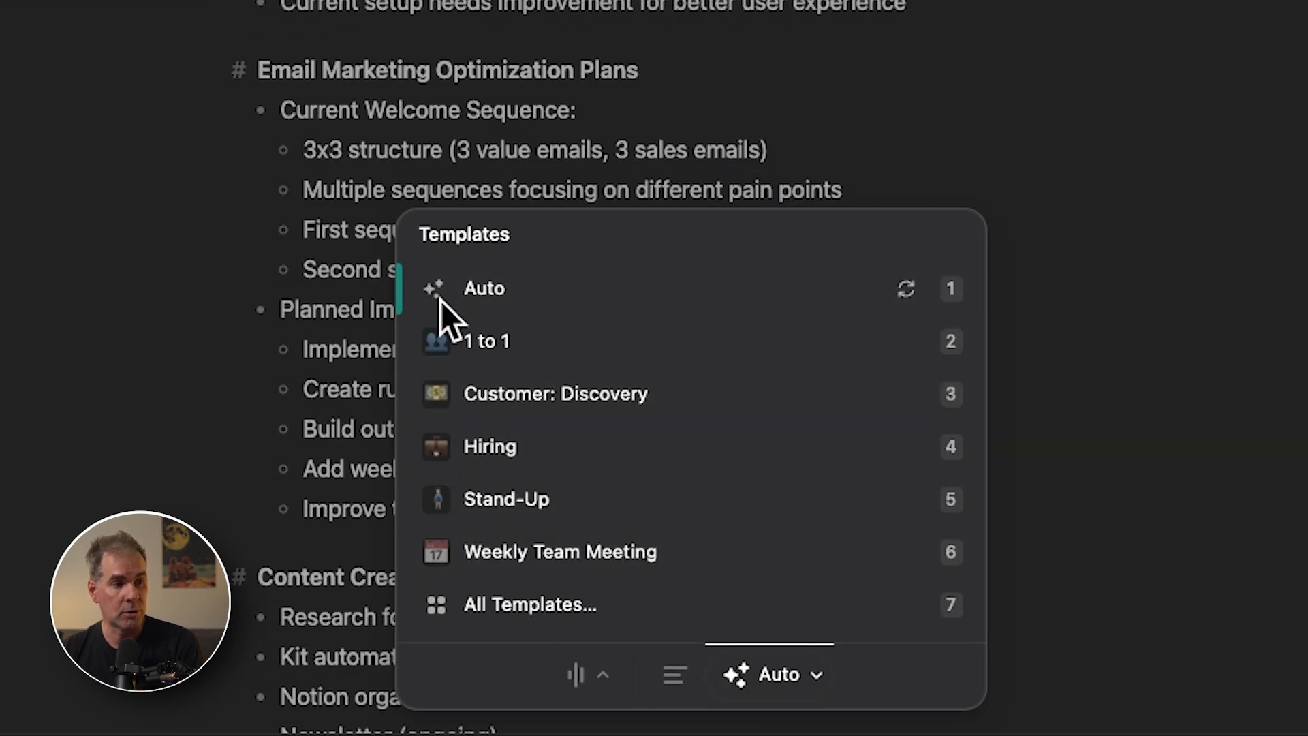
mouse_move(655, 574)
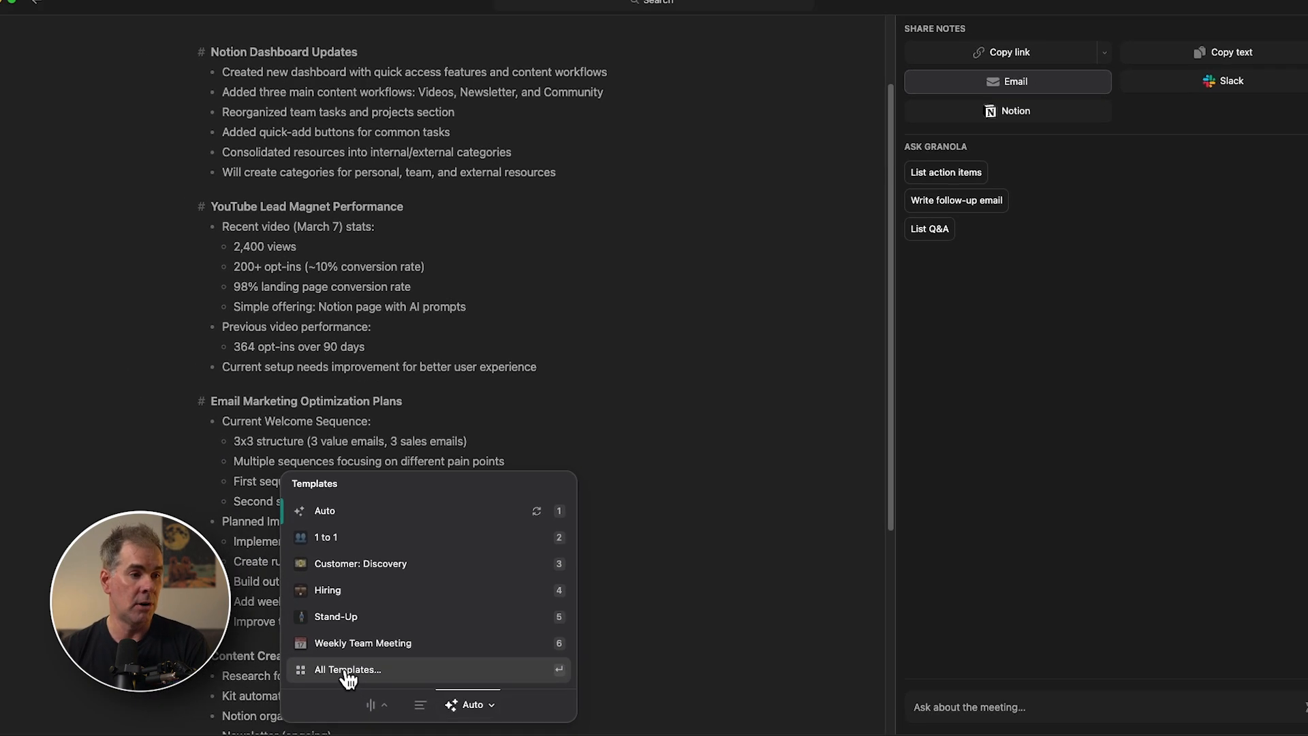
- Browse All Templates and preview the Brainstorm template's meeting context and four sections
left_click(346, 669)
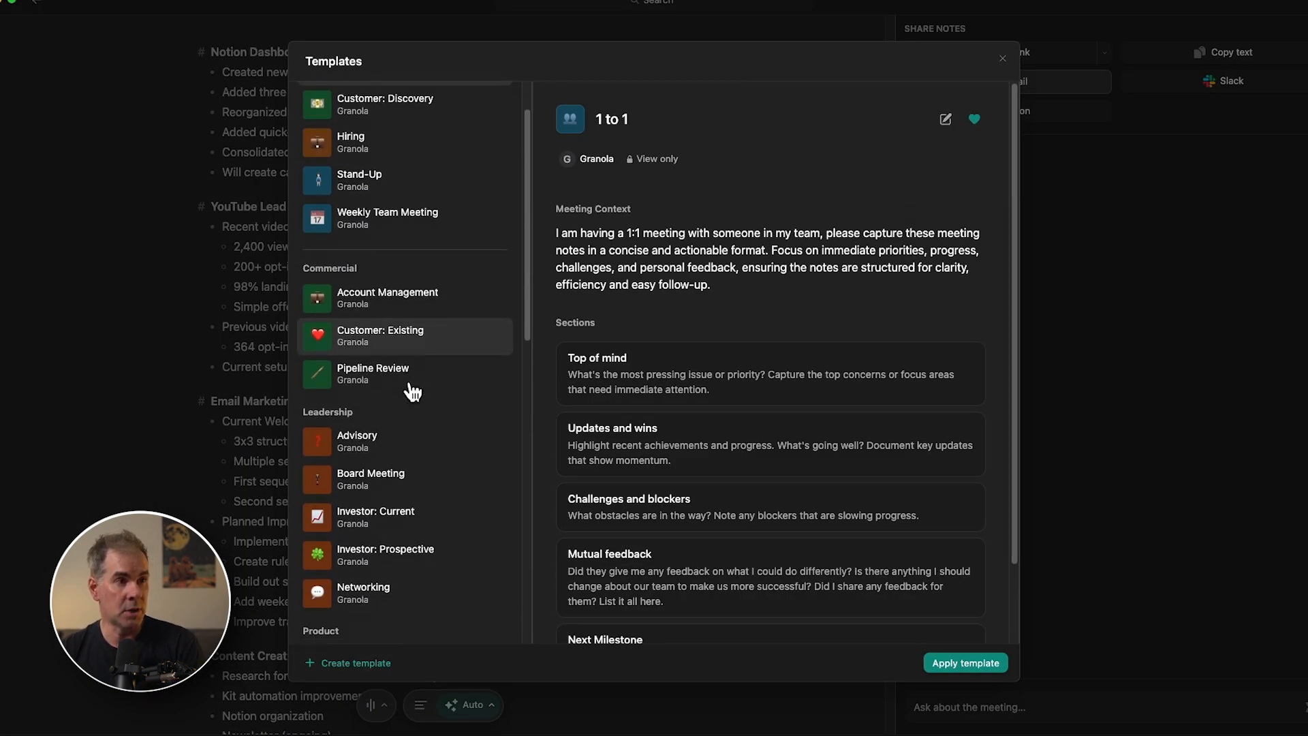
scroll("down", 3)
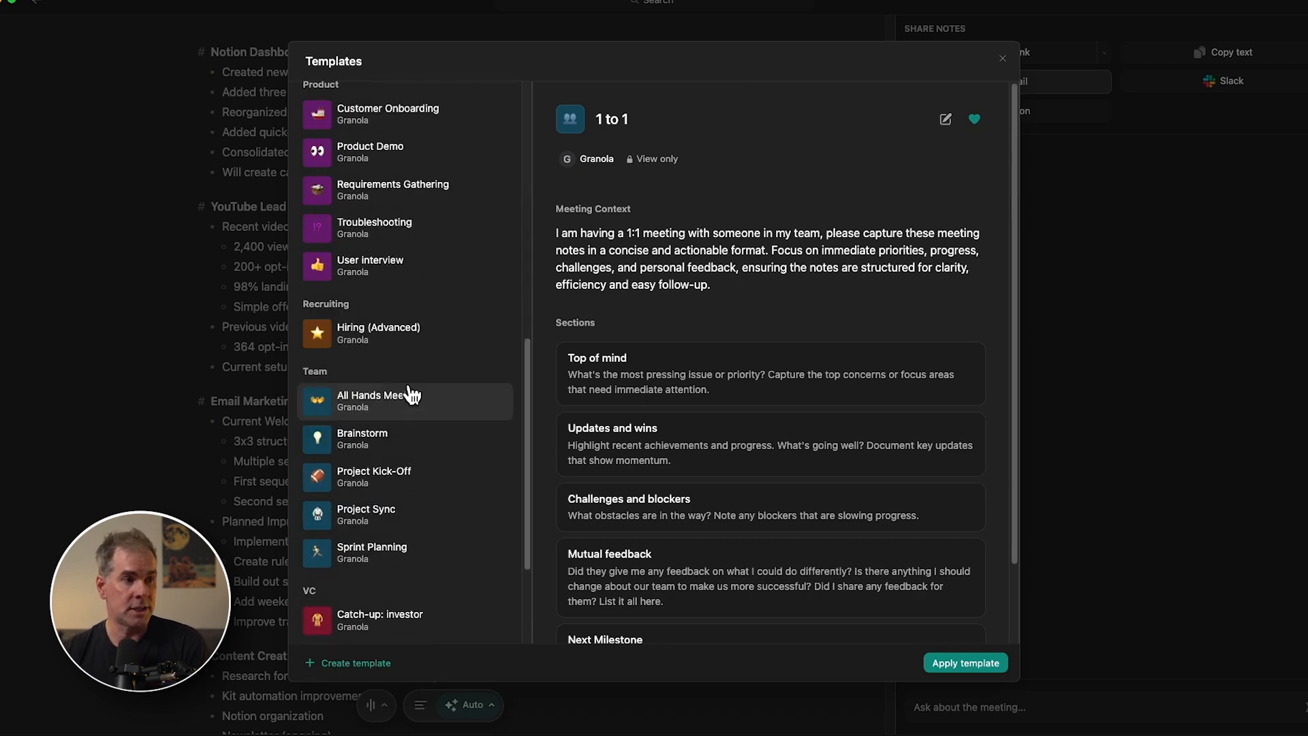
left_click(362, 438)
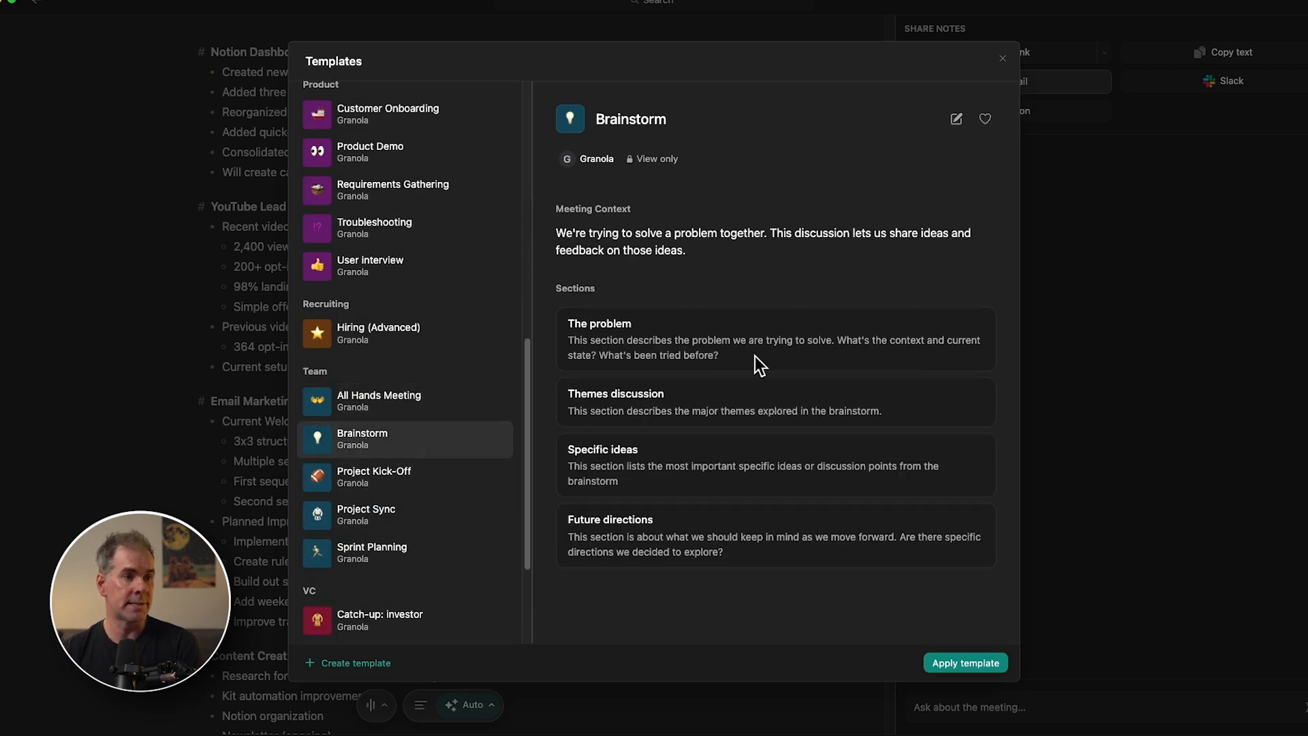
left_click(365, 514)
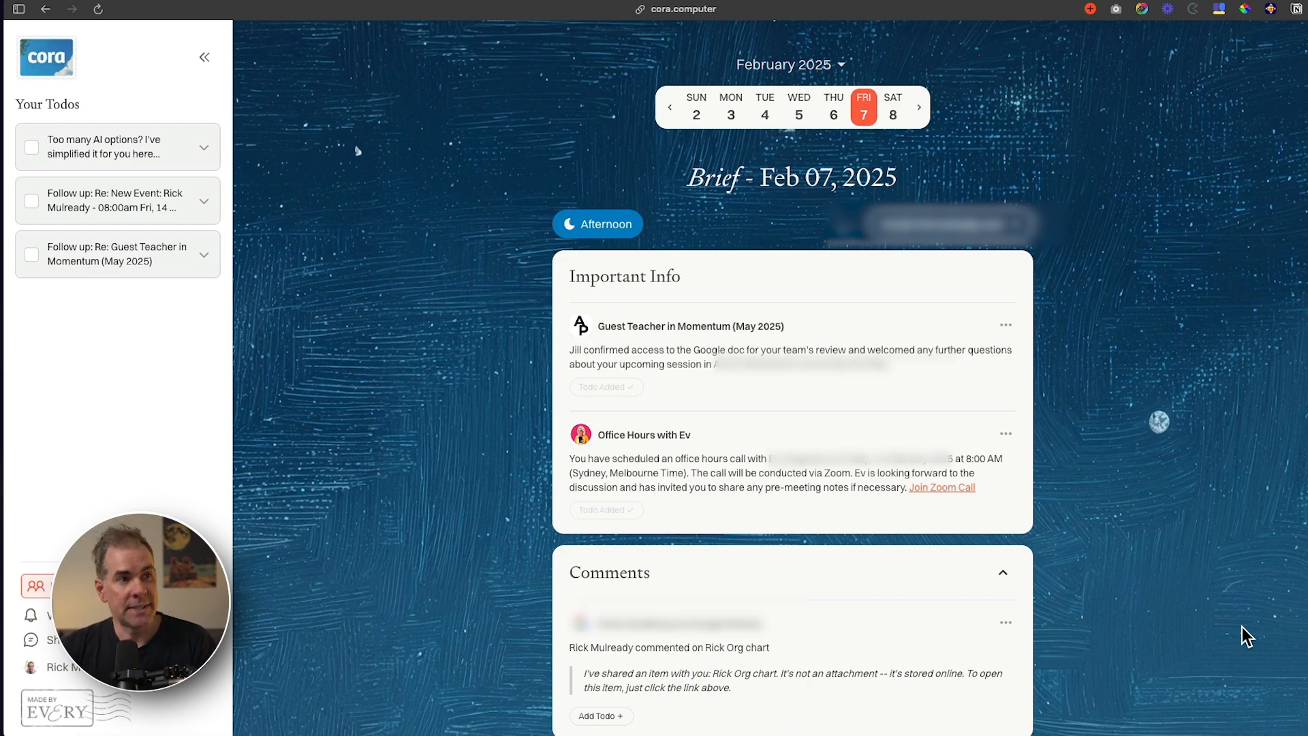
- Start a Change Category rule from the Guest Teacher in Momentum email's options menu
scroll("down", 3)
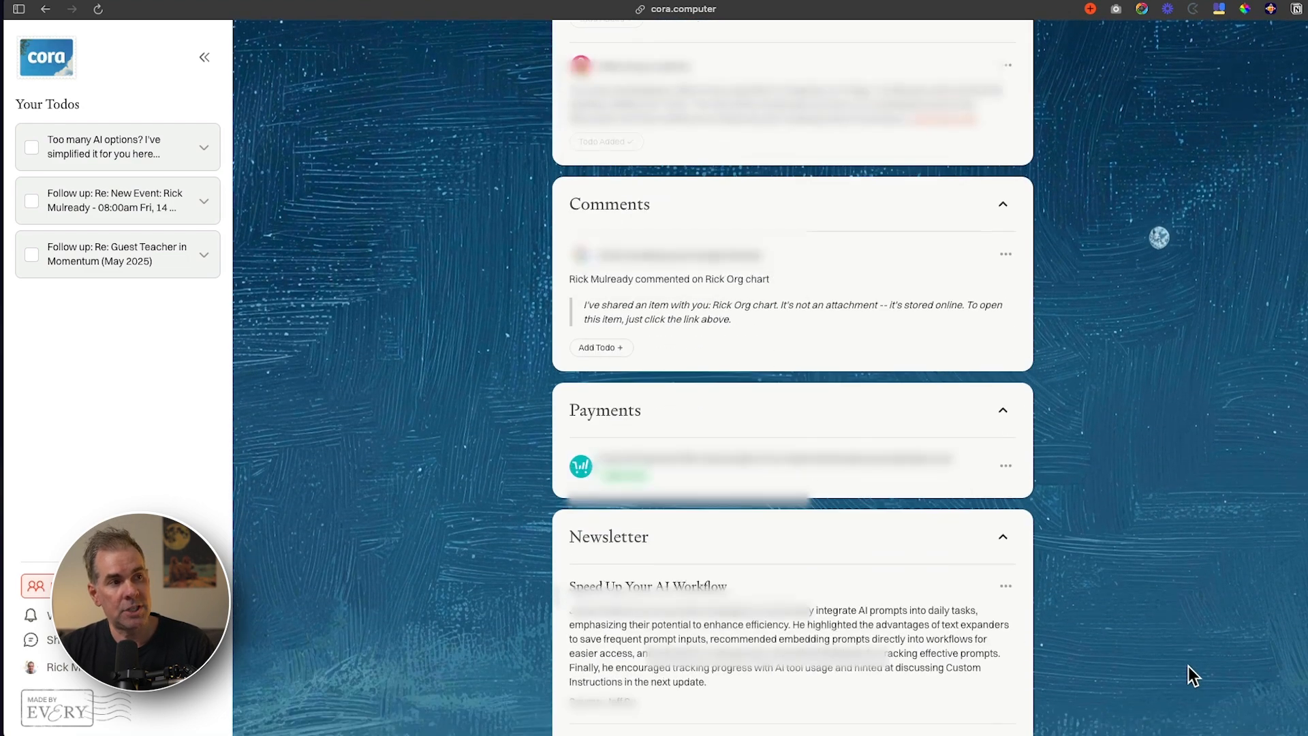
scroll("down", 3)
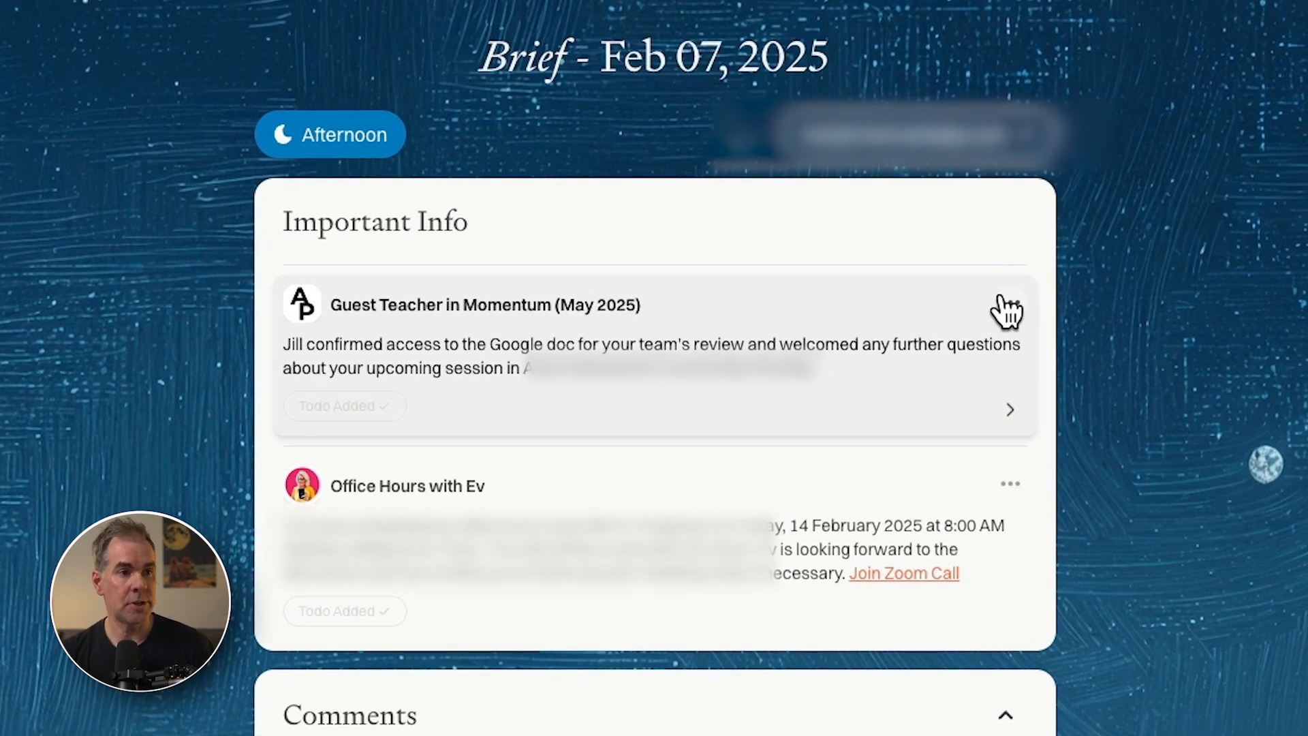
left_click(1010, 302)
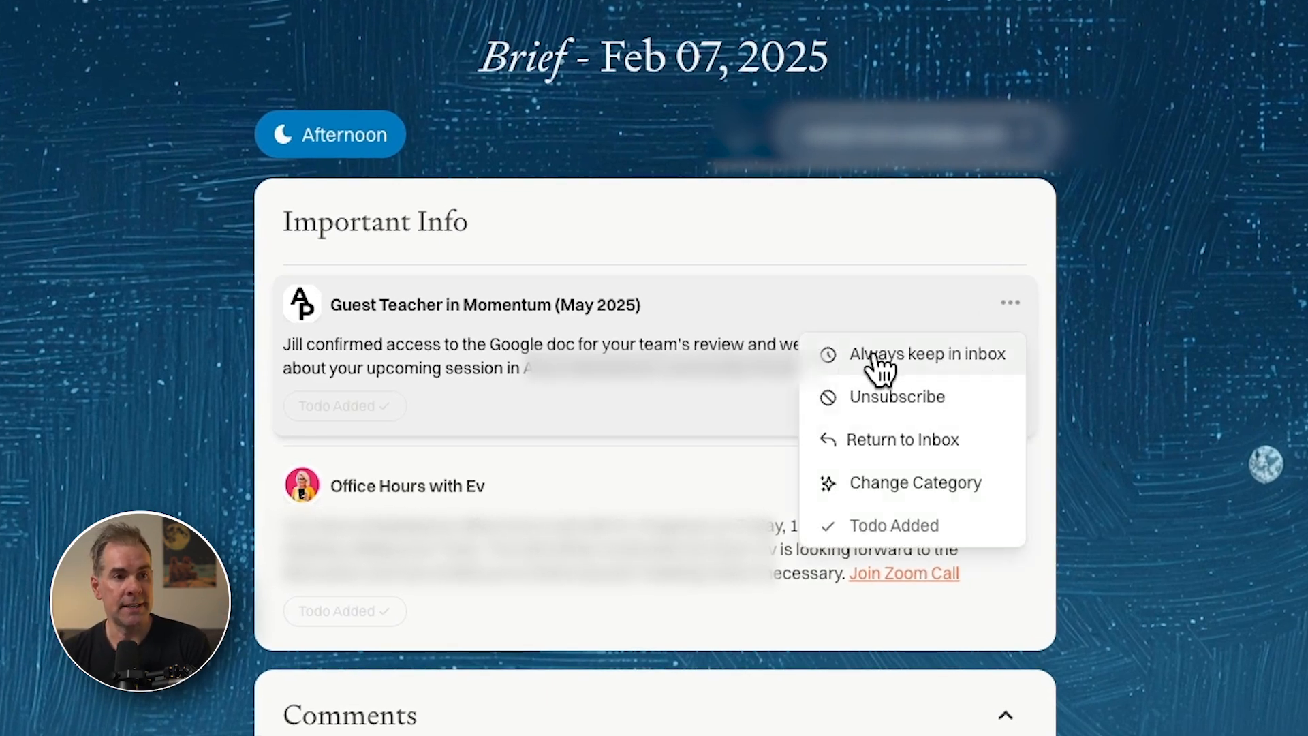
mouse_move(968, 496)
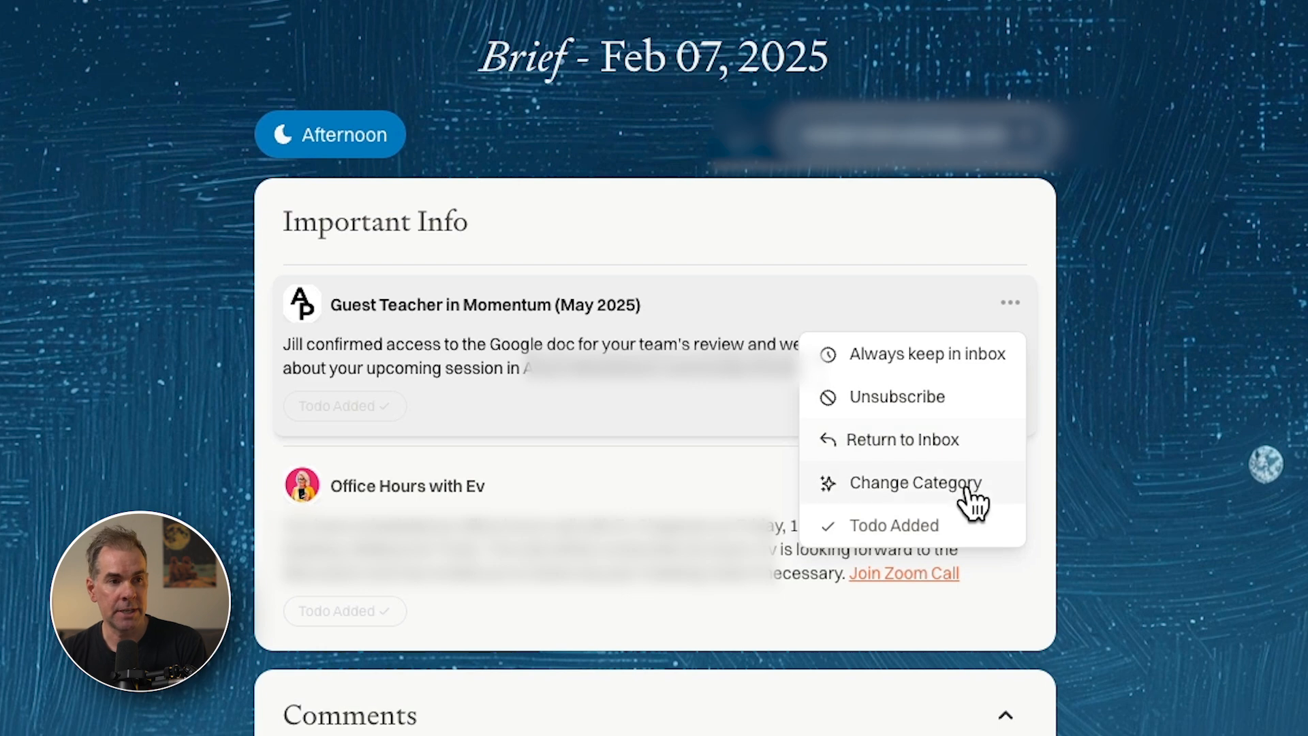
mouse_move(889, 555)
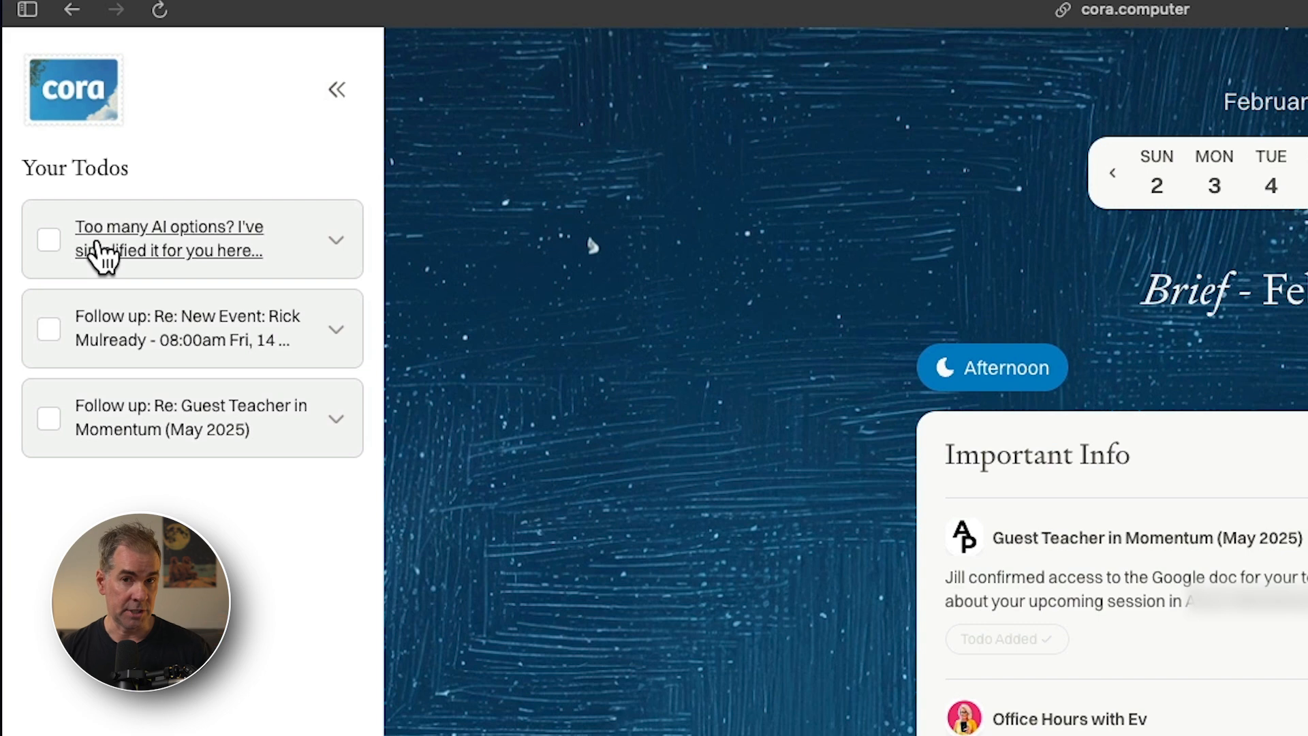
mouse_move(559, 306)
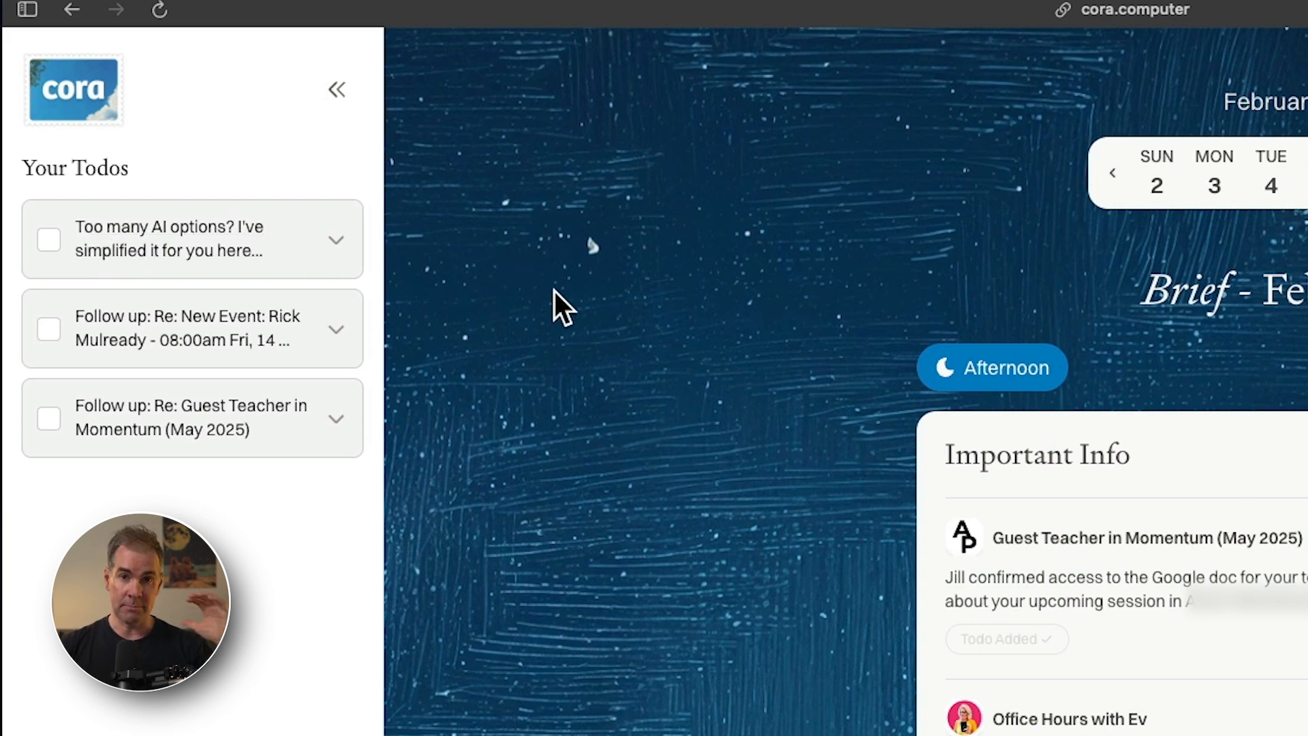
left_click(1006, 325)
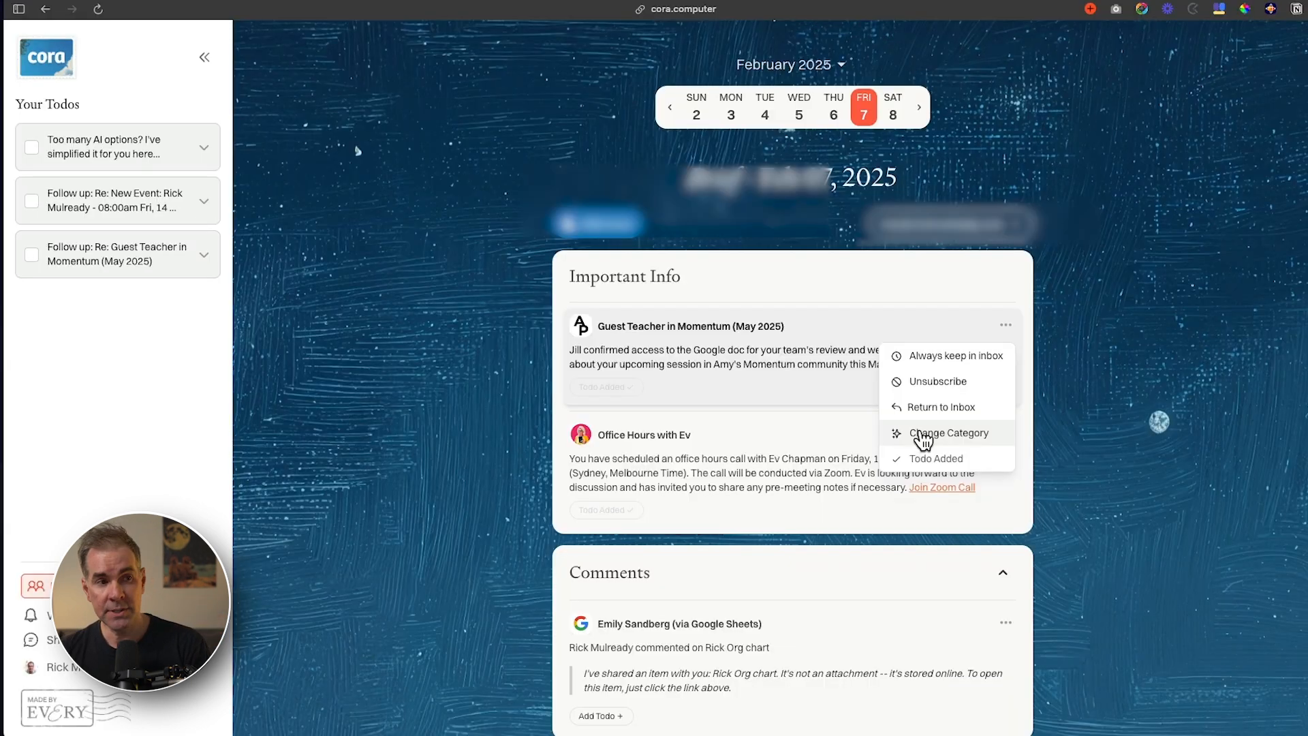
left_click(948, 432)
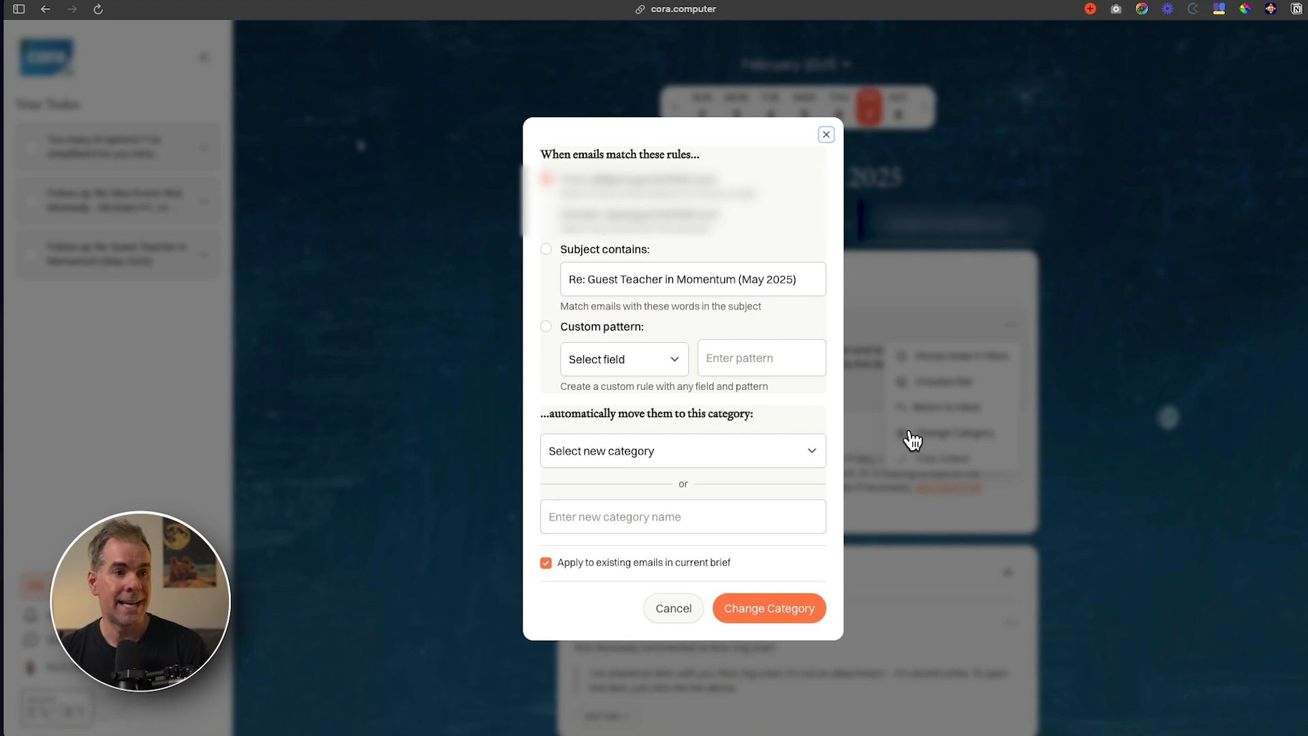
mouse_move(800, 426)
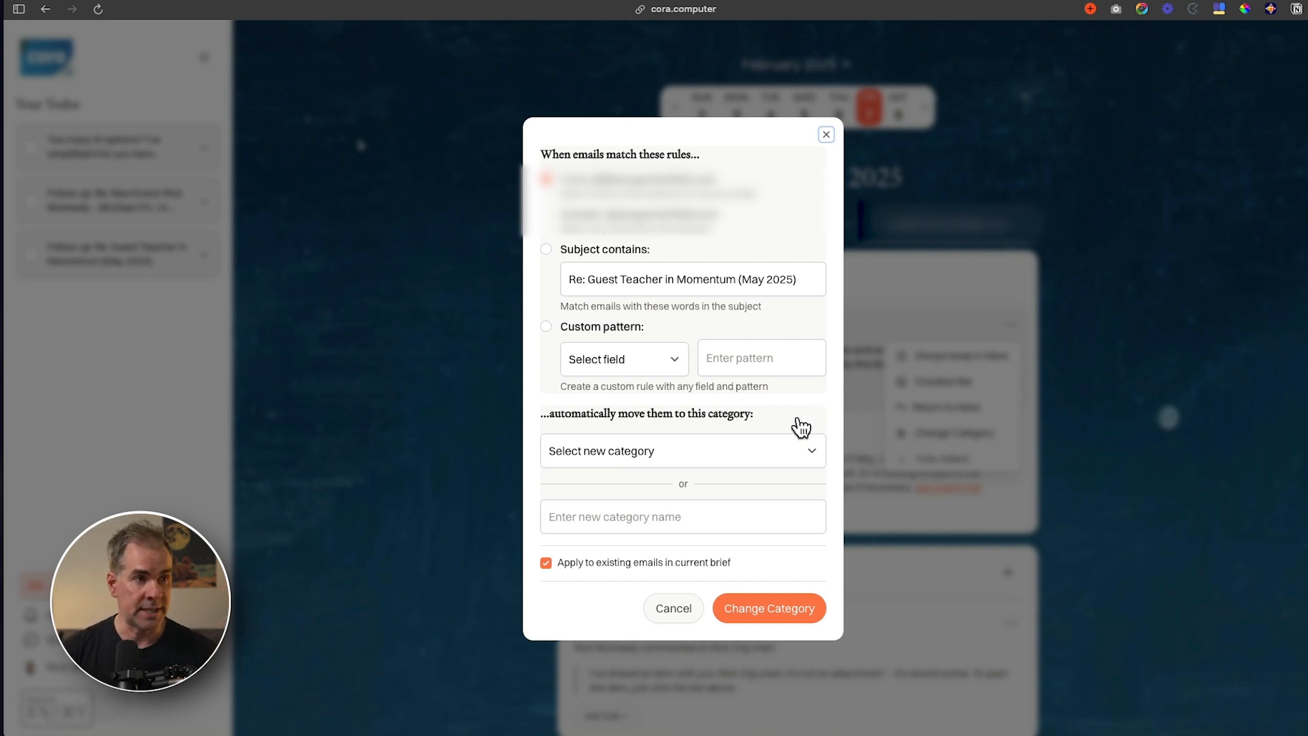
mouse_move(820, 94)
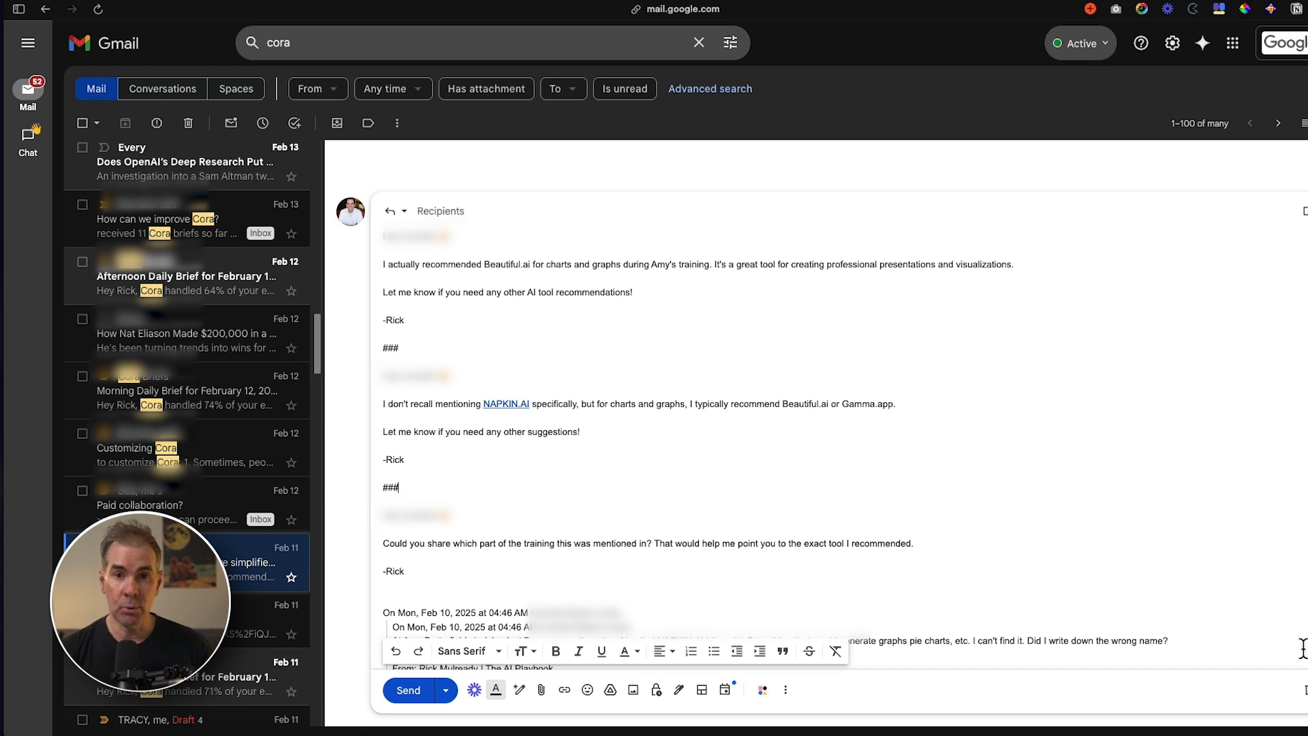
mouse_move(965, 400)
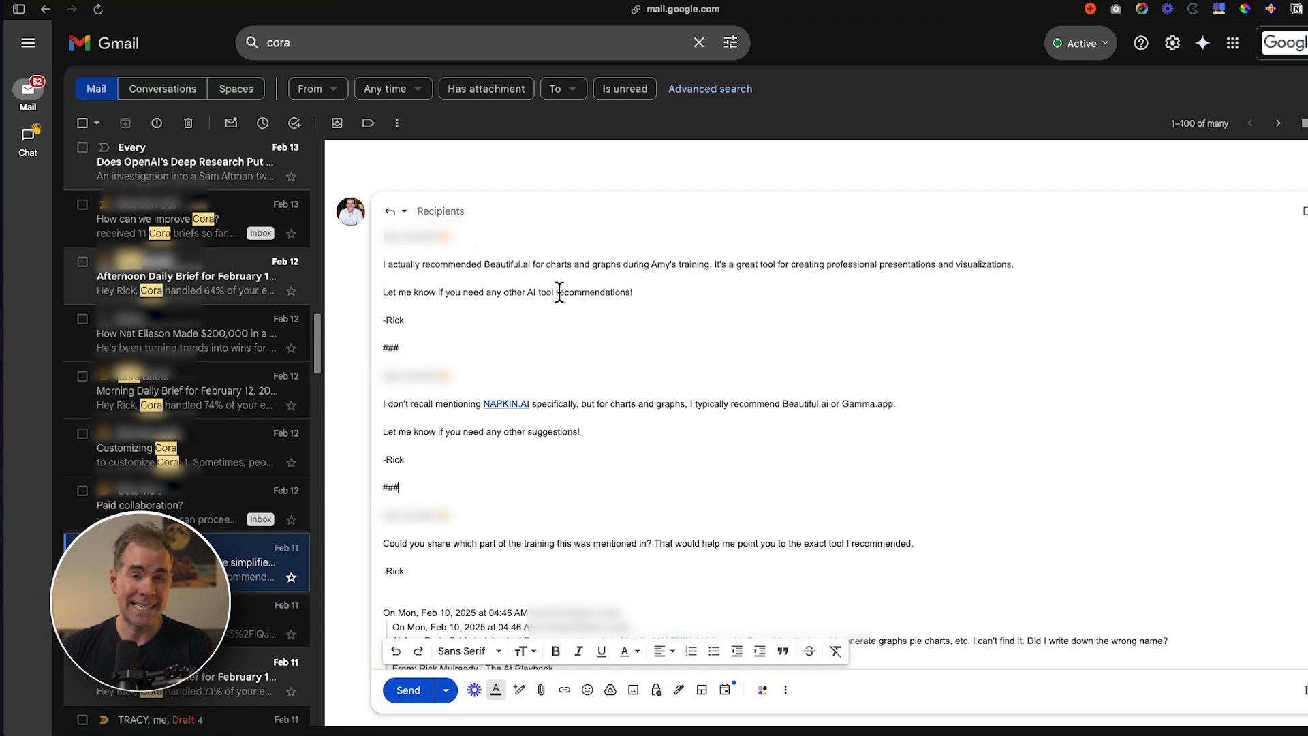
mouse_move(545, 330)
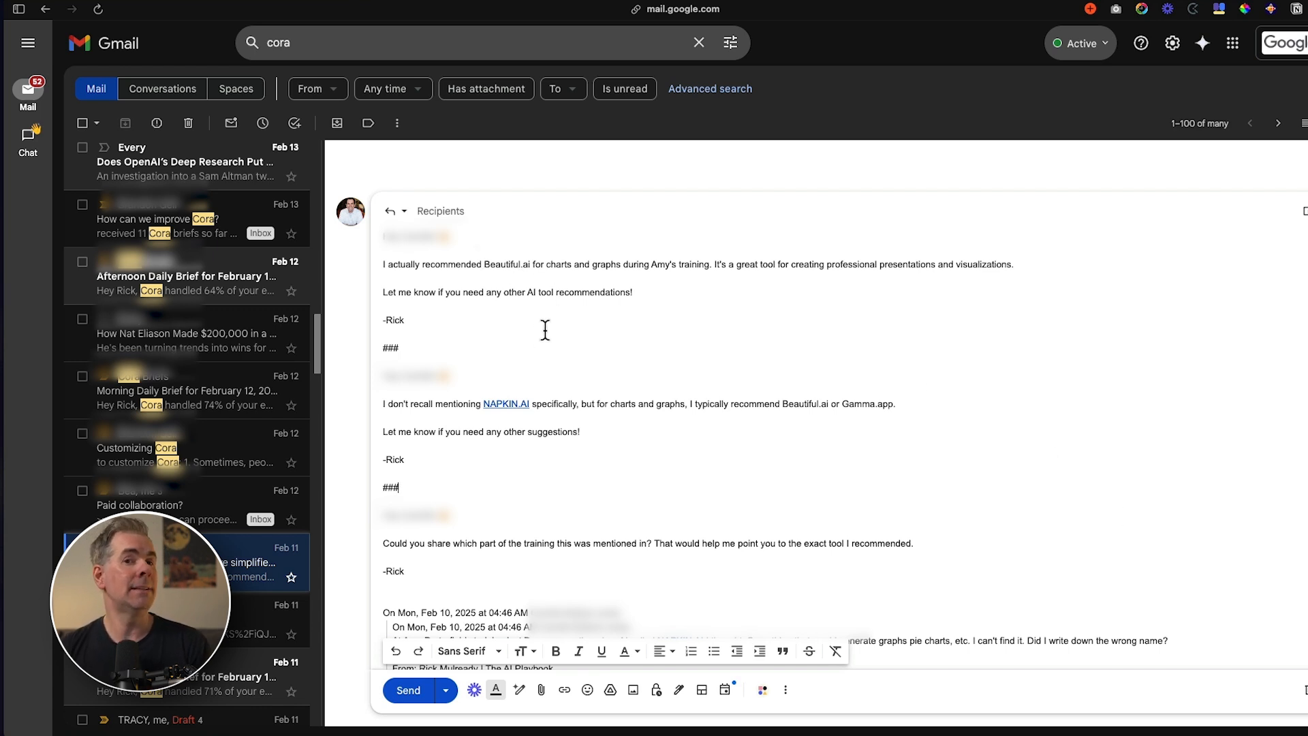
mouse_move(383, 271)
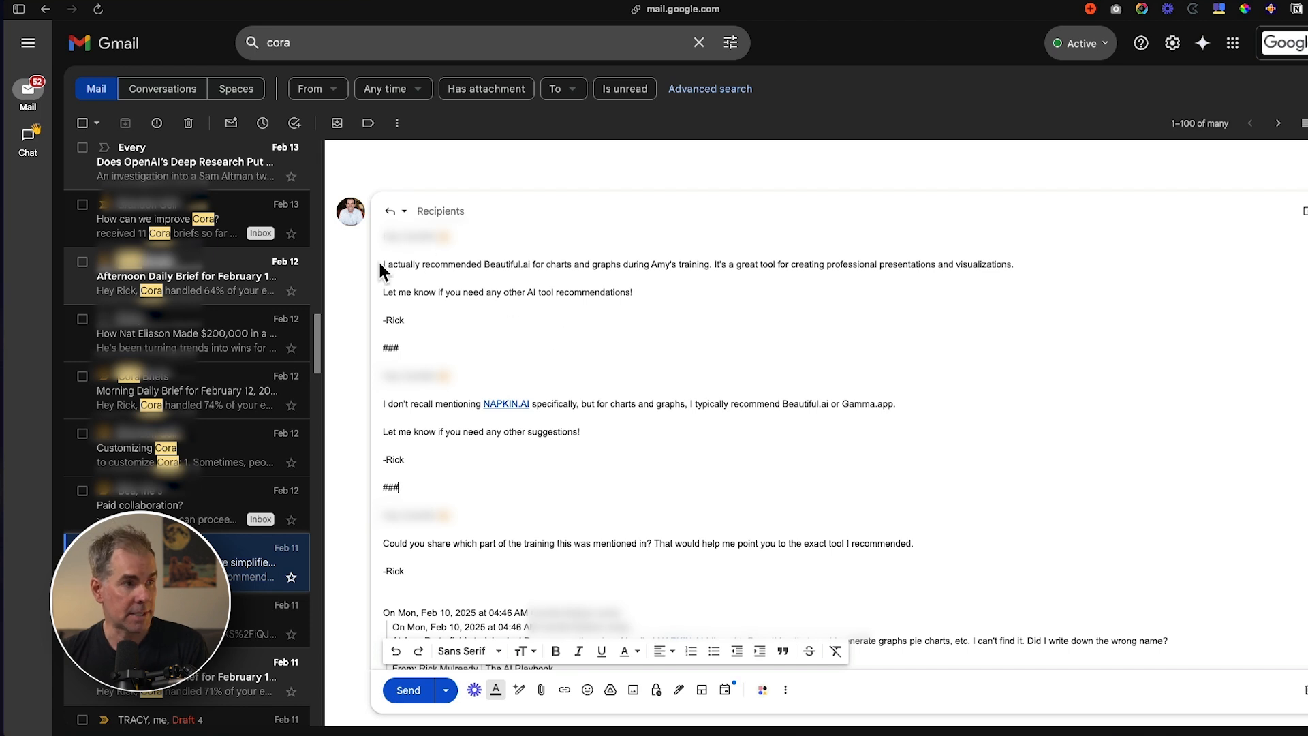
mouse_move(518, 473)
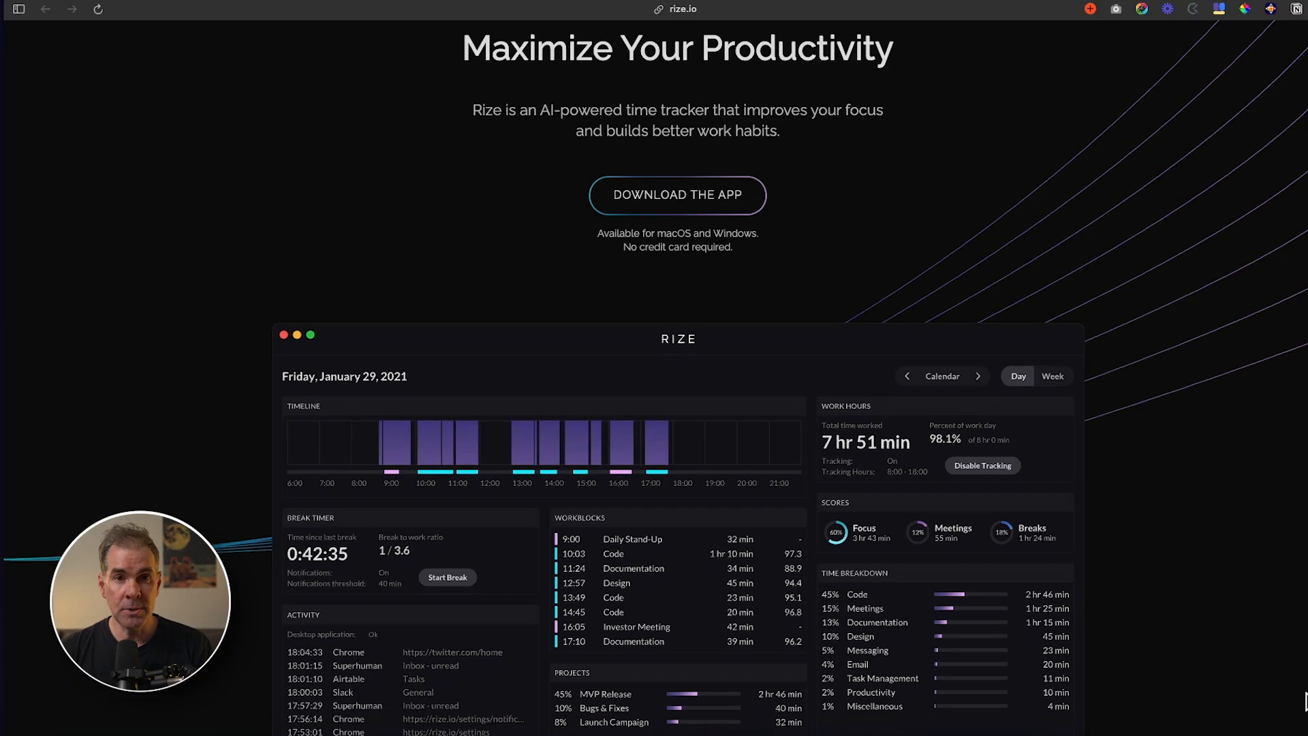
- Scroll the rize.io homepage past the dashboard preview and testimonials to the AI productivity coach
scroll("down", 3)
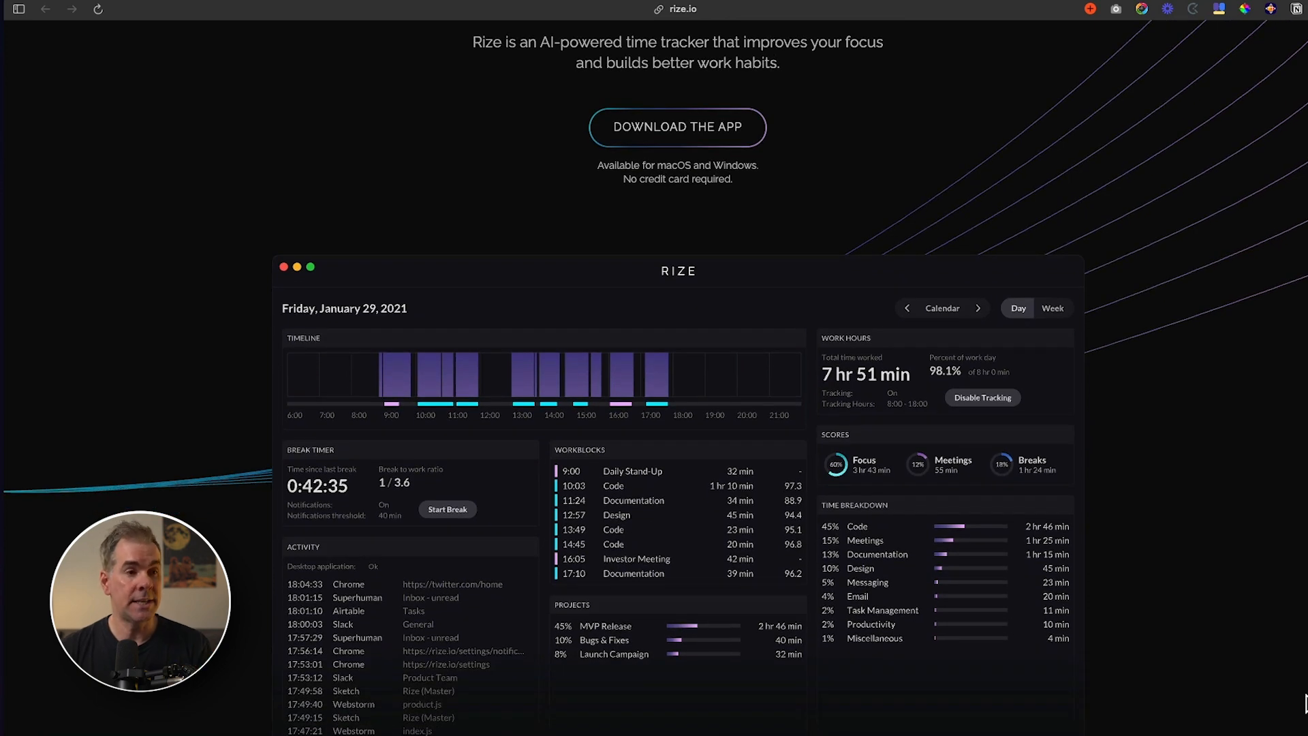
scroll("down", 3)
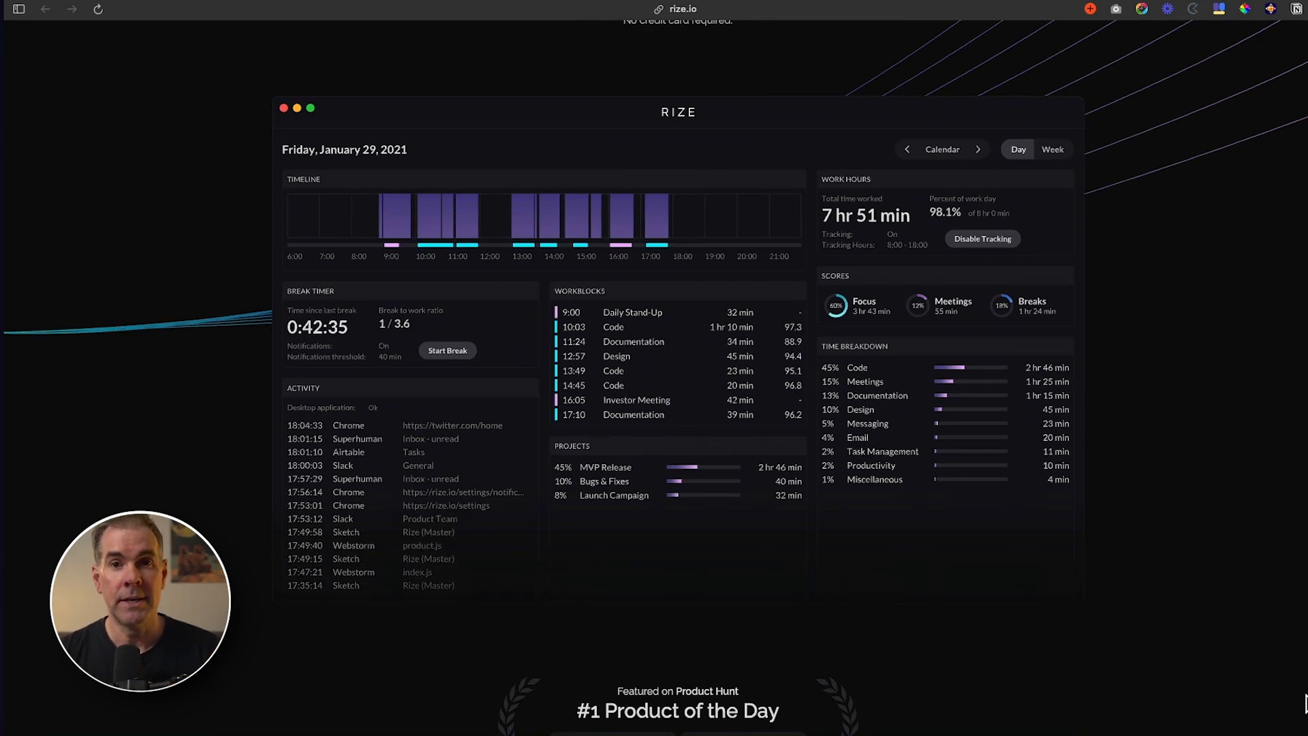
scroll("down", 3)
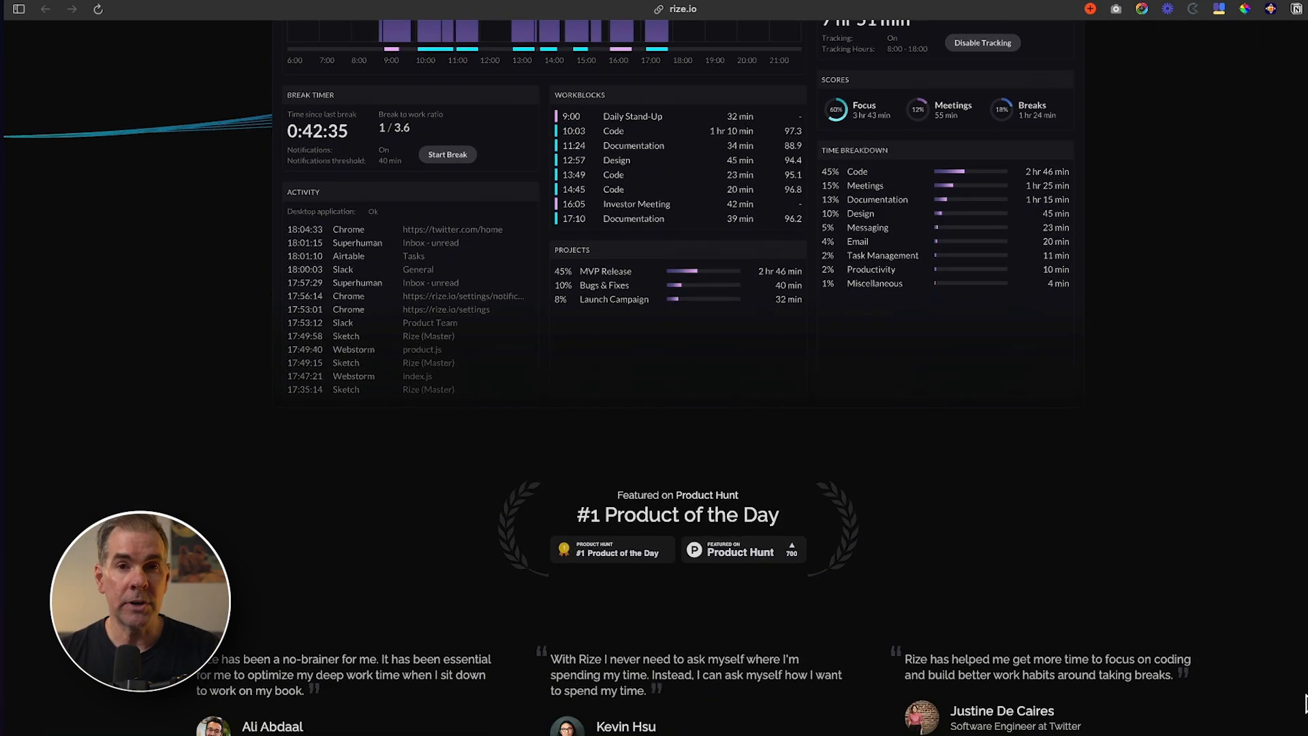
scroll("down", 3)
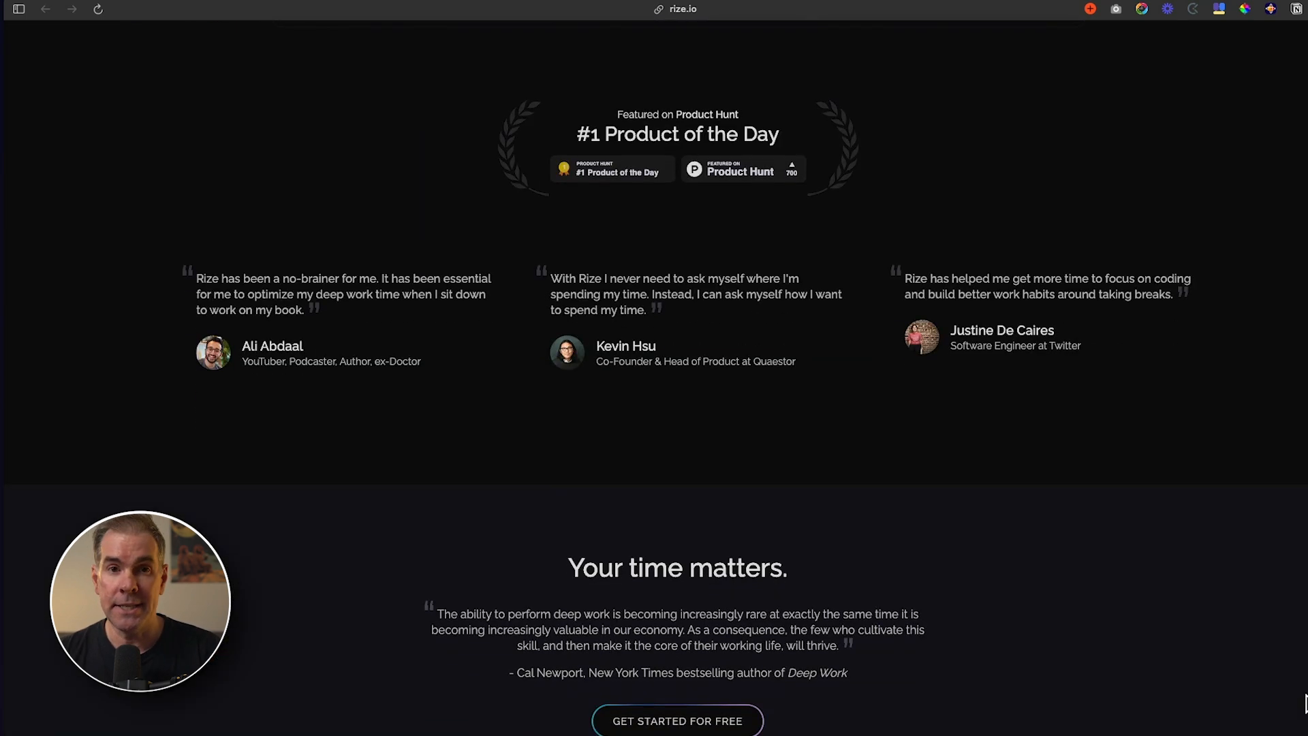
scroll("down", 3)
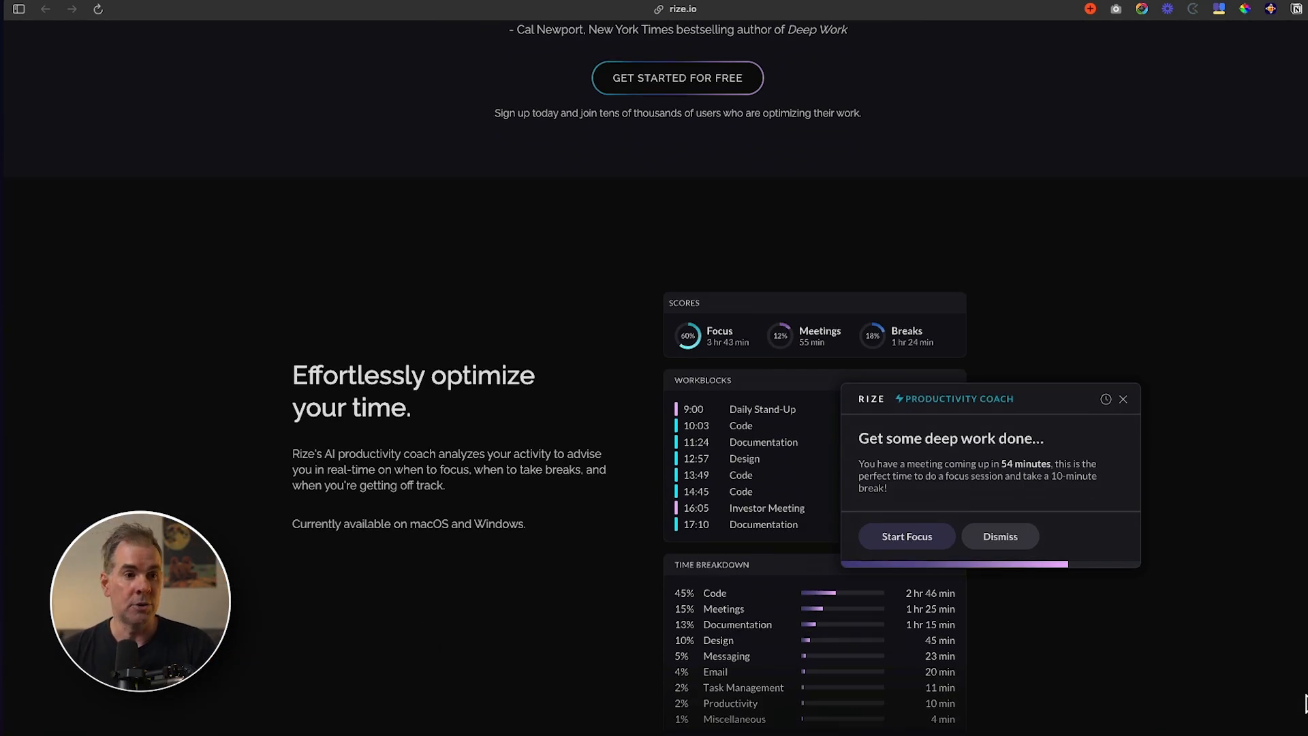
scroll("down", 3)
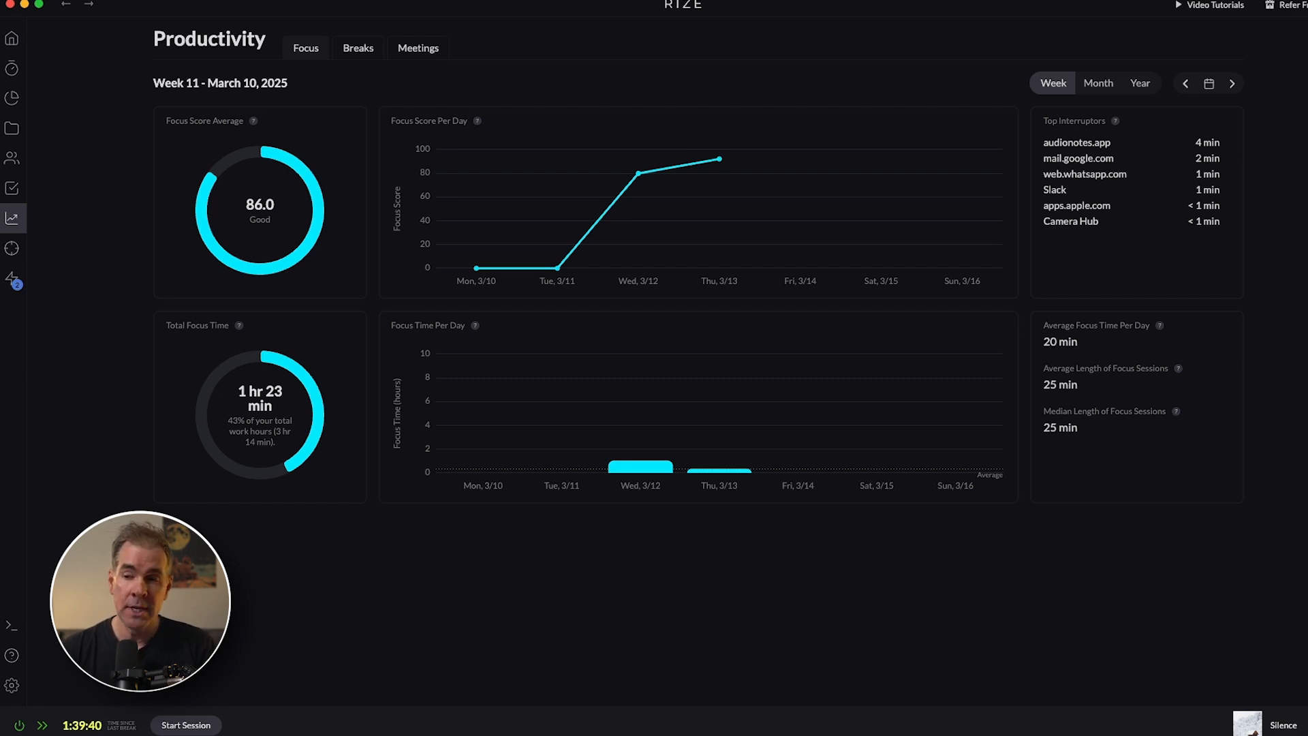
- Show the Rize Productivity Focus report with 86.0 focus score and 1 hr 23 min focus time
left_click(13, 38)
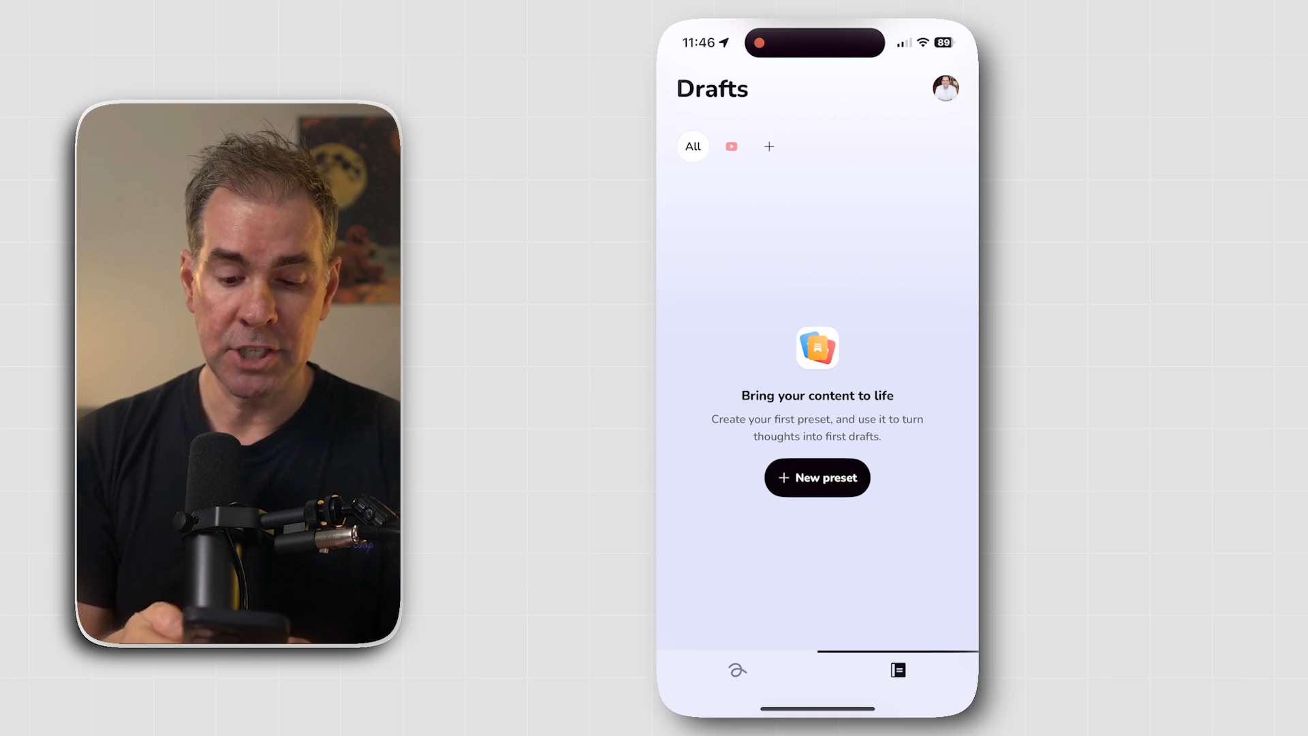
- Review the saved YouTube script preset, then start recording a new thought from Streams
left_click(816, 477)
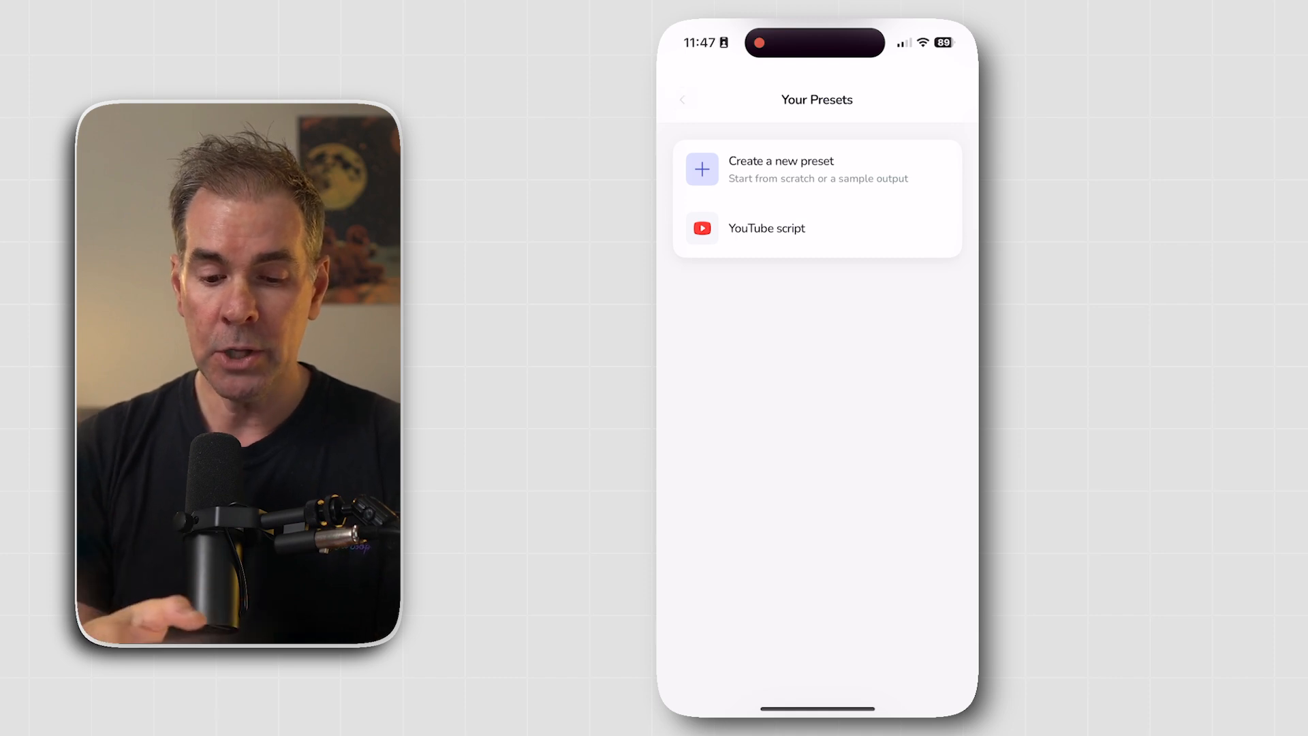
left_click(682, 99)
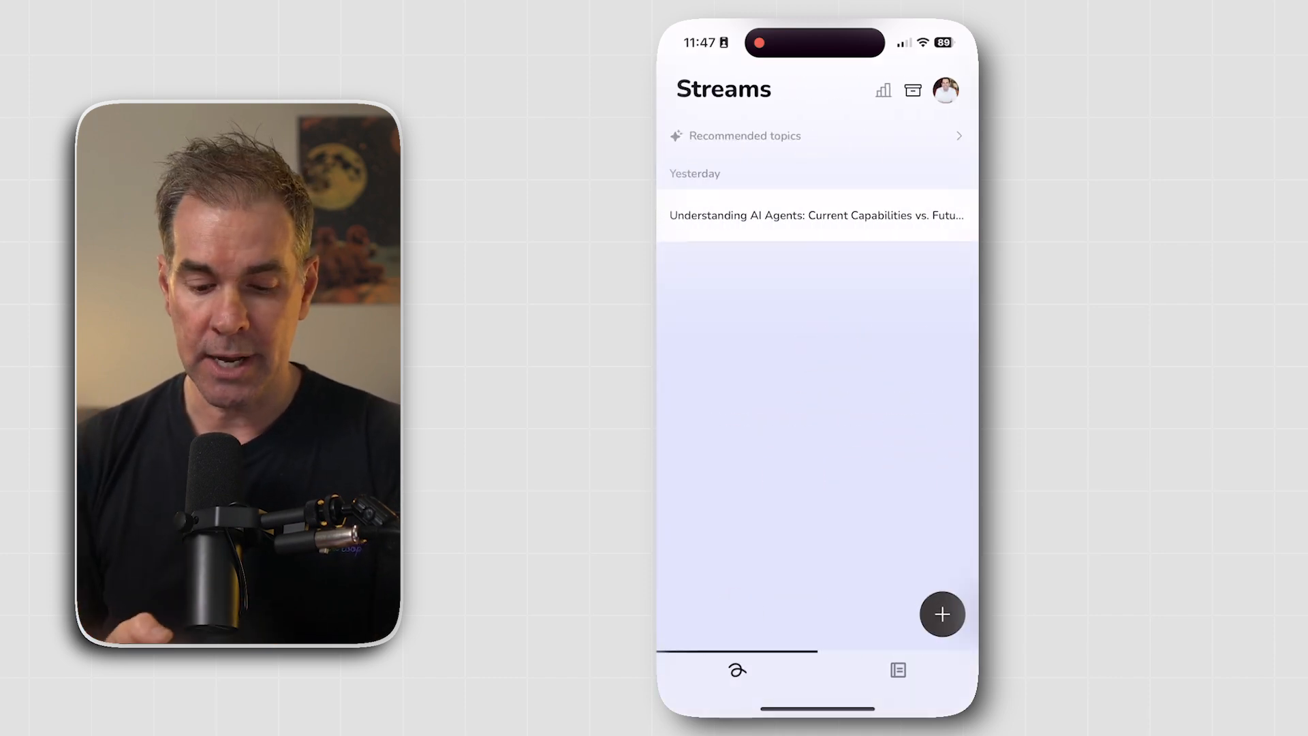
left_click(942, 614)
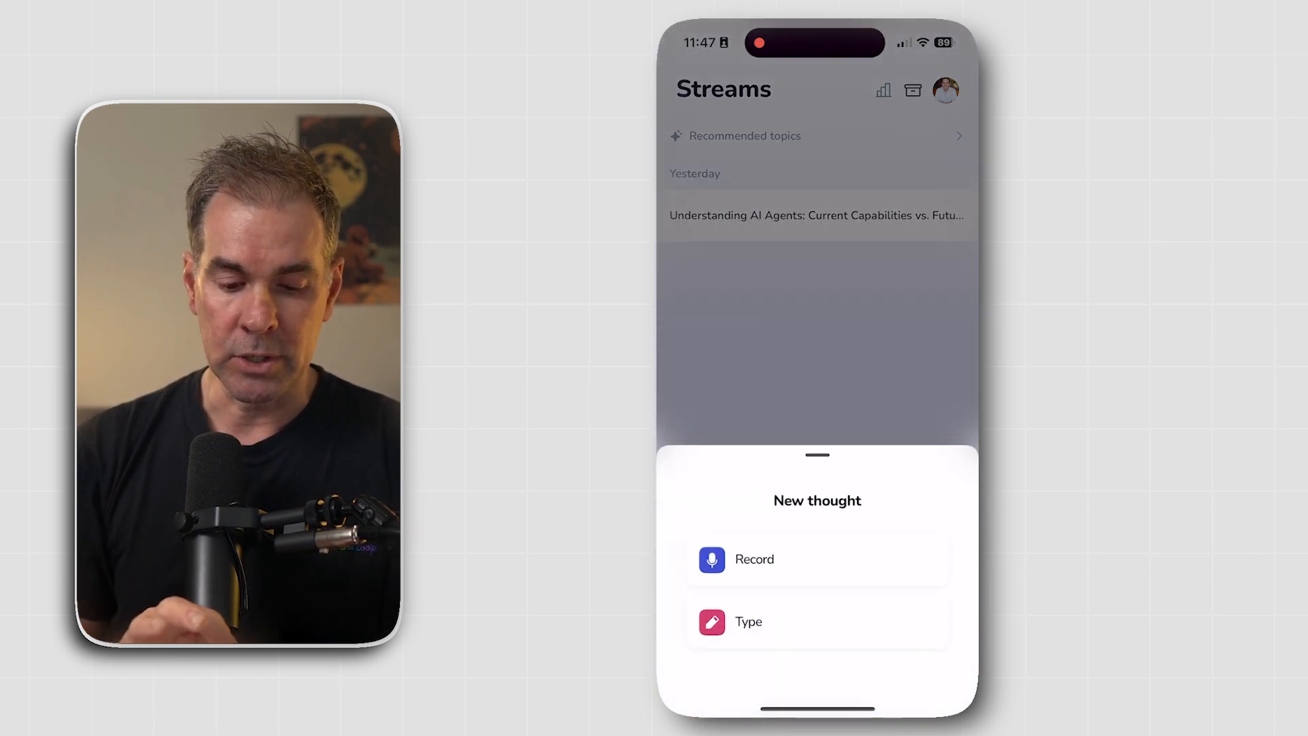
left_click(753, 558)
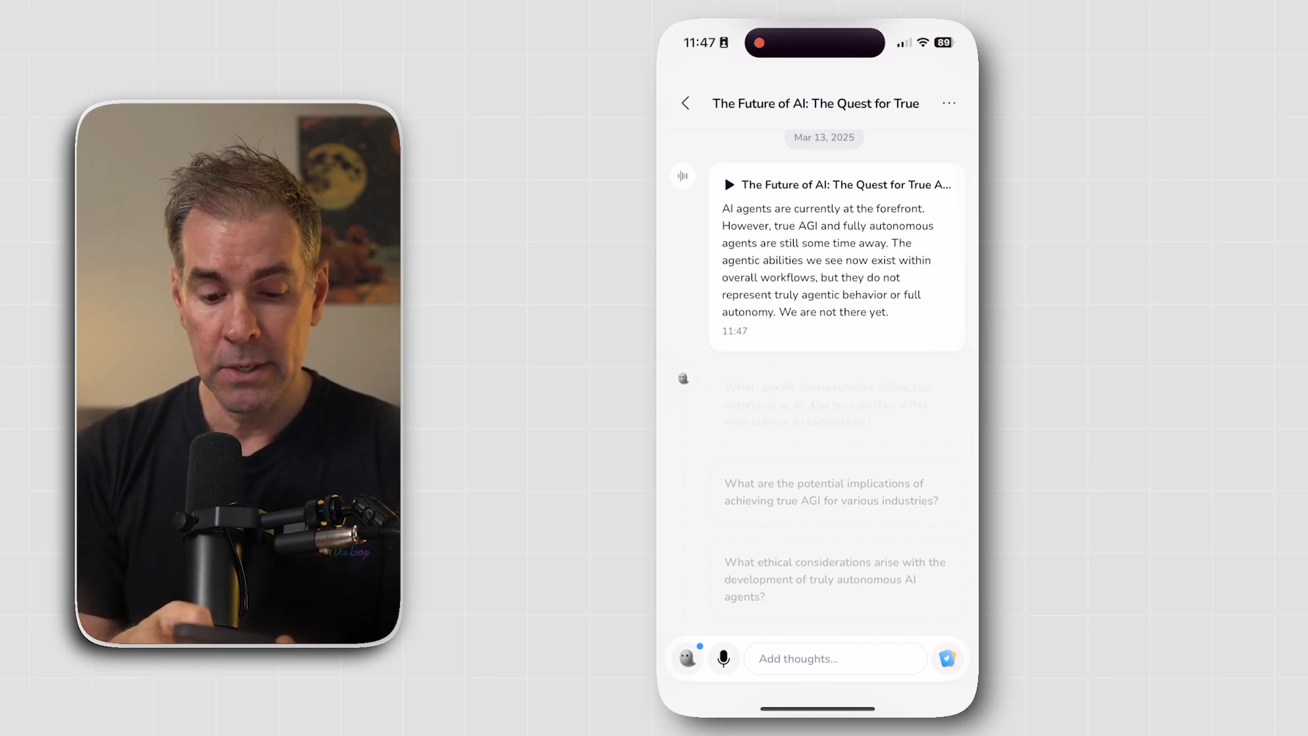
- Record a spoken answer to the suggested question on true AI autonomy, keeping the recording
left_click(722, 658)
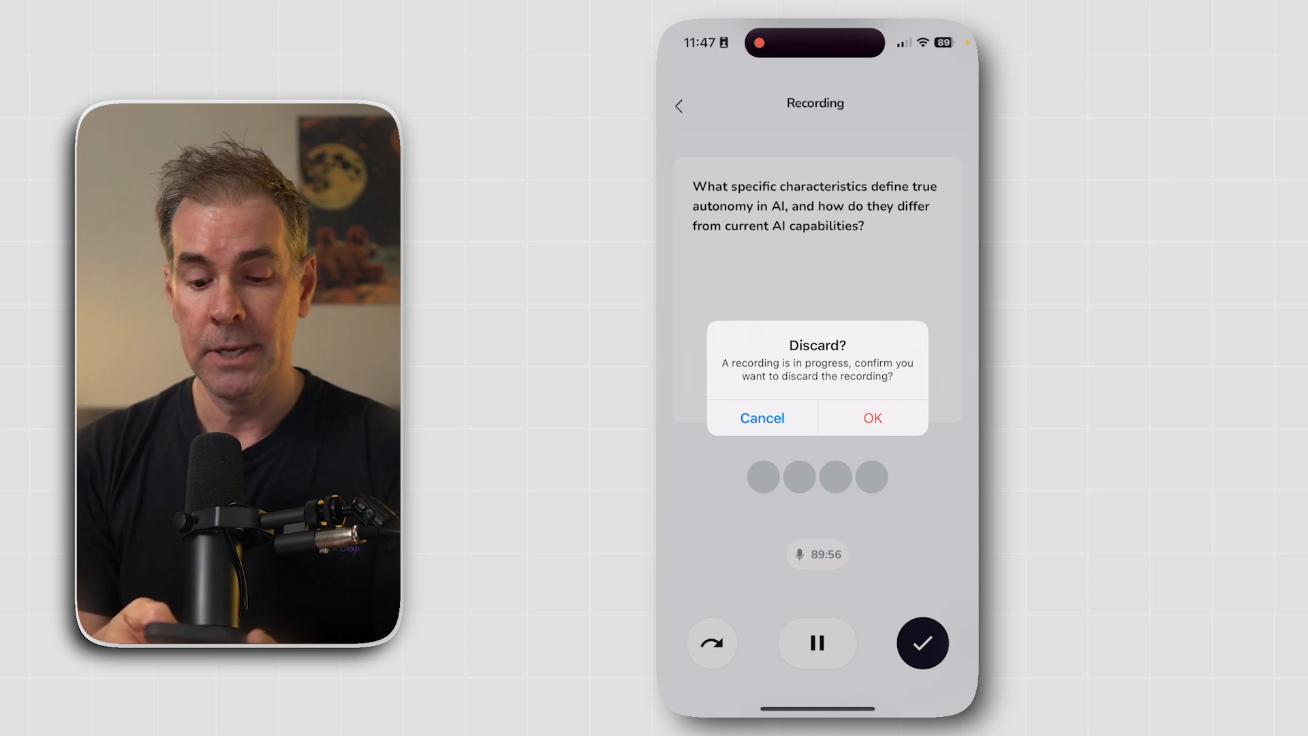
left_click(871, 419)
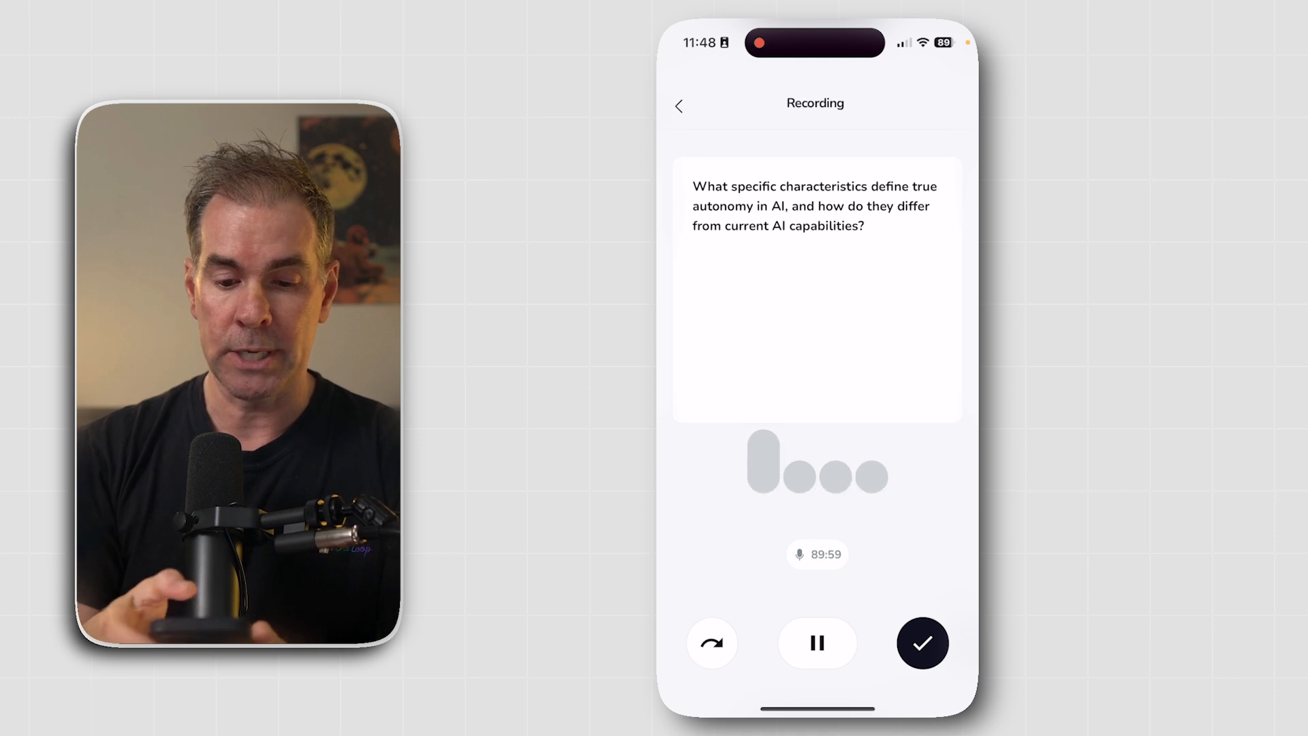
left_click(922, 643)
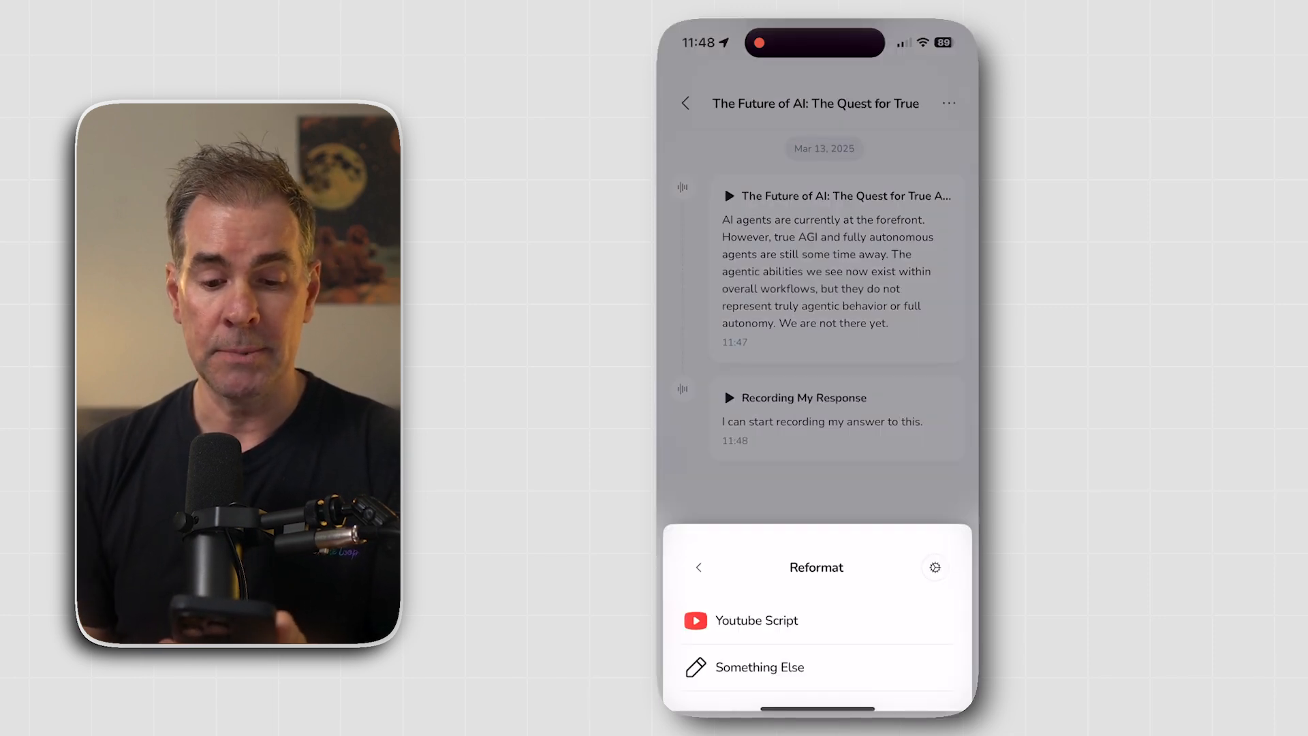
- Reformat the thought into the YouTube script 'The Future of AI: The Quest for True Autonomy' and review it
left_click(755, 620)
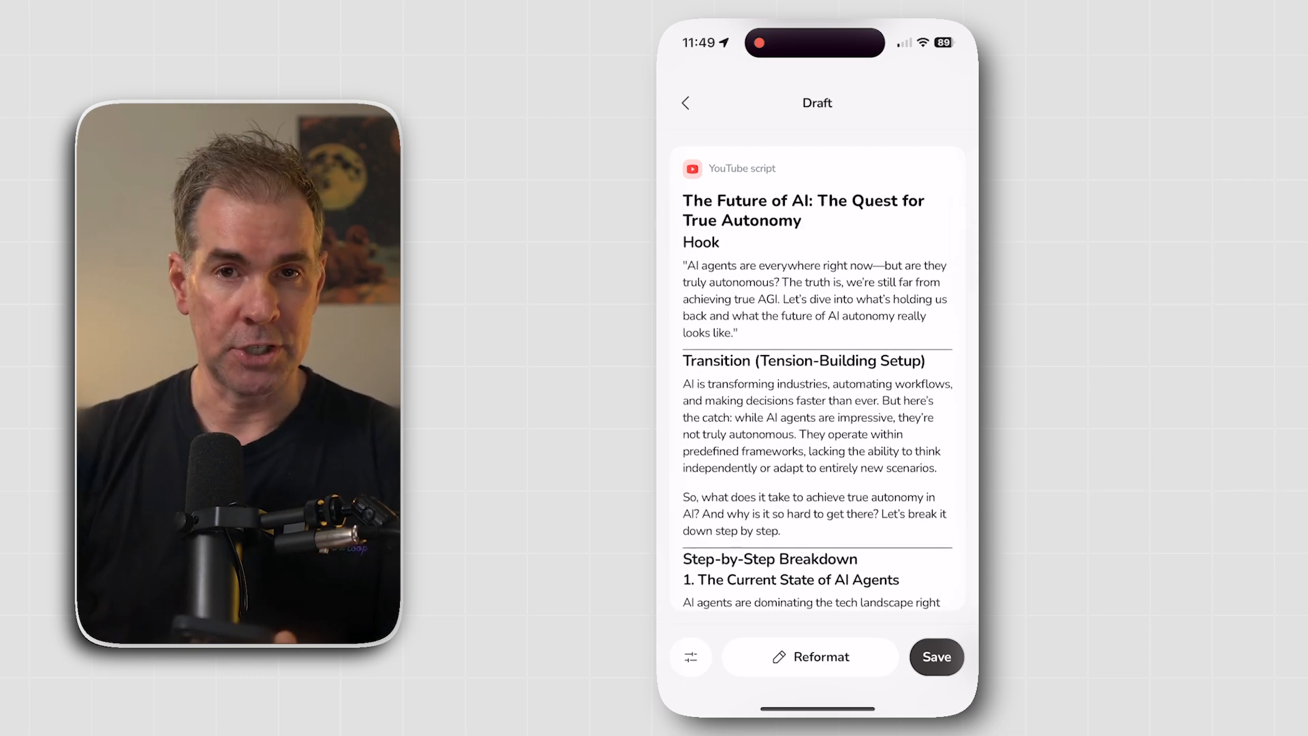
scroll("down", 3)
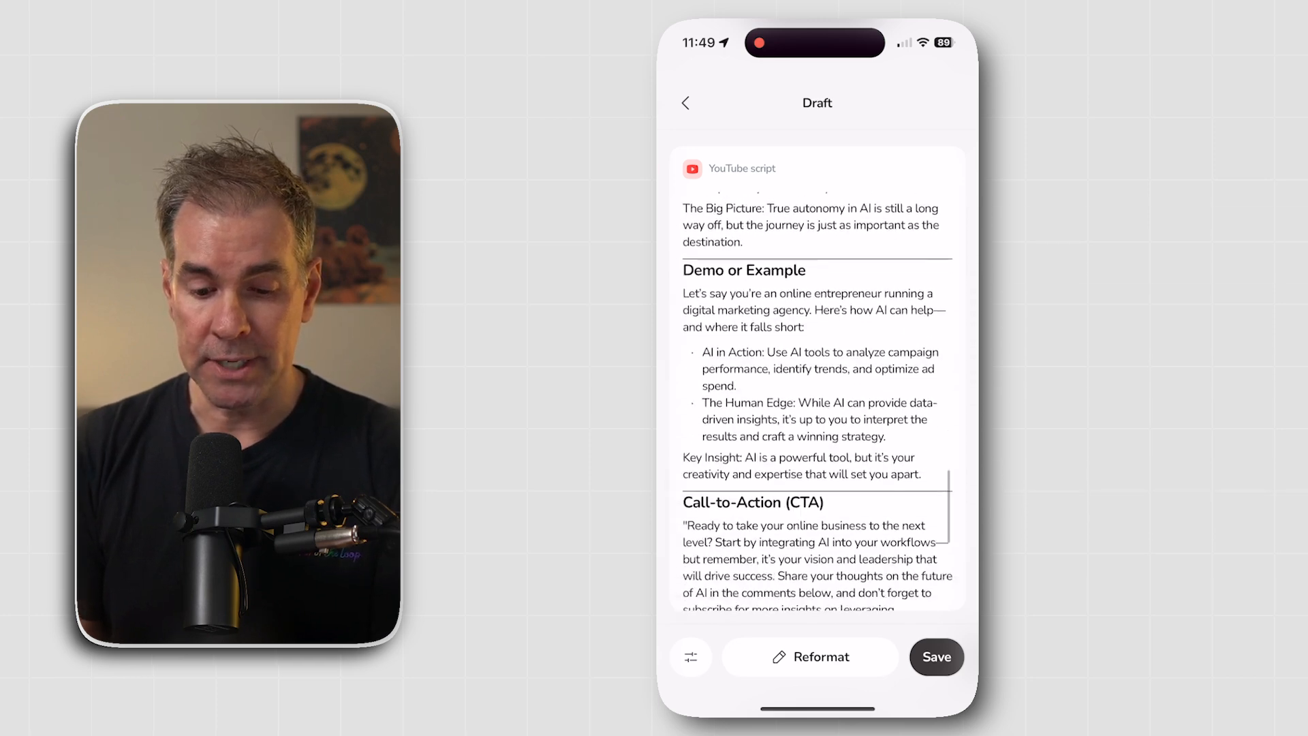
scroll("down", 3)
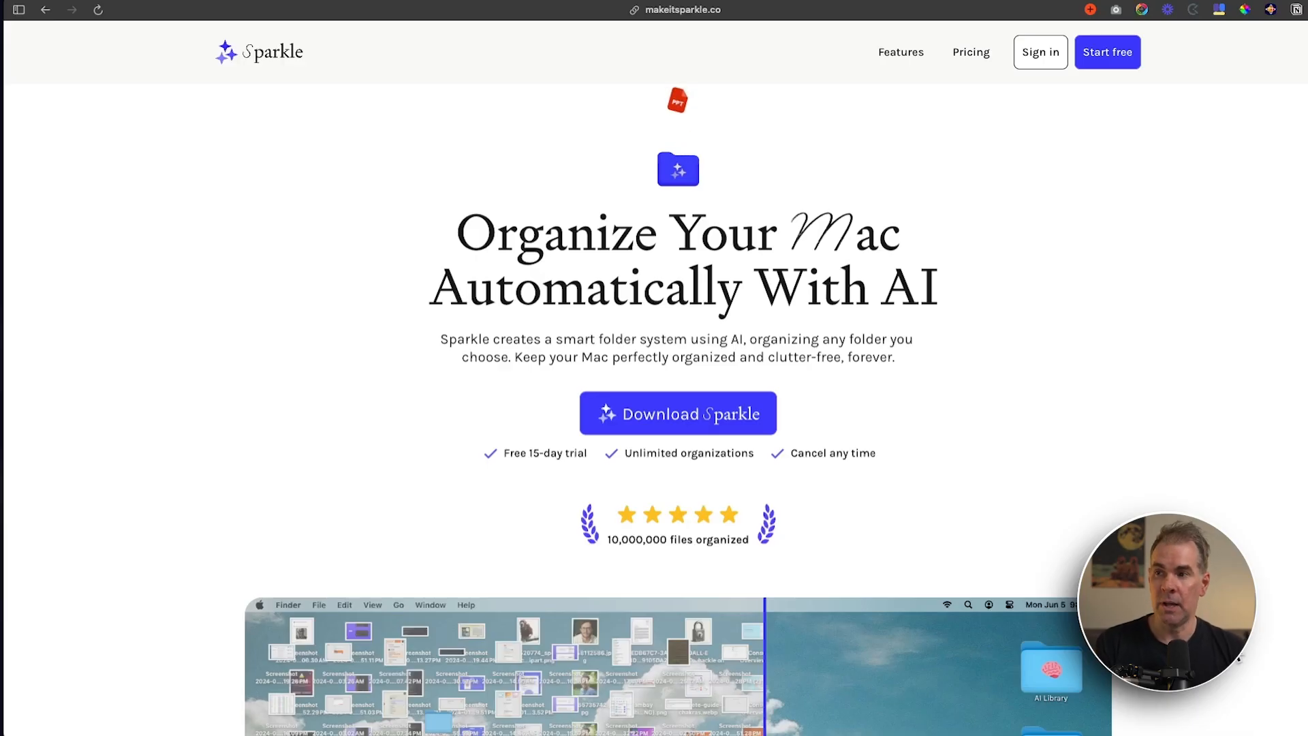
- Scroll the Sparkle homepage down to the before-and-after desktop comparison
scroll("down", 3)
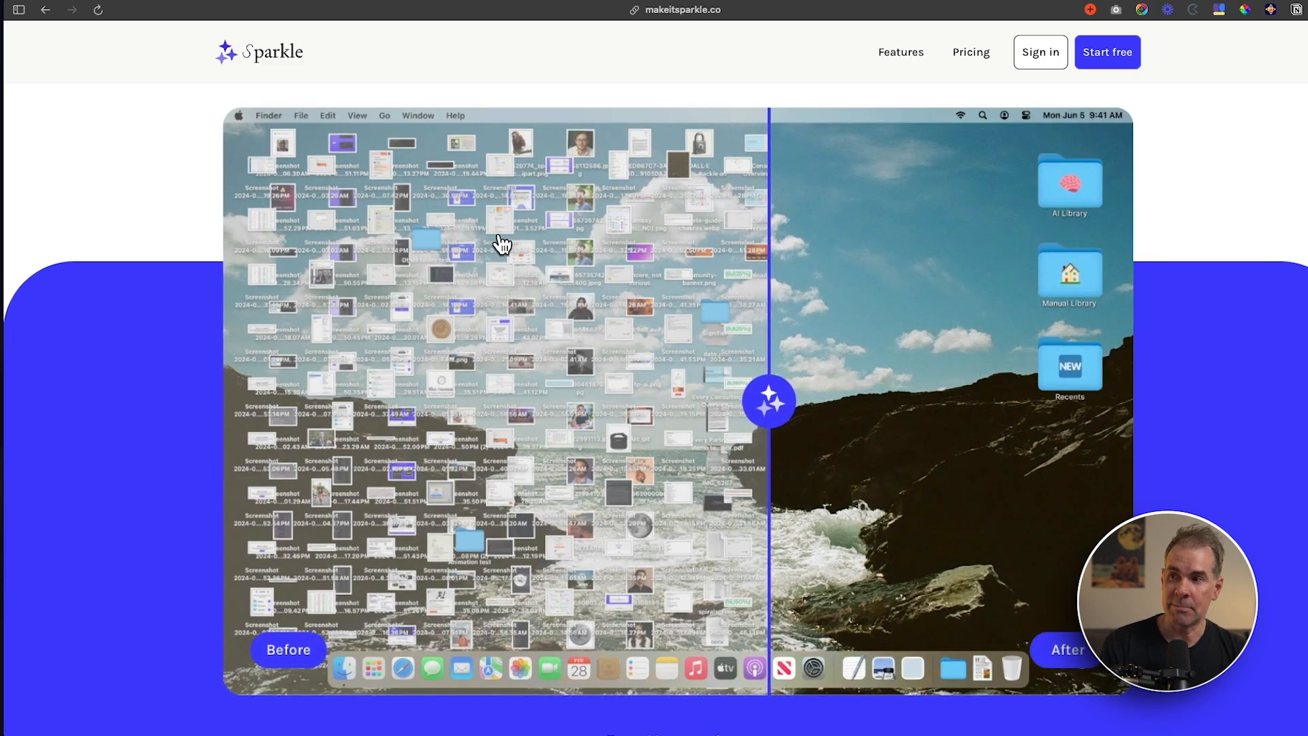
mouse_move(468, 417)
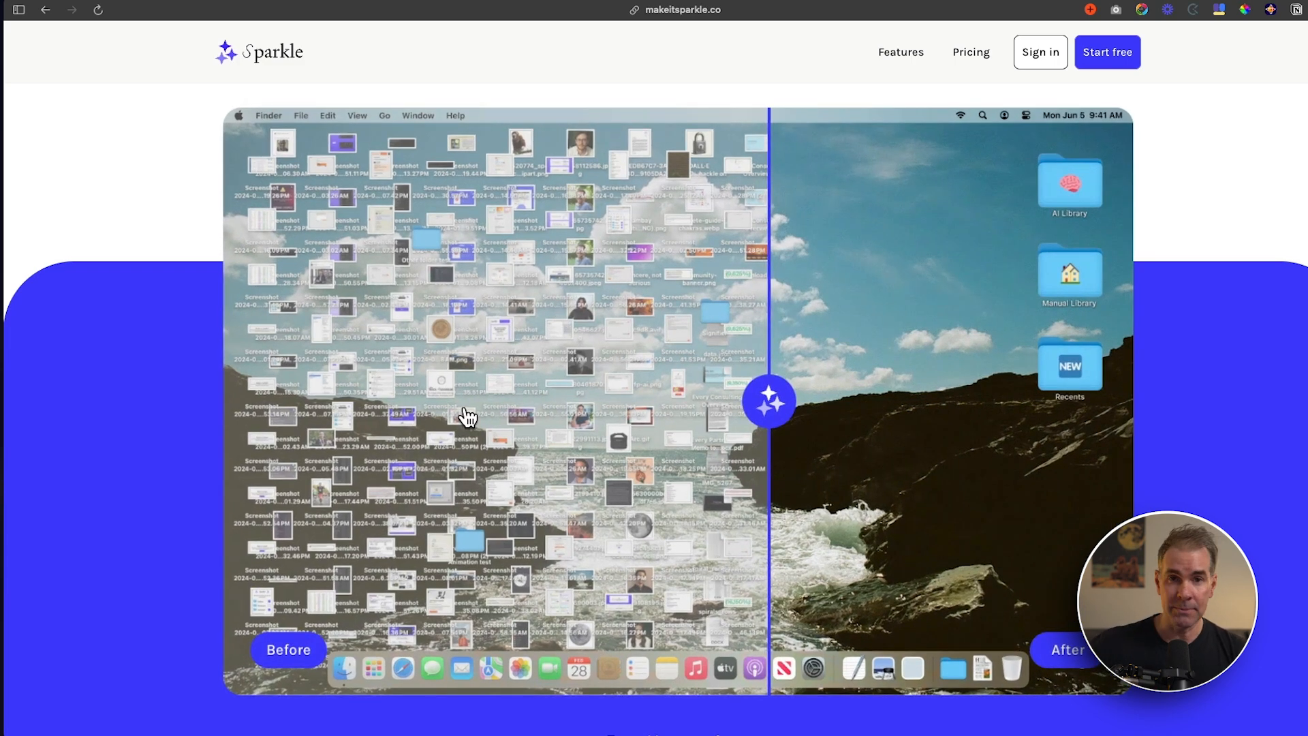
mouse_move(976, 191)
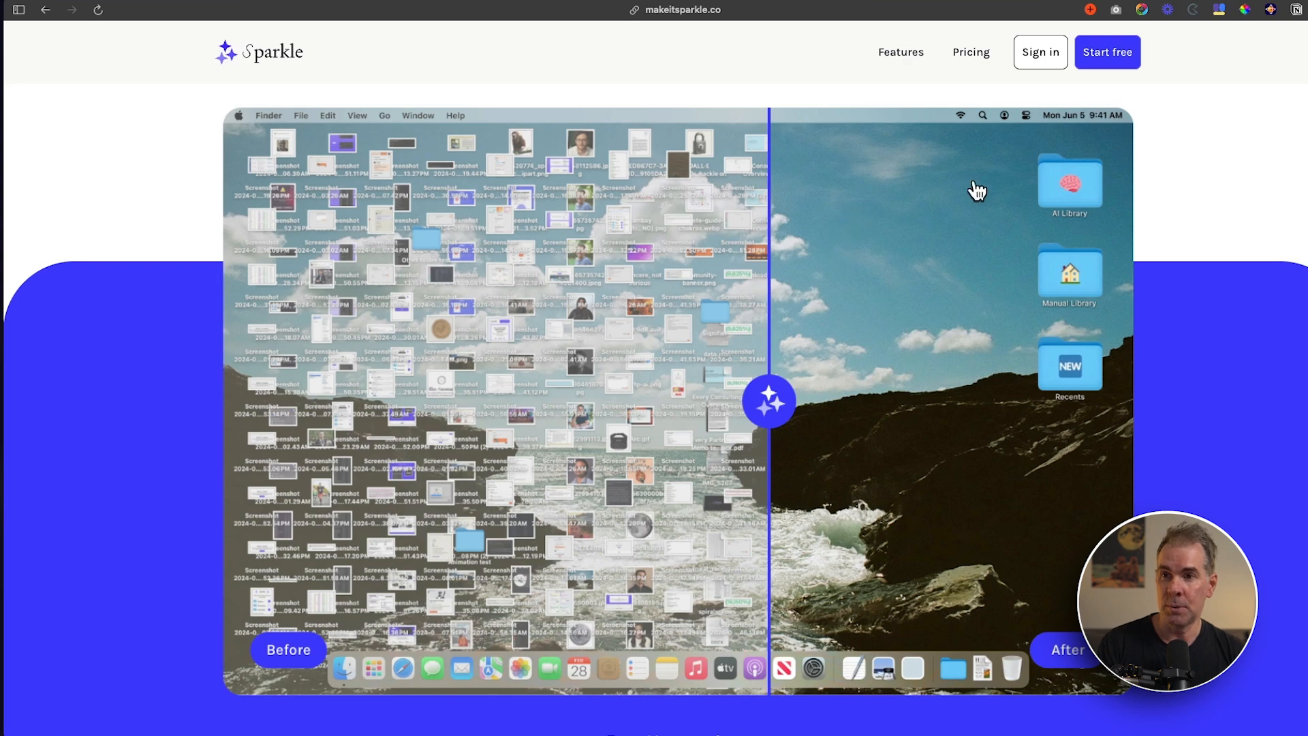
mouse_move(1025, 437)
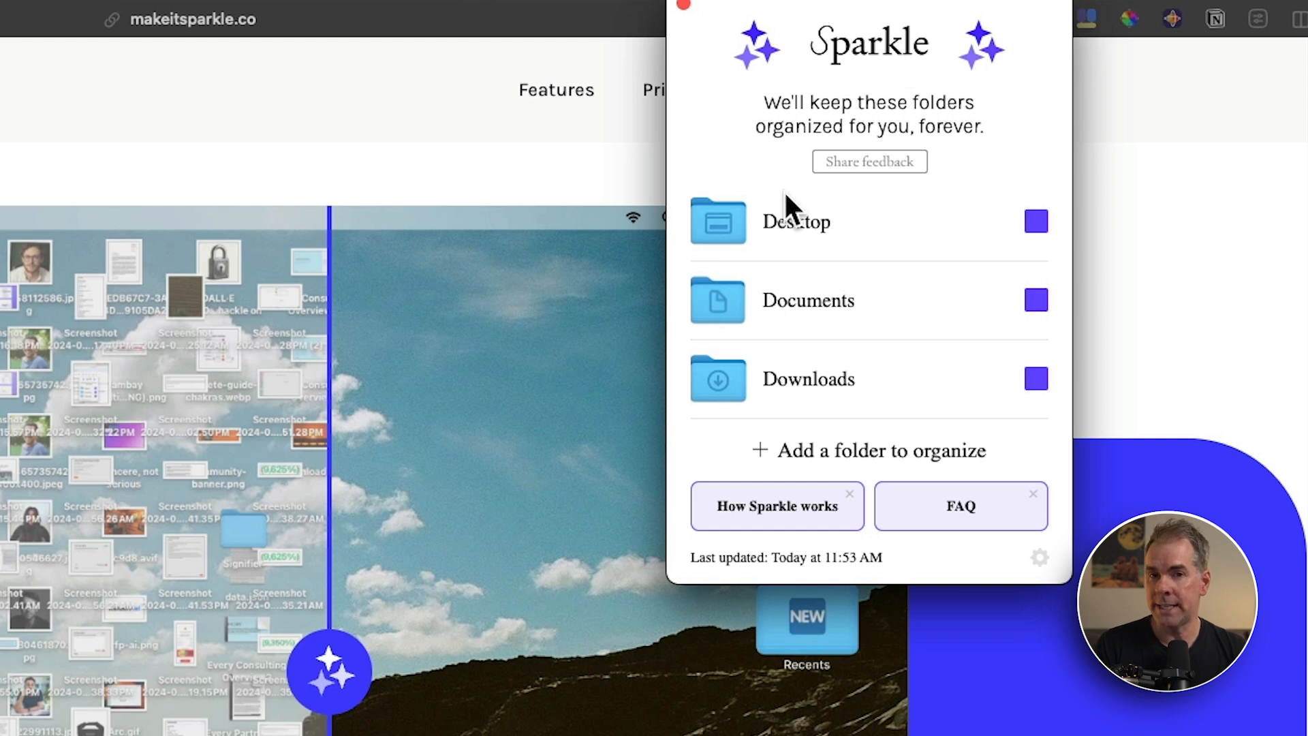
mouse_move(1038, 467)
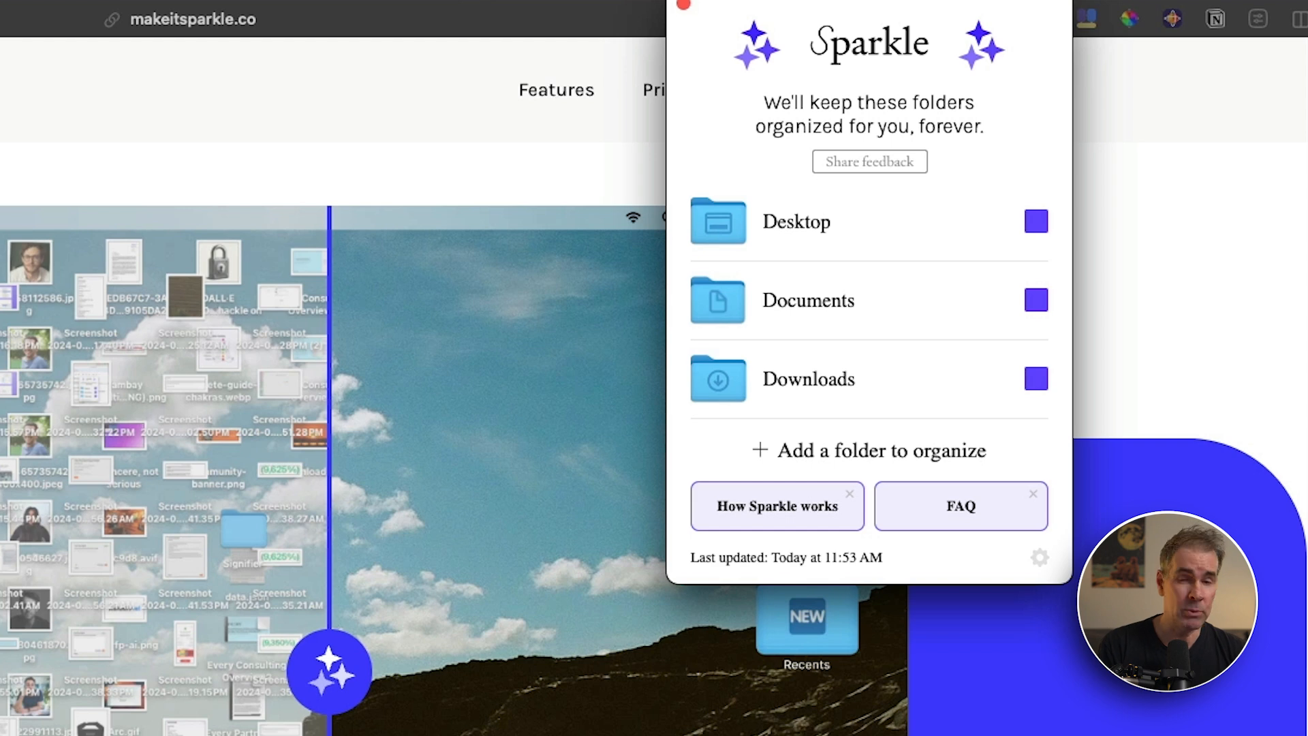
mouse_move(1085, 668)
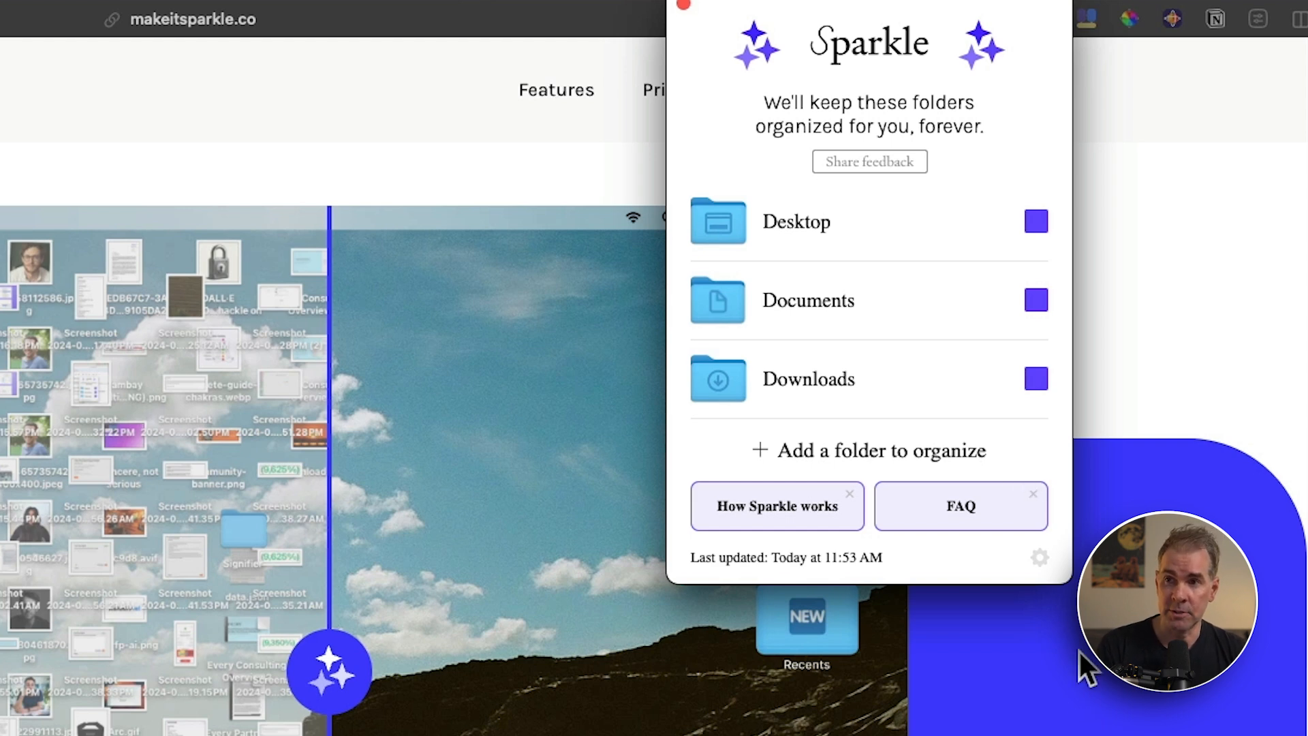
- Advance the Sparkle onboarding guide to the Top-level folders page
left_click(776, 506)
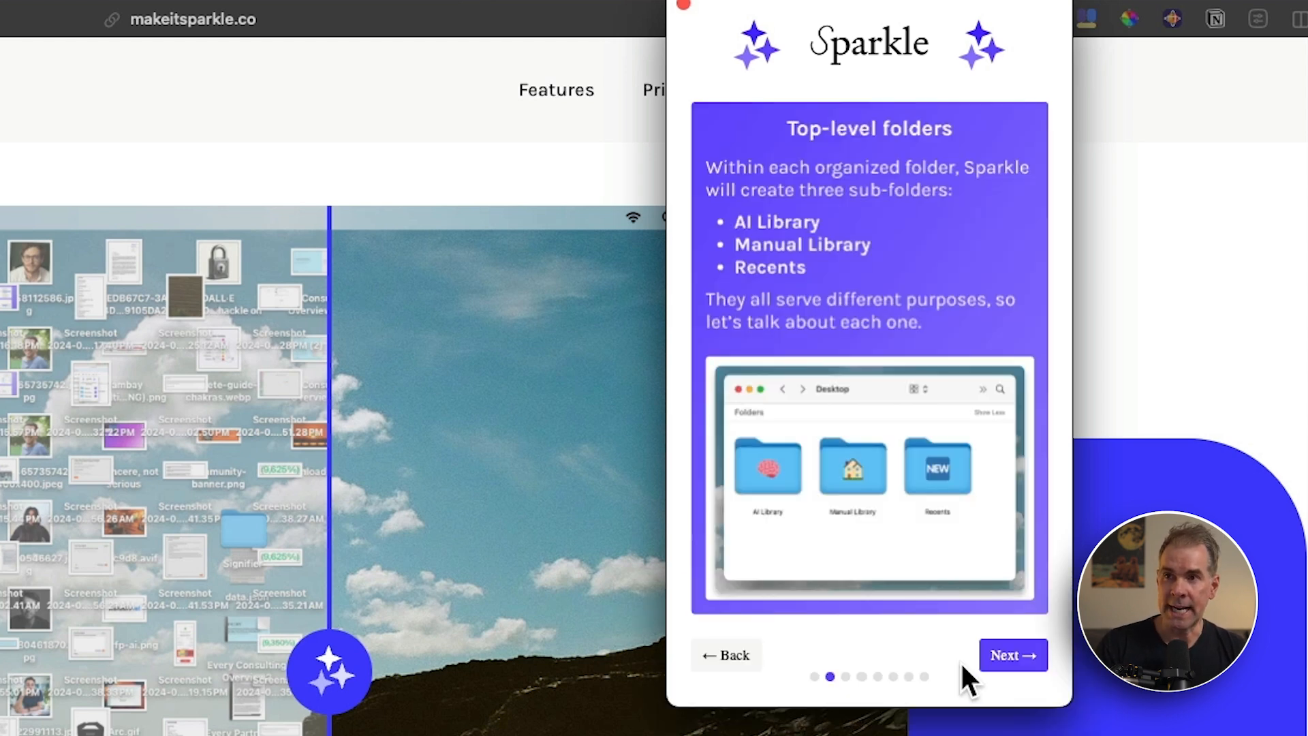
mouse_move(814, 172)
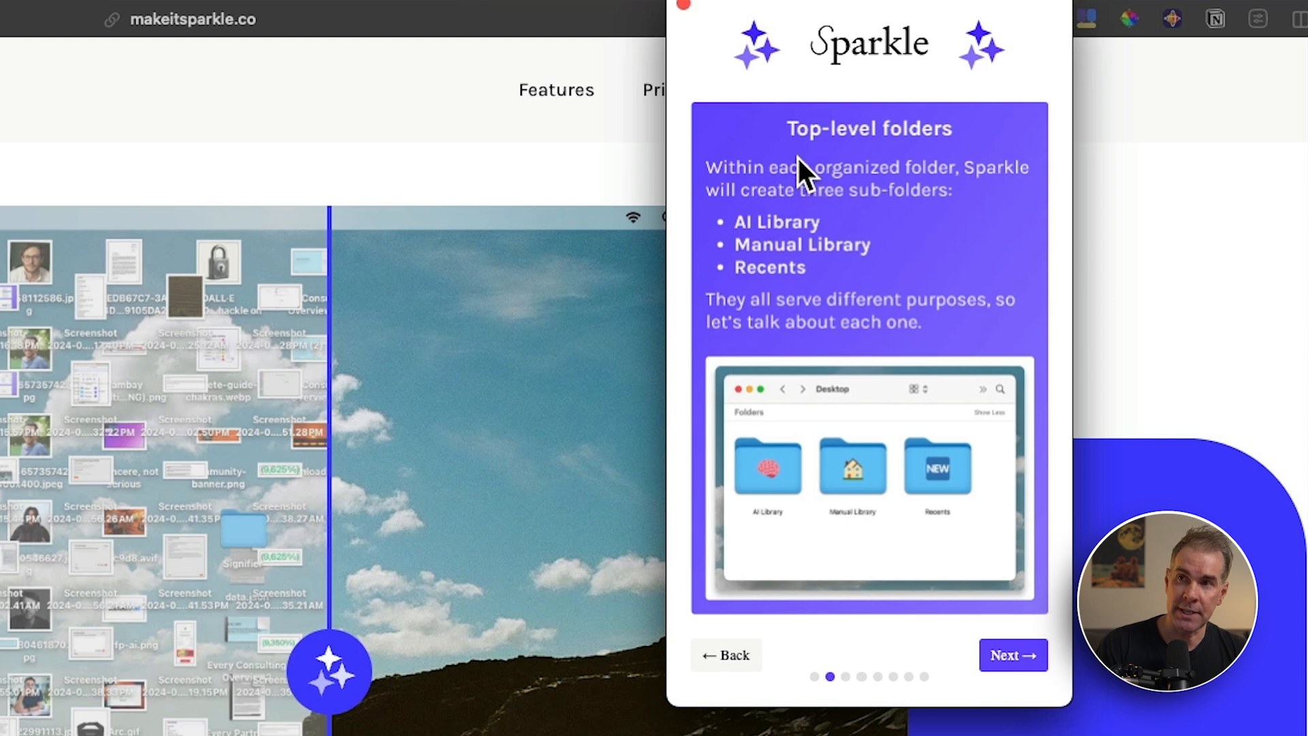
mouse_move(737, 258)
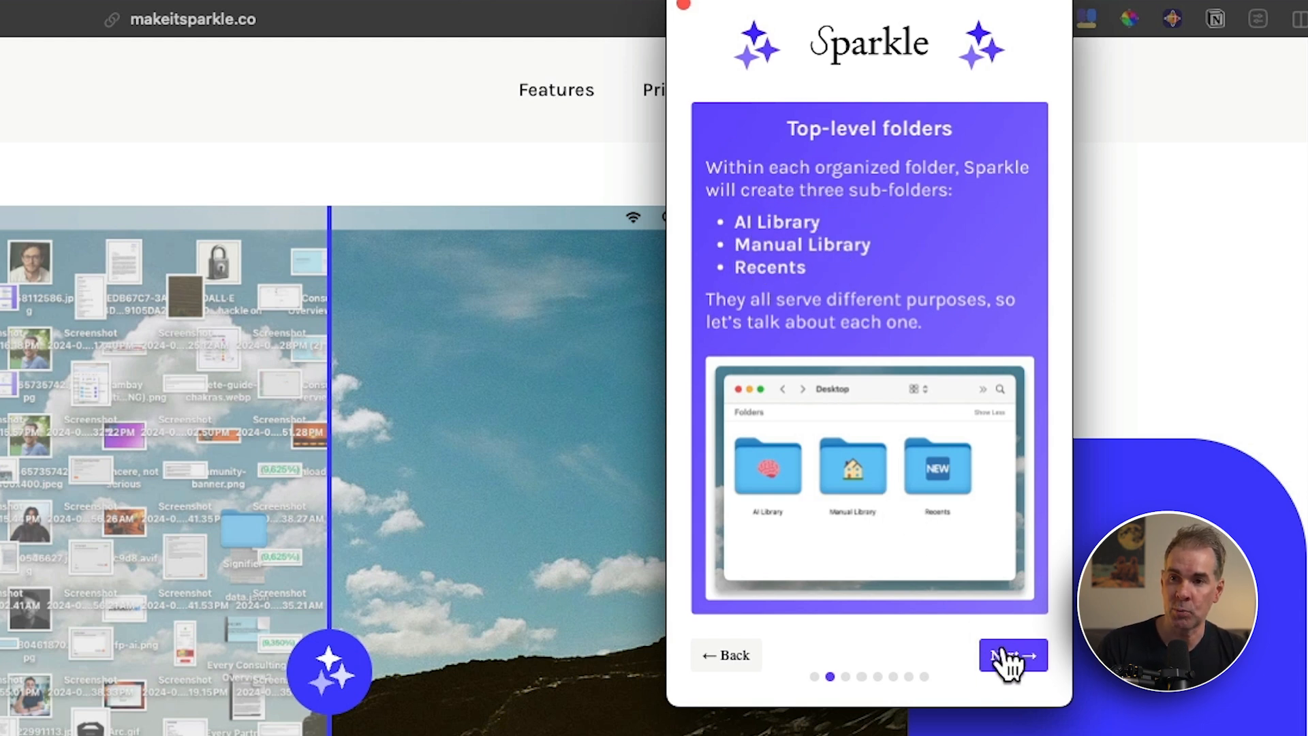
- Browse the Desktop's AI Library and its Videos folder in Finder, then return to reach Recents
left_click(1013, 655)
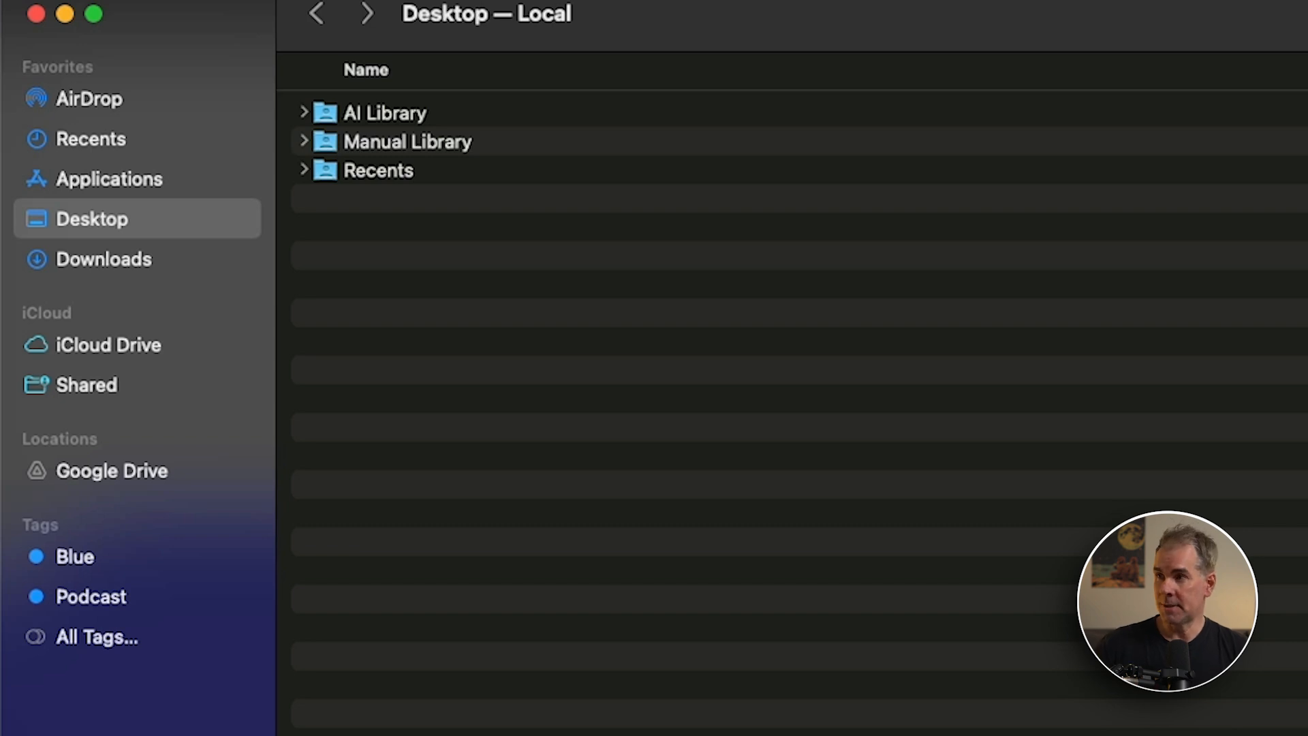
mouse_move(405, 142)
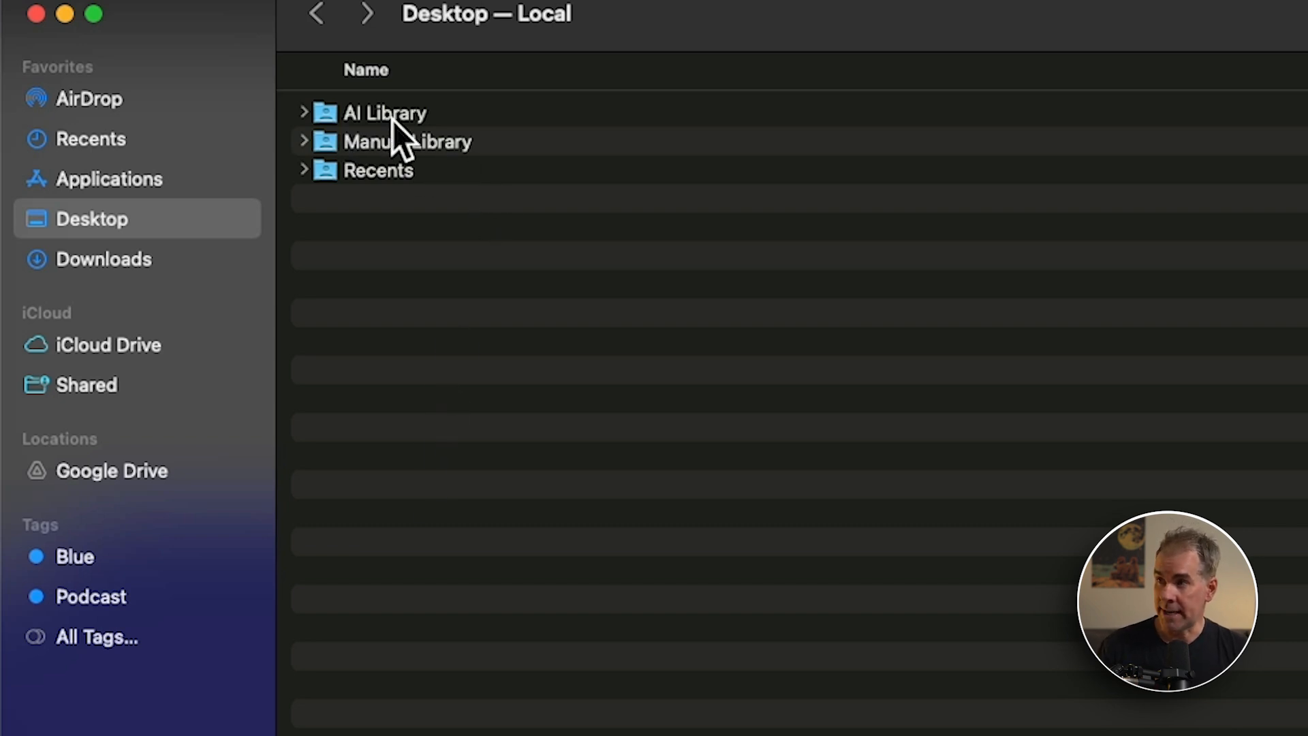
mouse_move(397, 124)
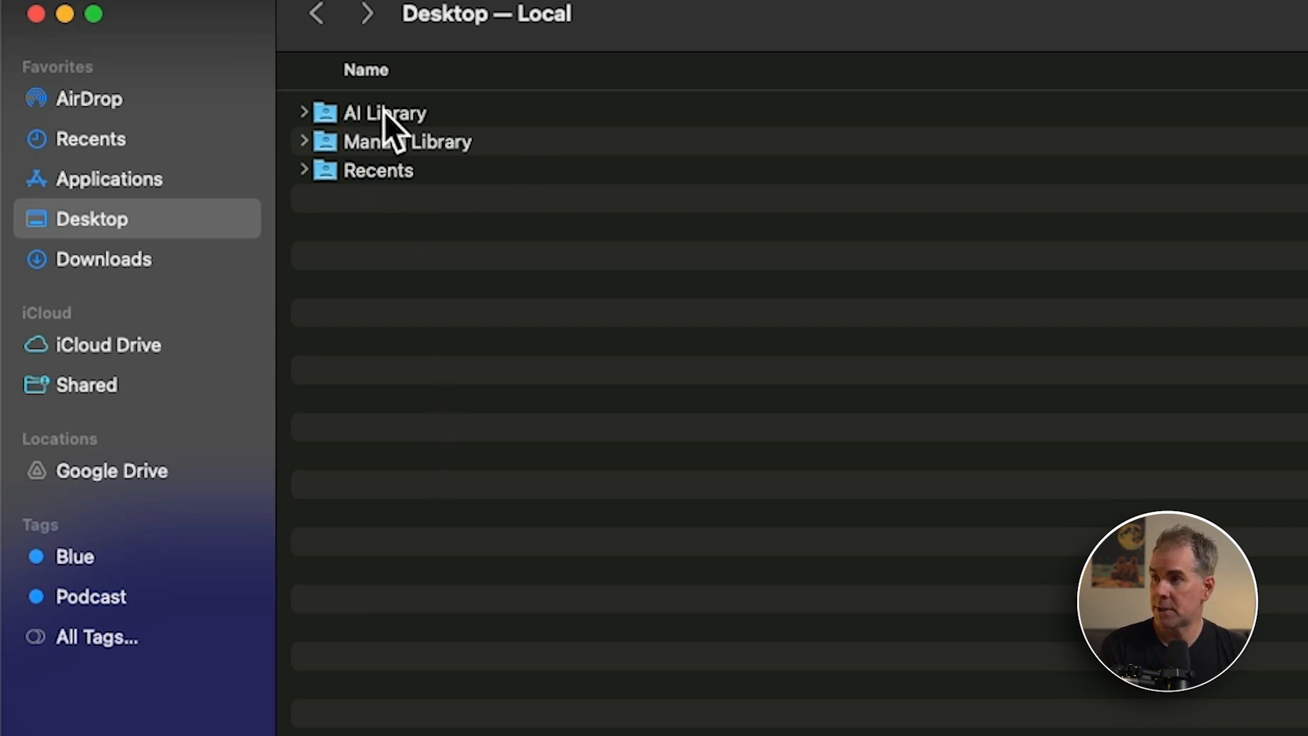
double_click(383, 113)
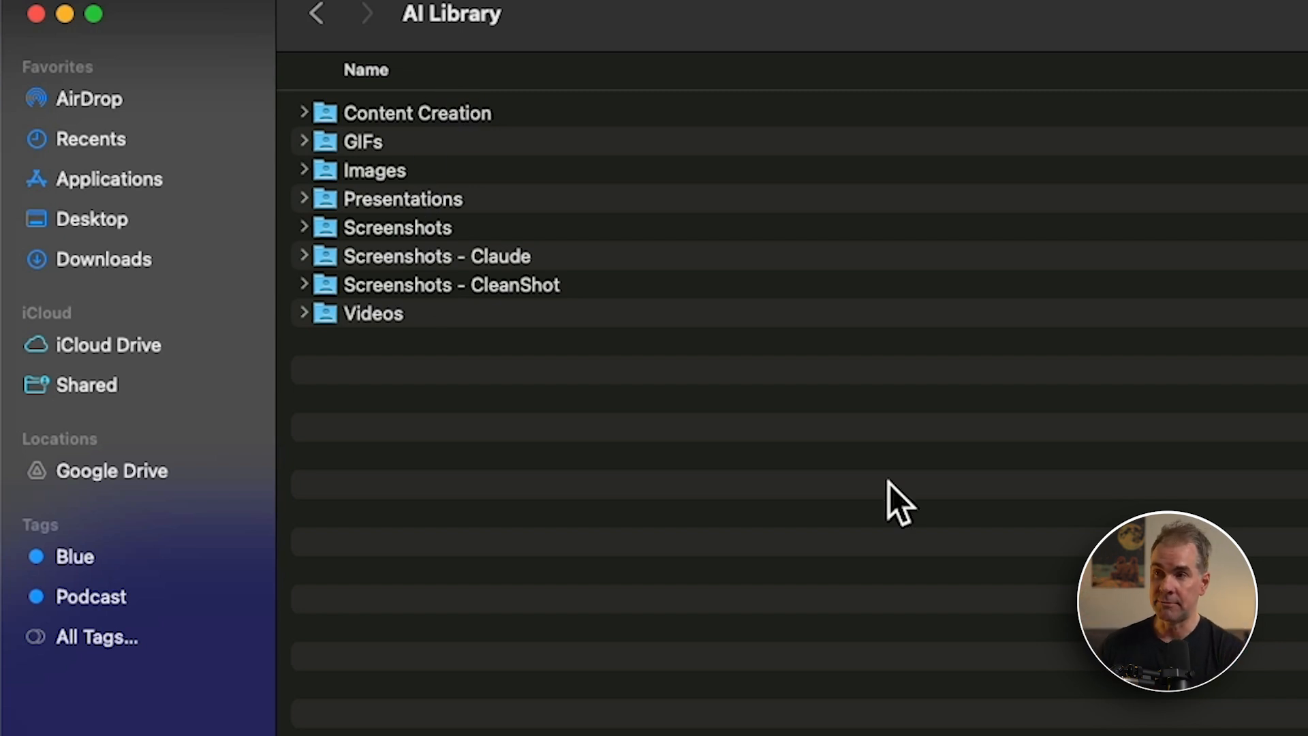
mouse_move(656, 330)
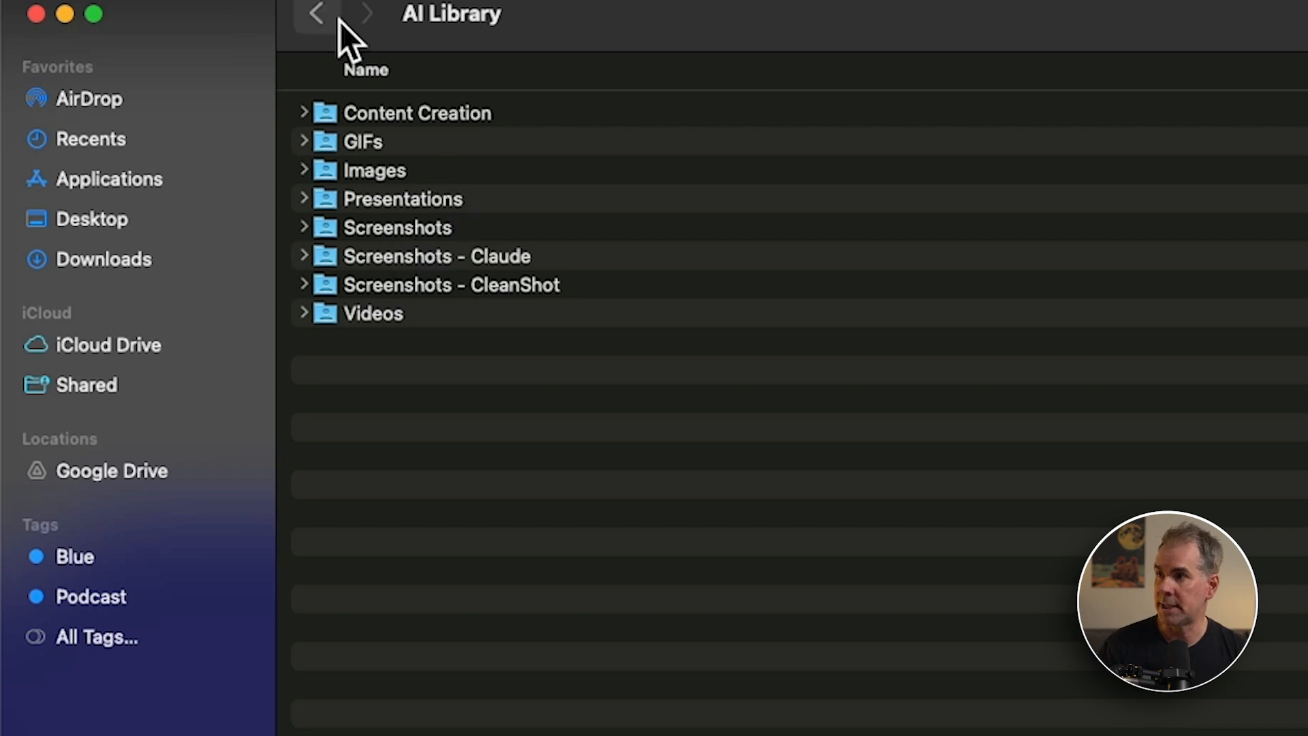
left_click(374, 314)
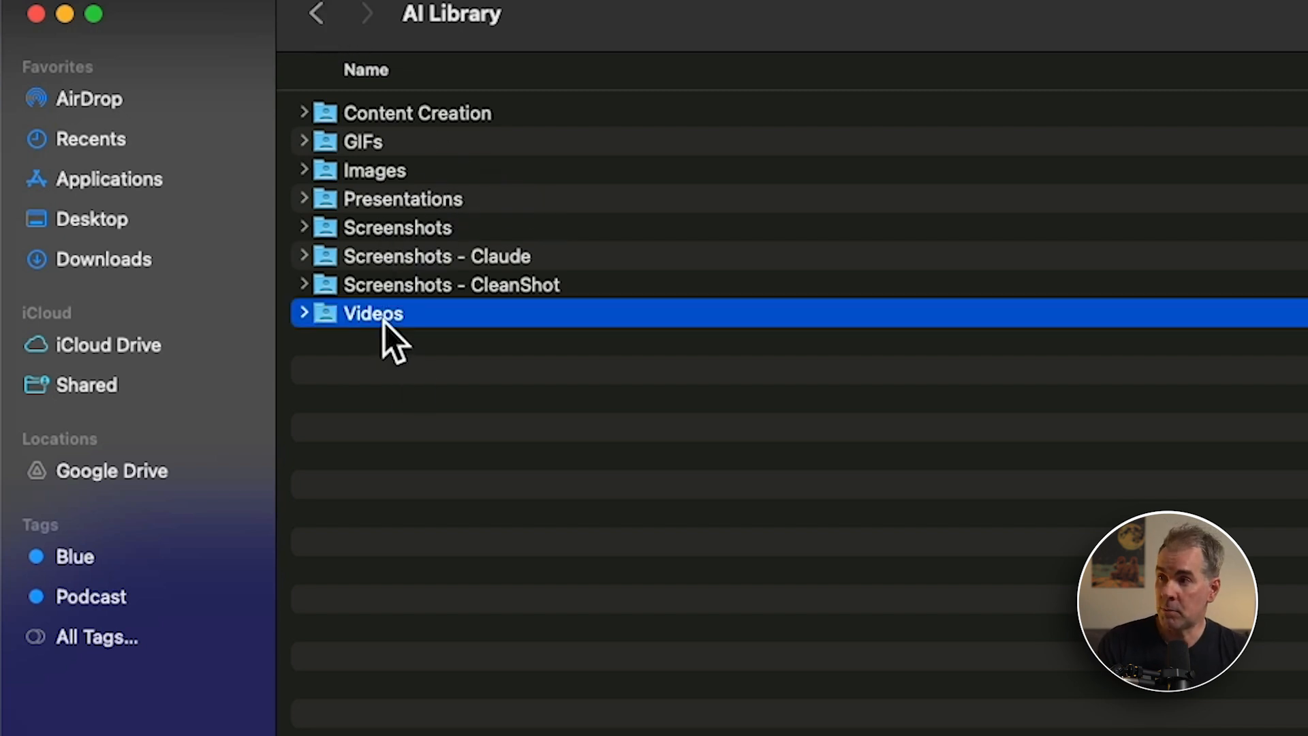
double_click(373, 313)
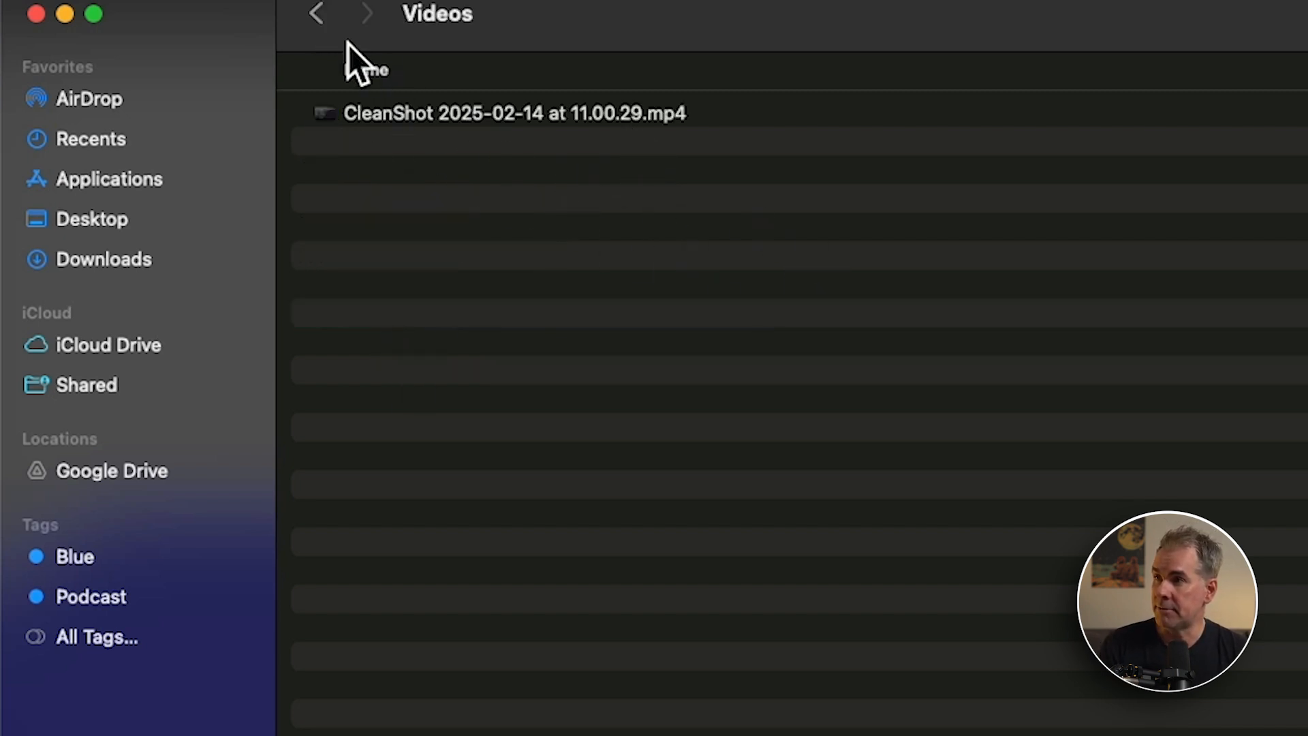
left_click(104, 259)
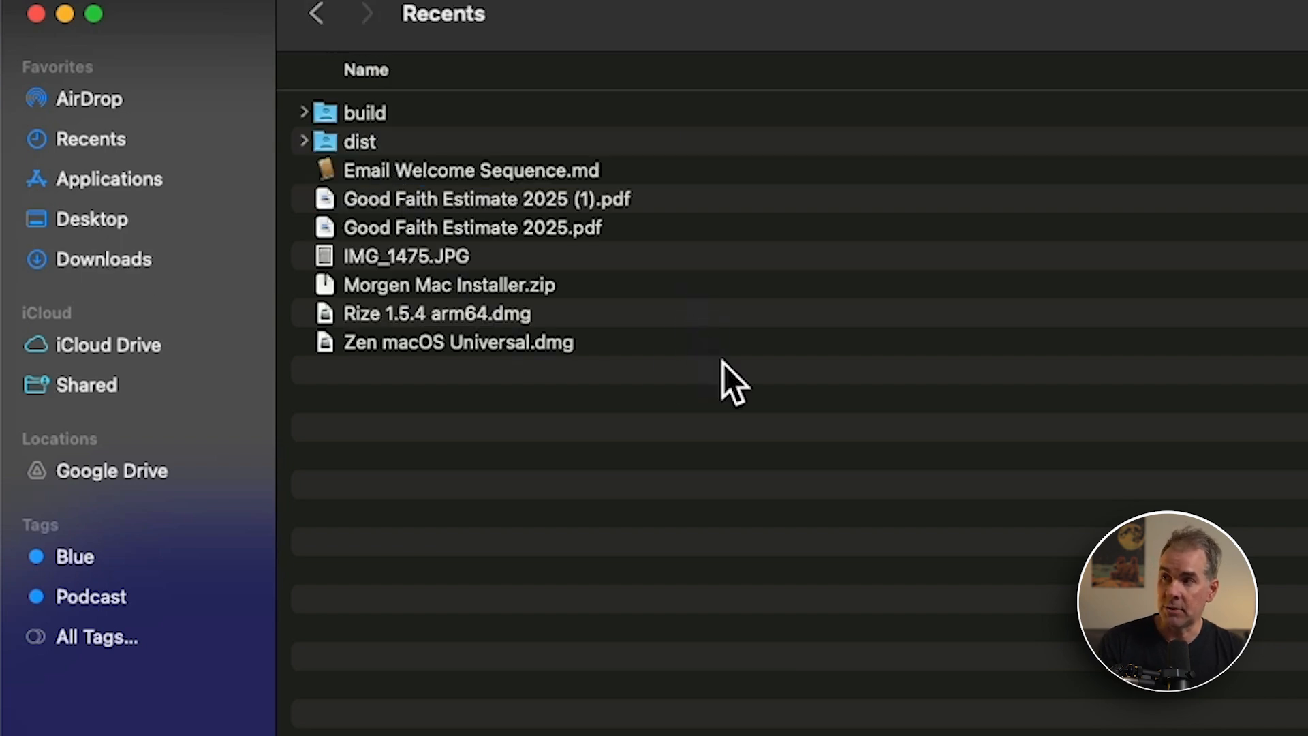
mouse_move(458, 91)
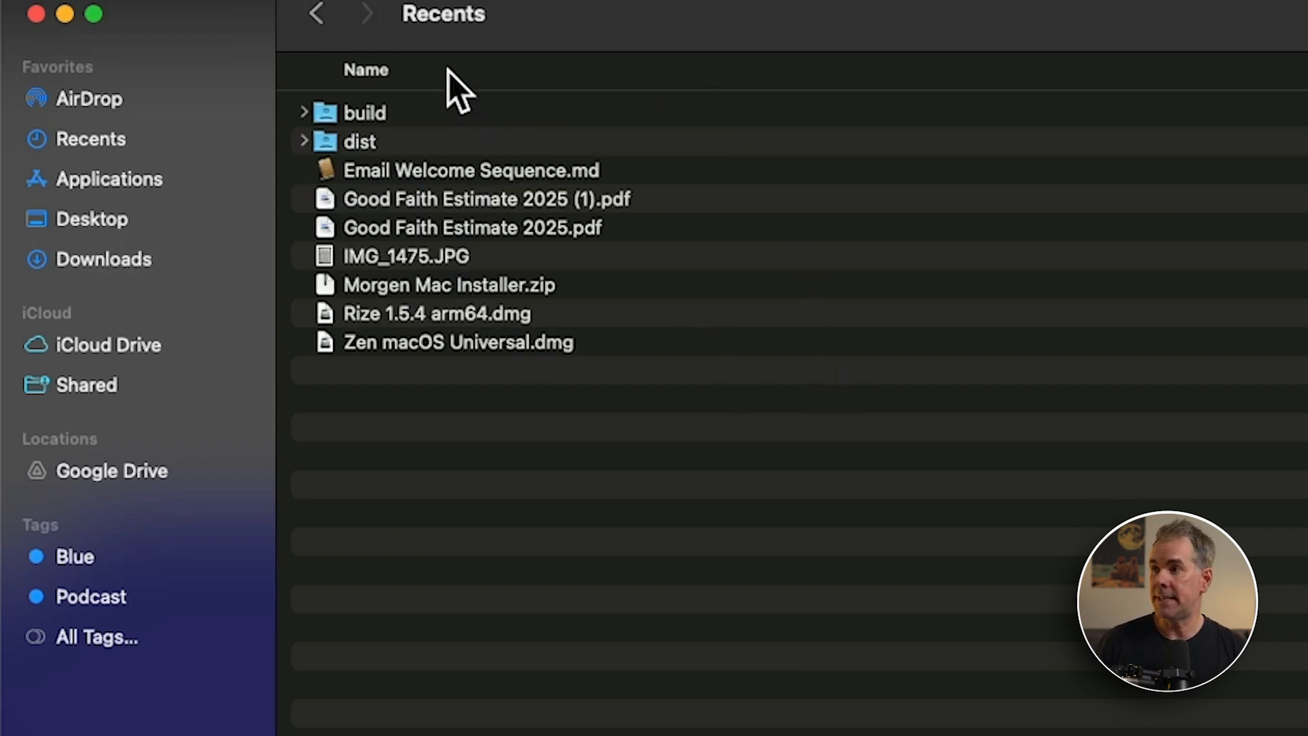
- Browse the AI Library inside Downloads with its Business Strategy, Ebooks and Productivity categories, then go back
left_click(104, 259)
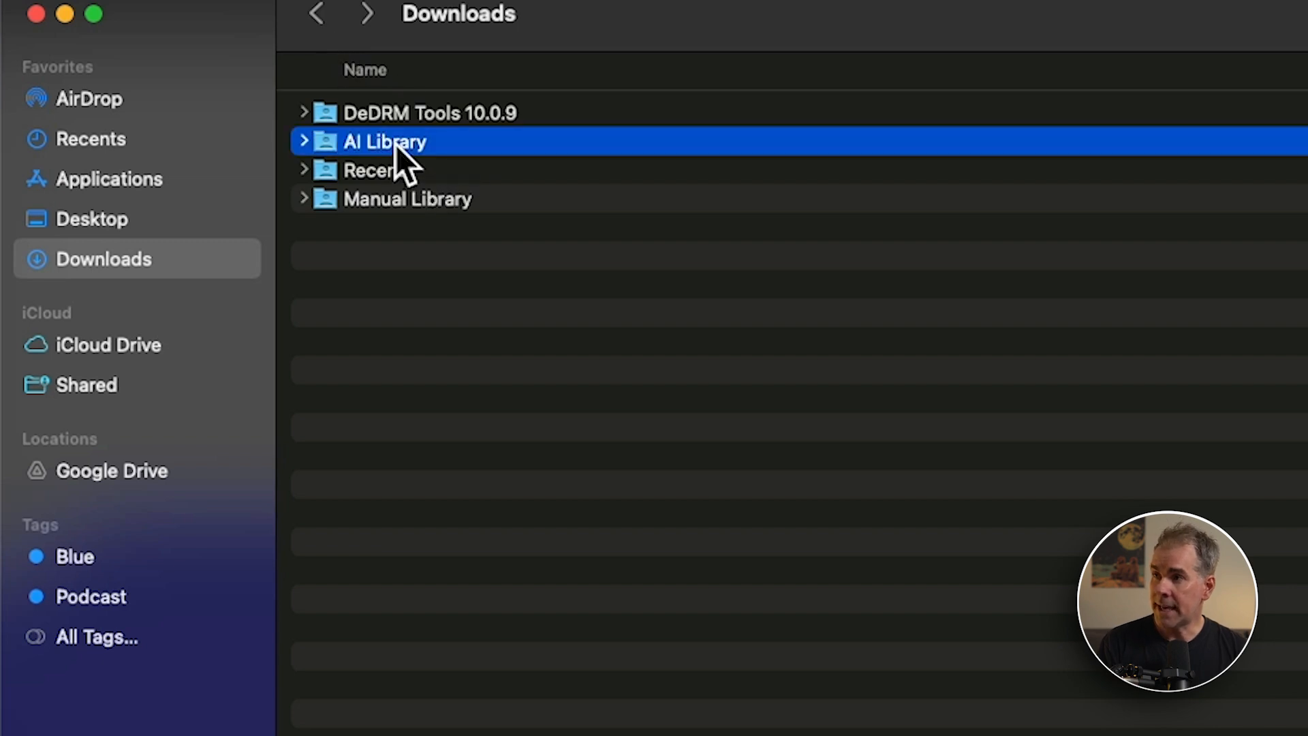
double_click(384, 141)
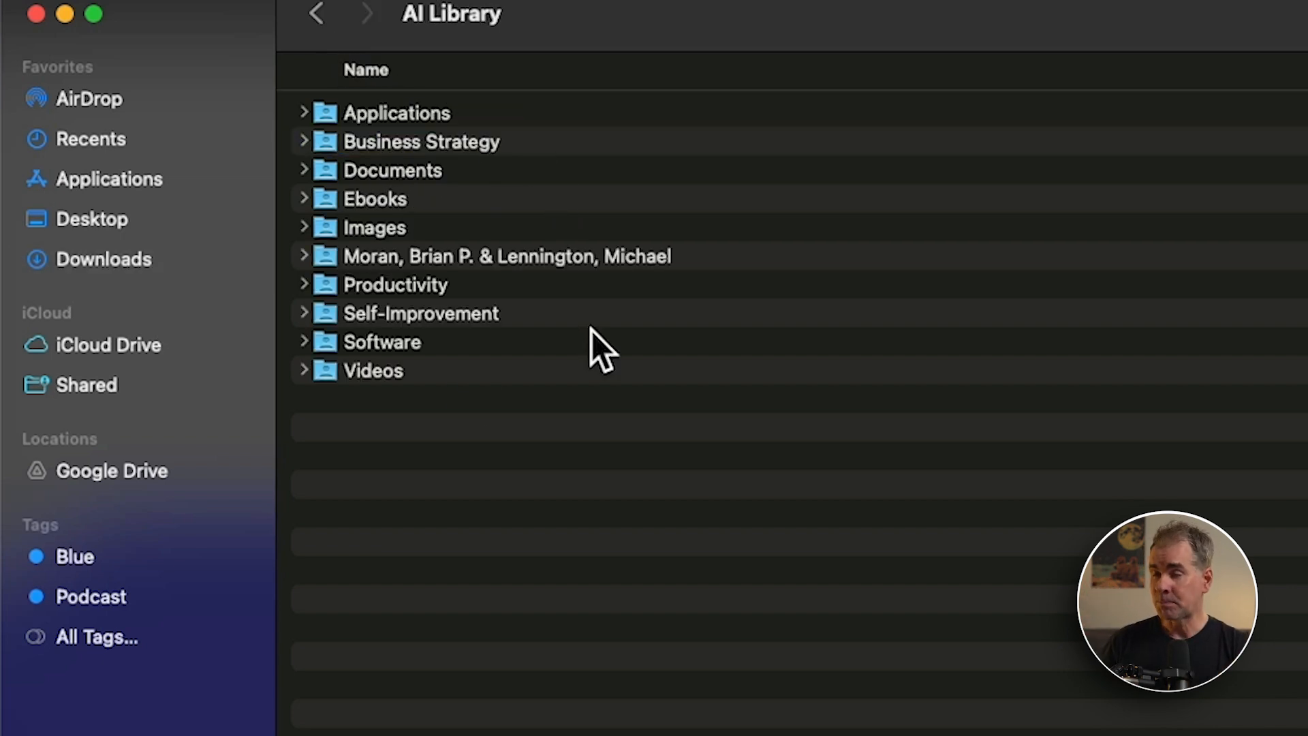
mouse_move(580, 421)
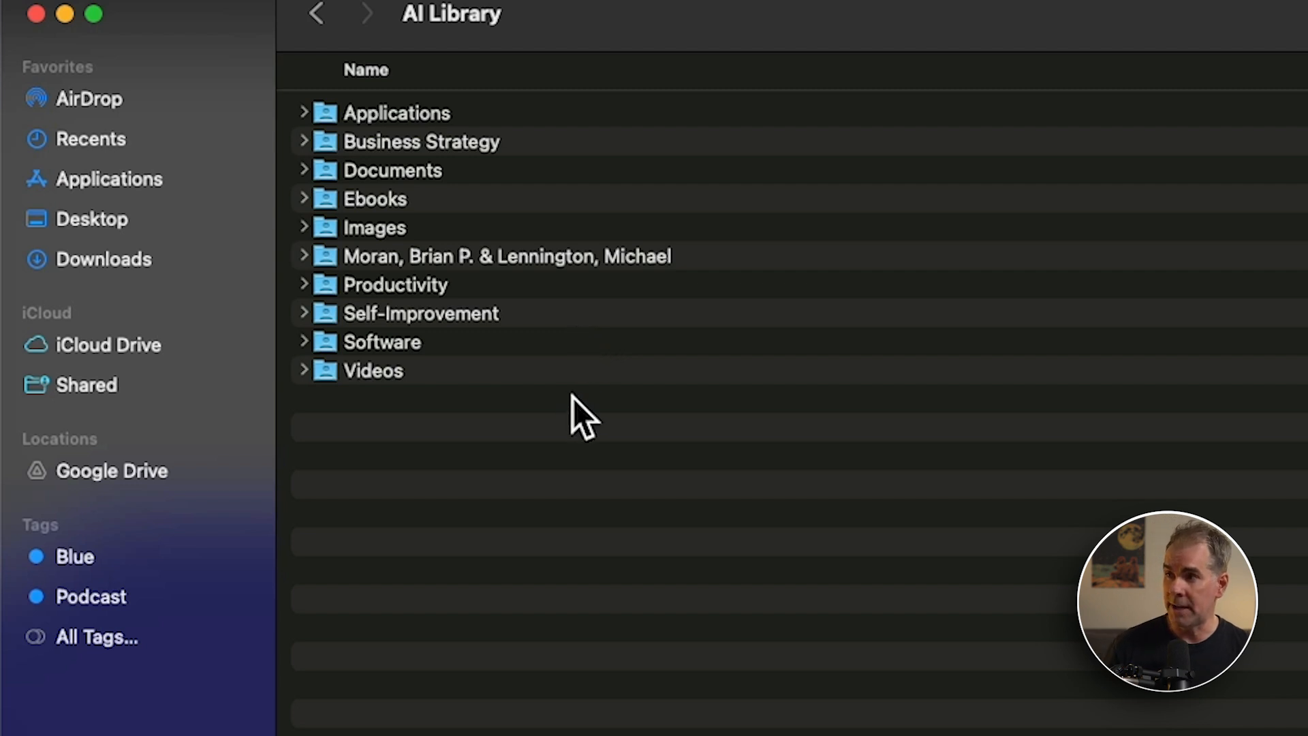
mouse_move(425, 299)
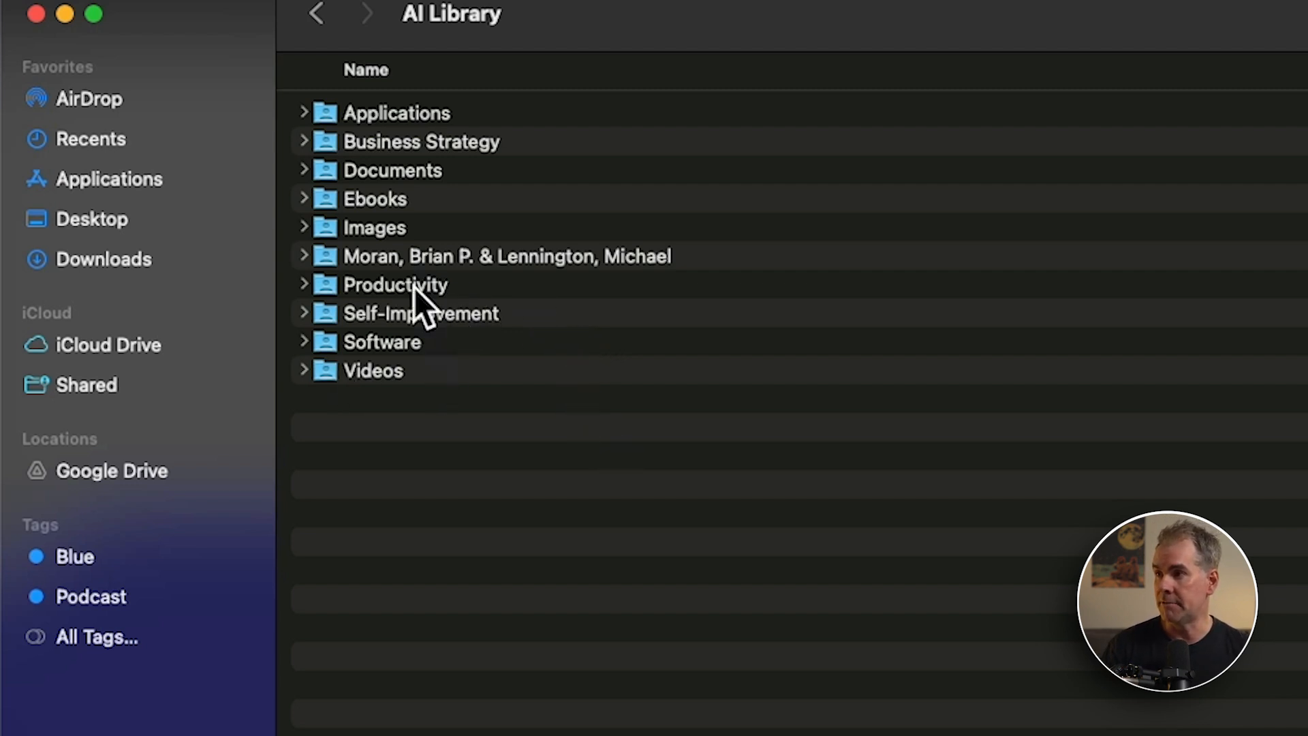
mouse_move(318, 15)
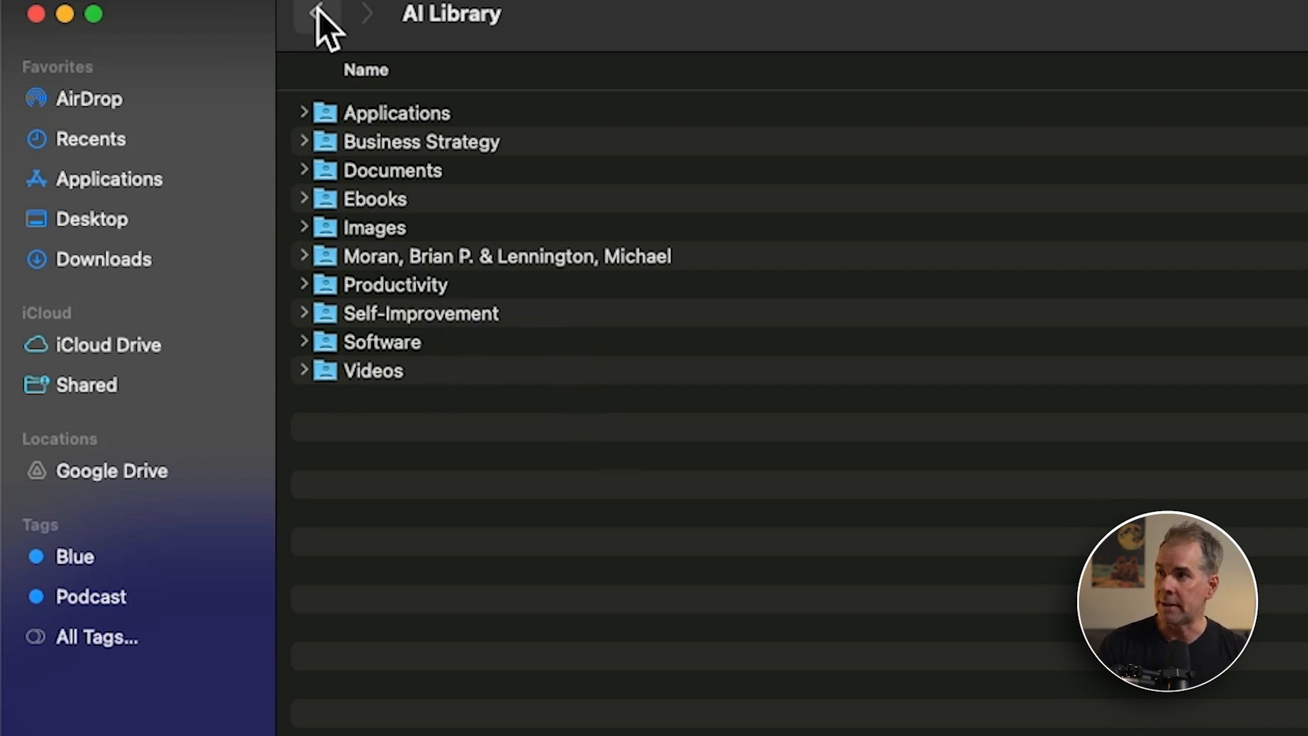
left_click(319, 16)
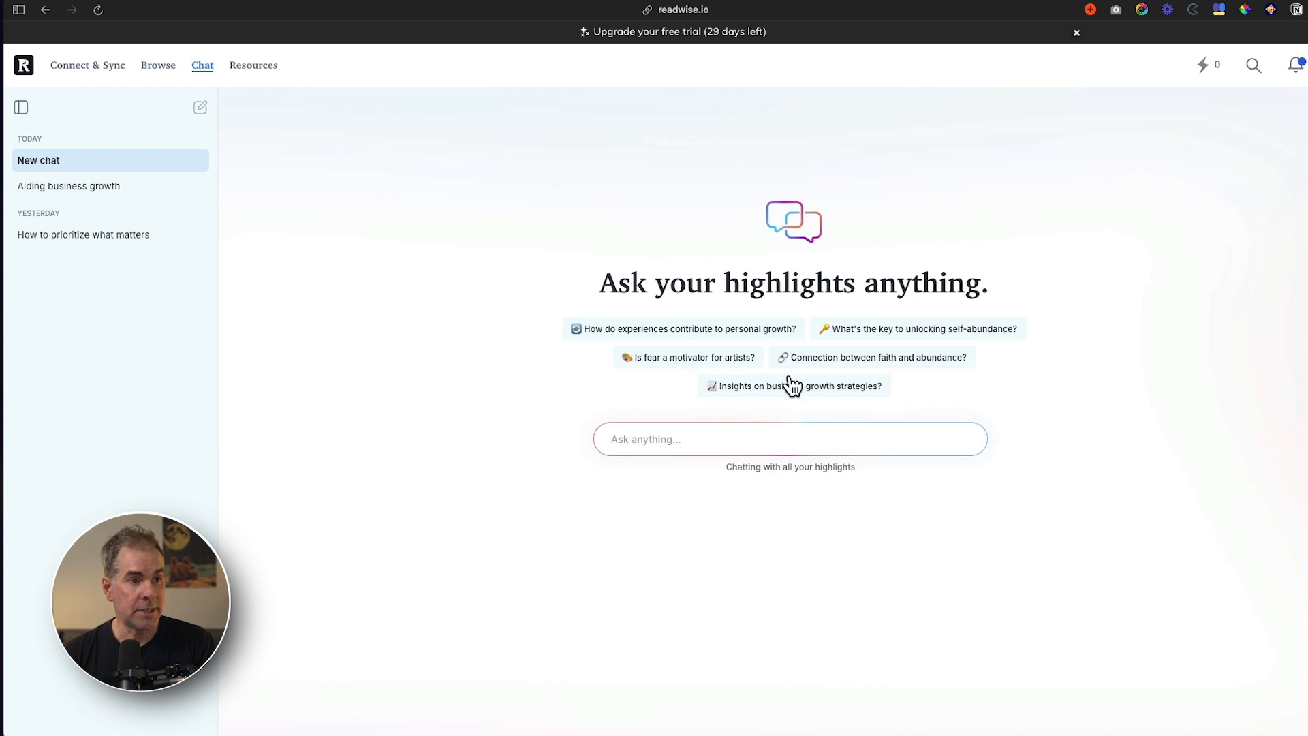
- Ask Readwise Chat the suggested 'Insights on business growth strategies' question and read the cited highlights
left_click(793, 386)
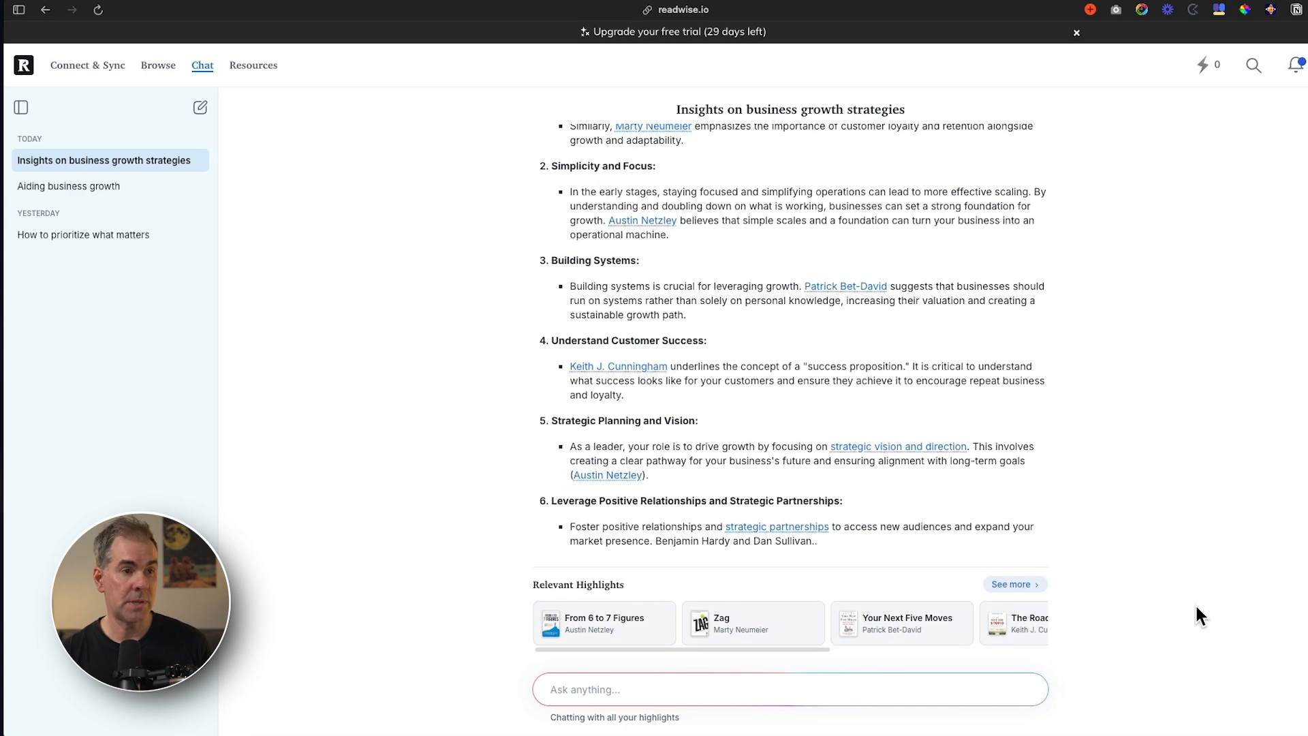
scroll("down", 3)
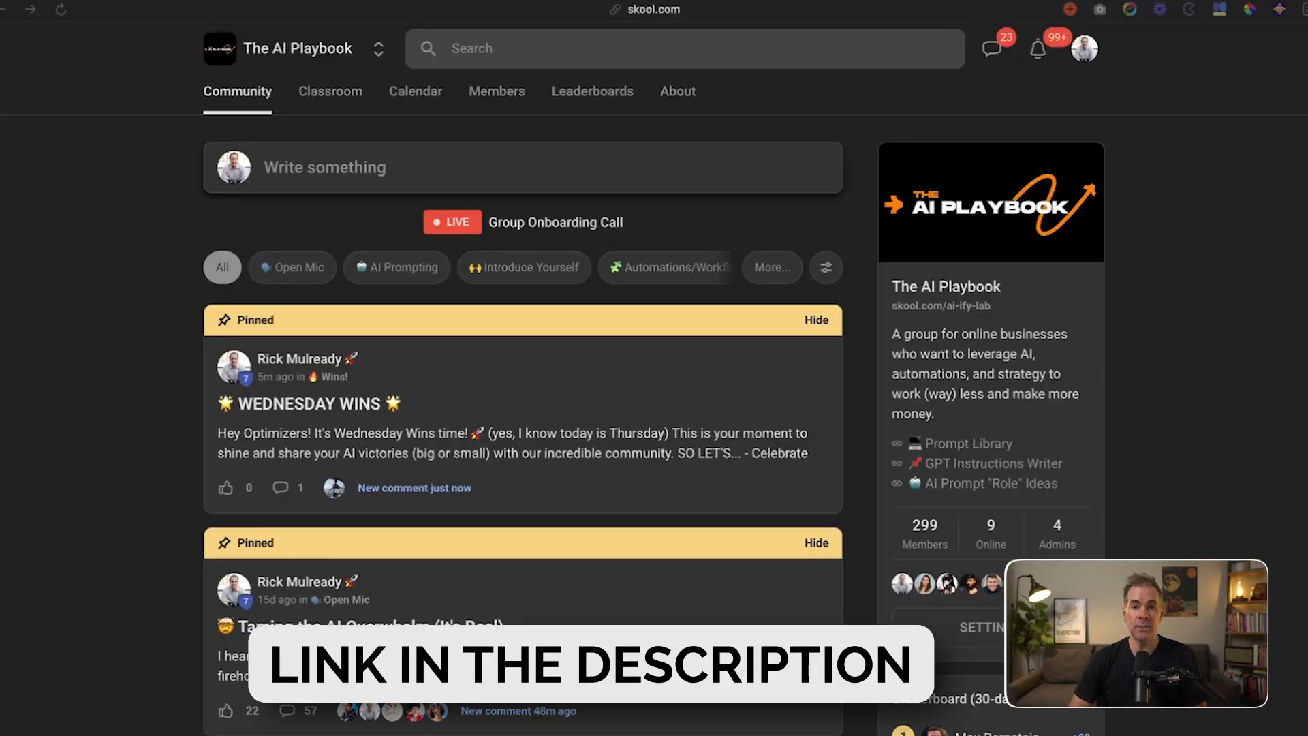
- Skim the Skool community feed, then browse the Classroom course cards like Start Here and 5 Quick Wins
scroll("down", 3)
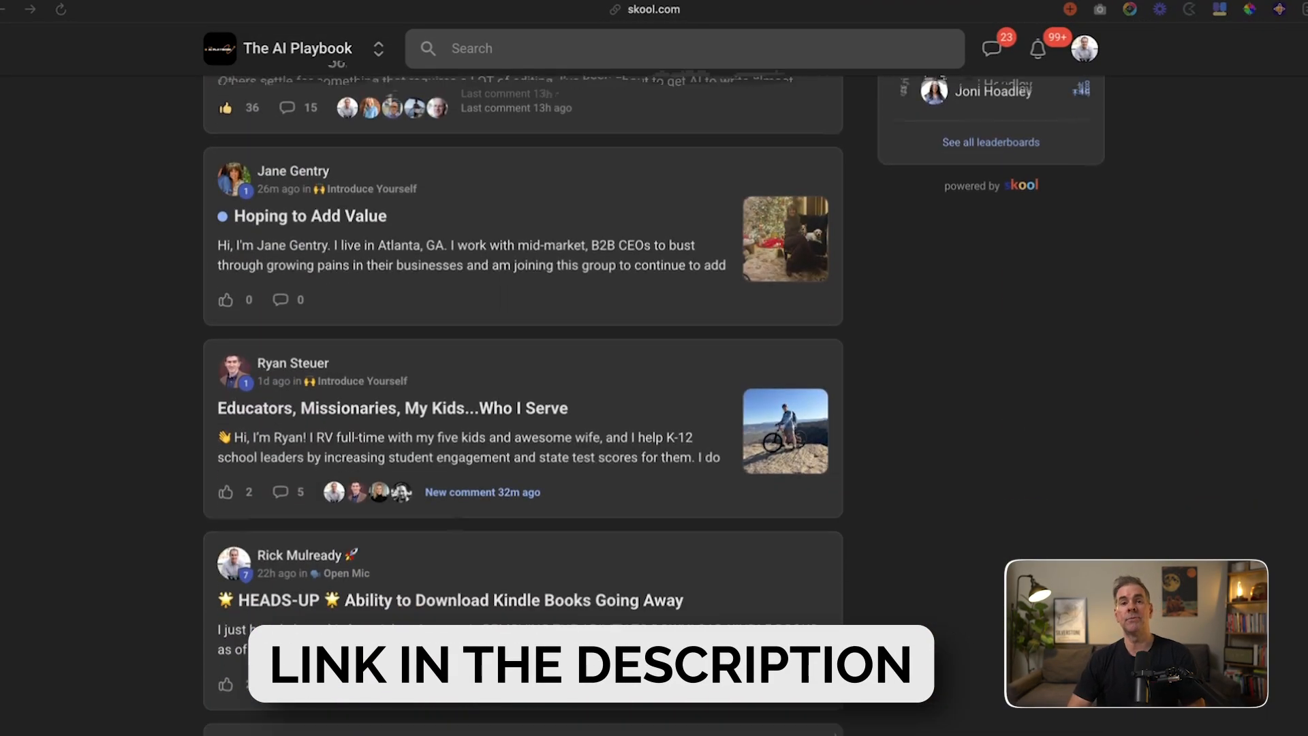
scroll("up", 3)
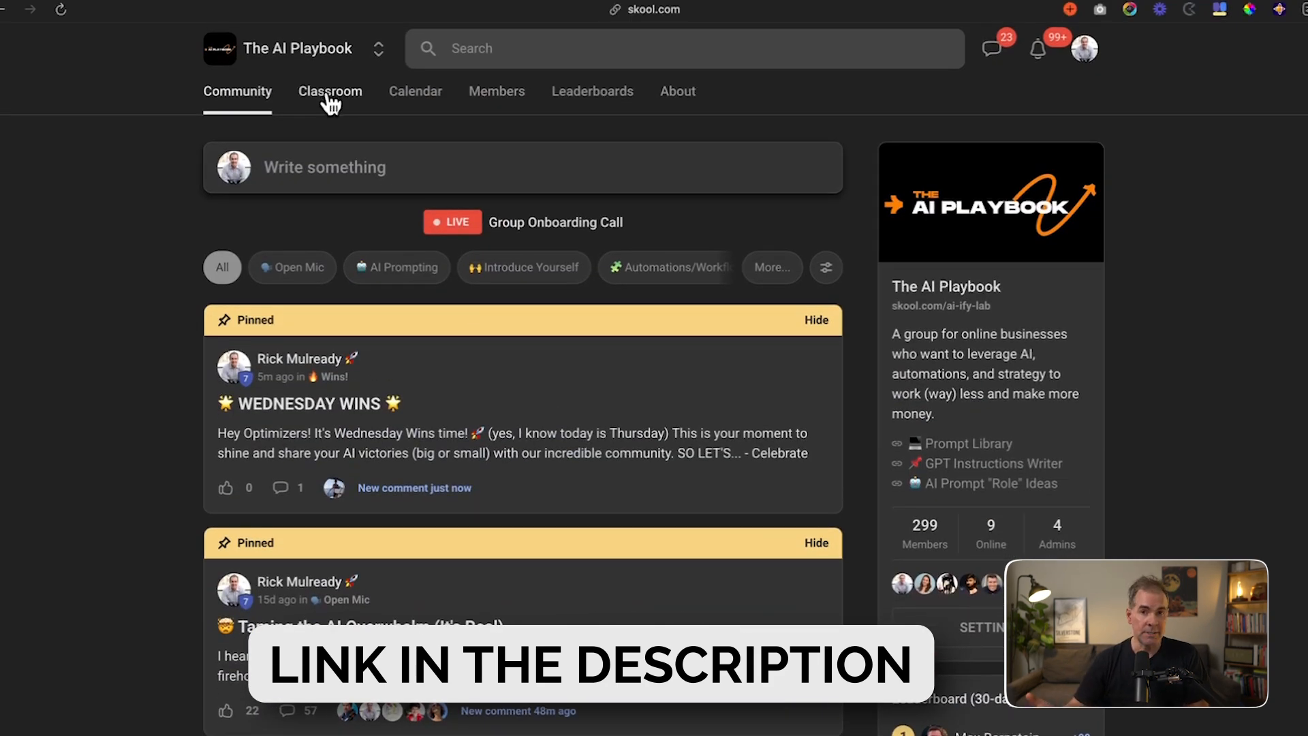
left_click(329, 92)
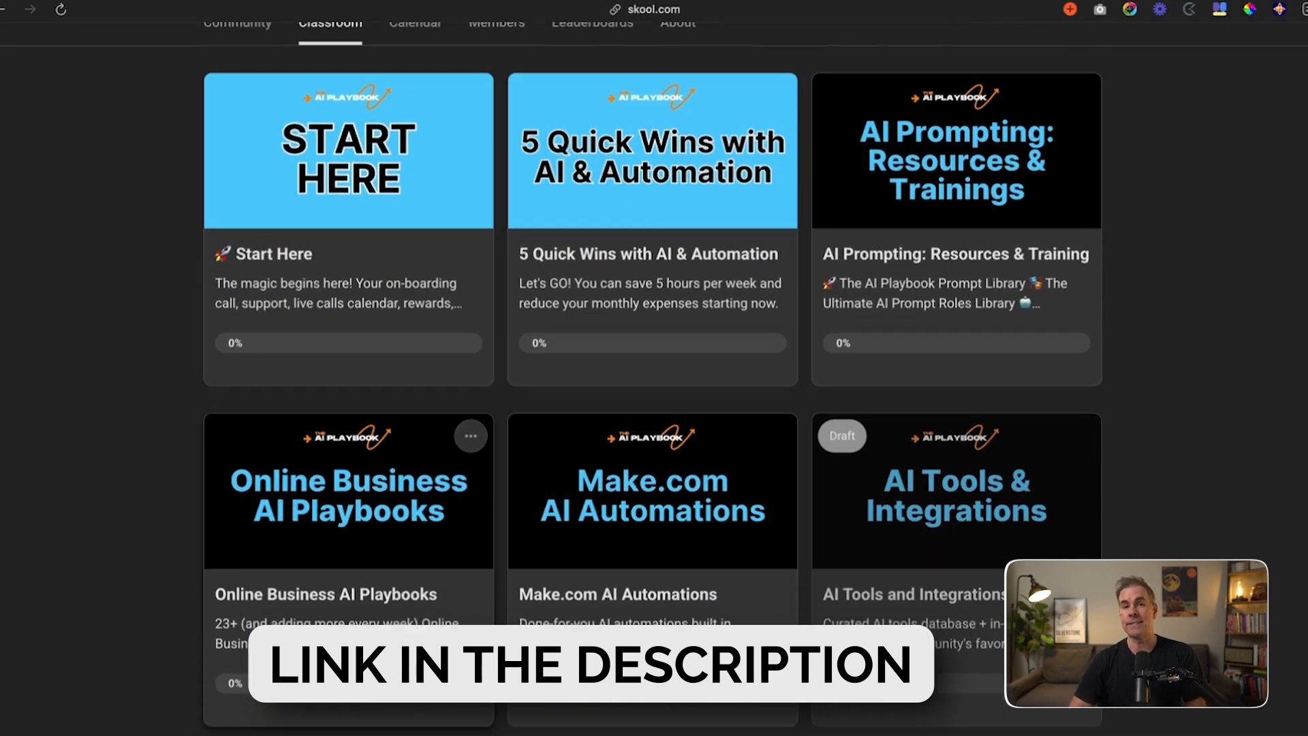
scroll("down", 3)
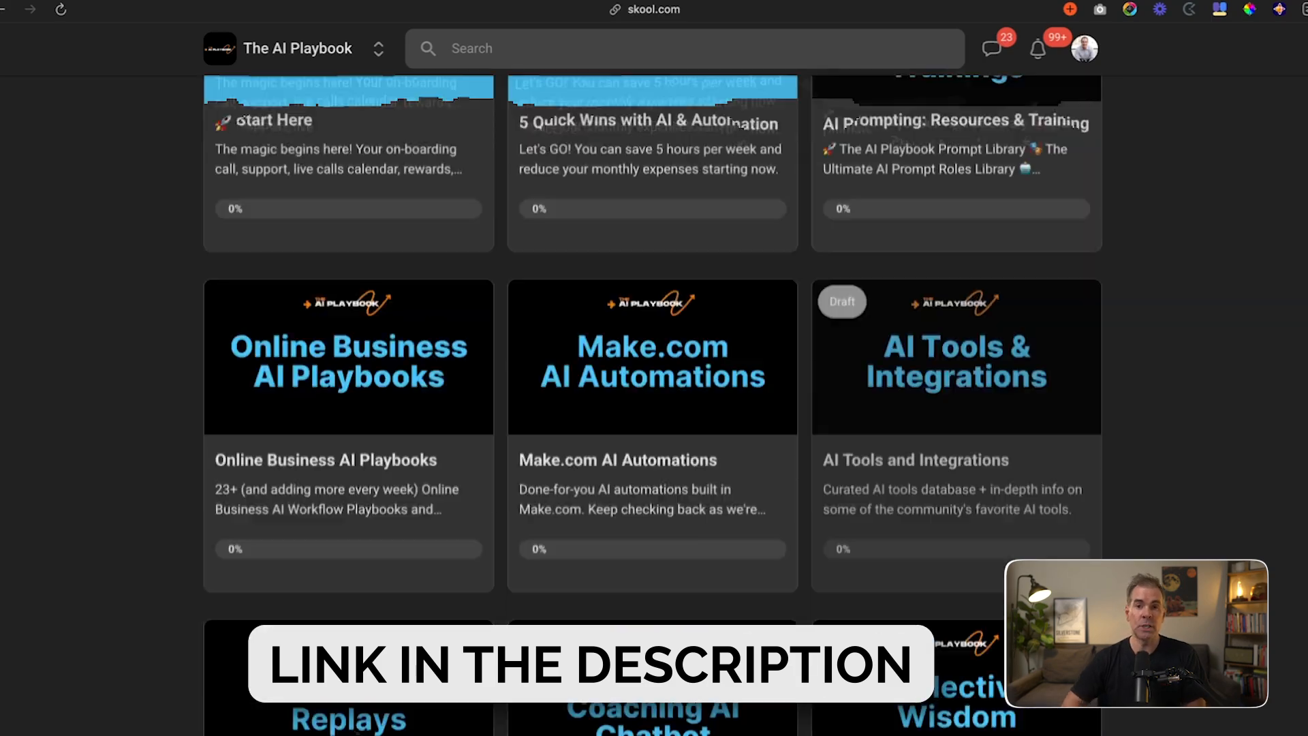
scroll("up", 3)
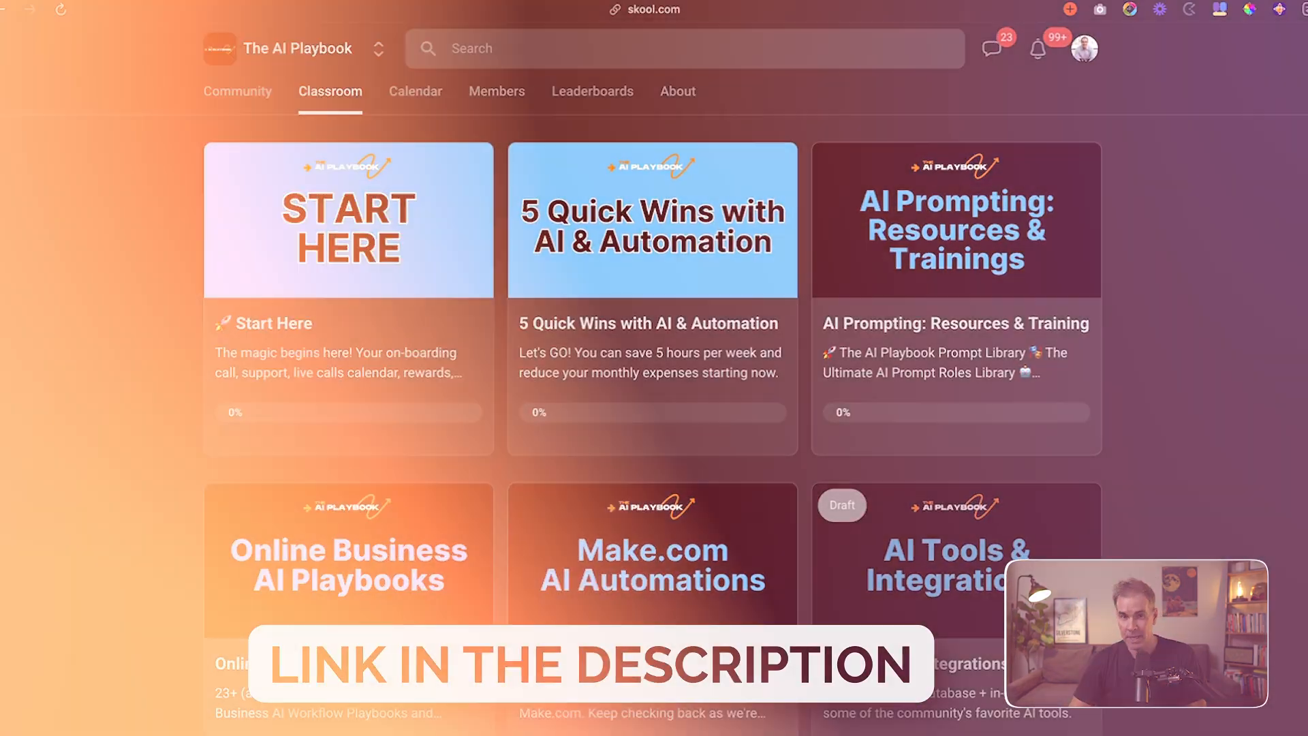